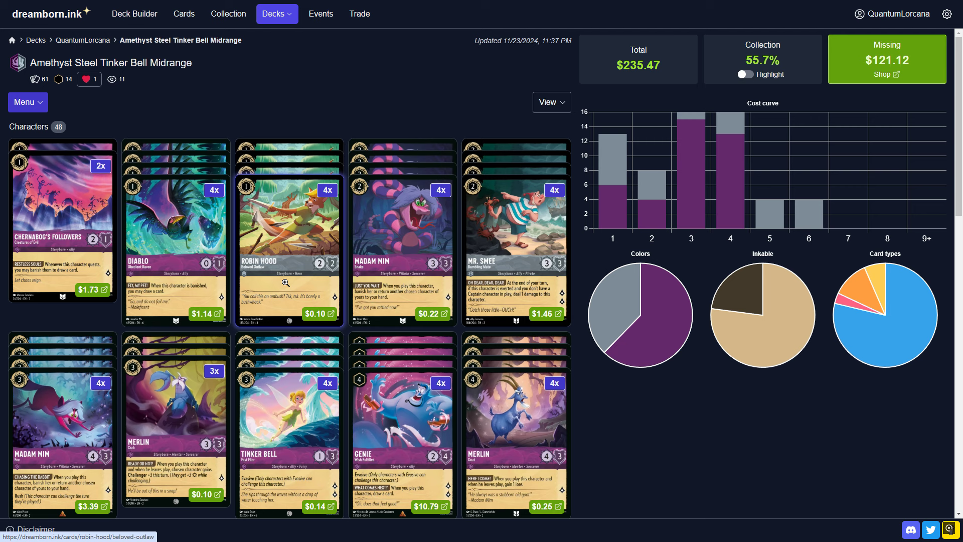
{"action": "mouse_move", "coordinate": [89, 61]}
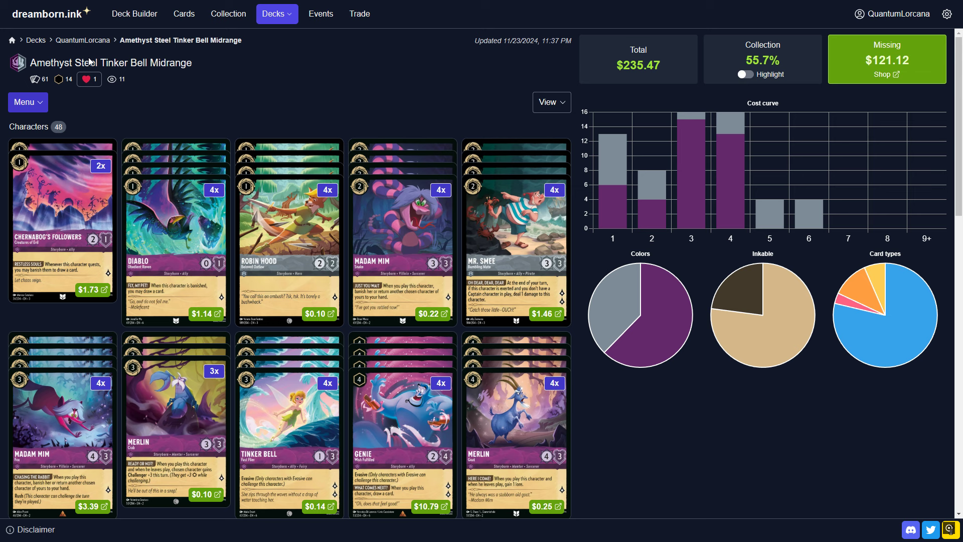
{"action": "mouse_move", "coordinate": [235, 125]}
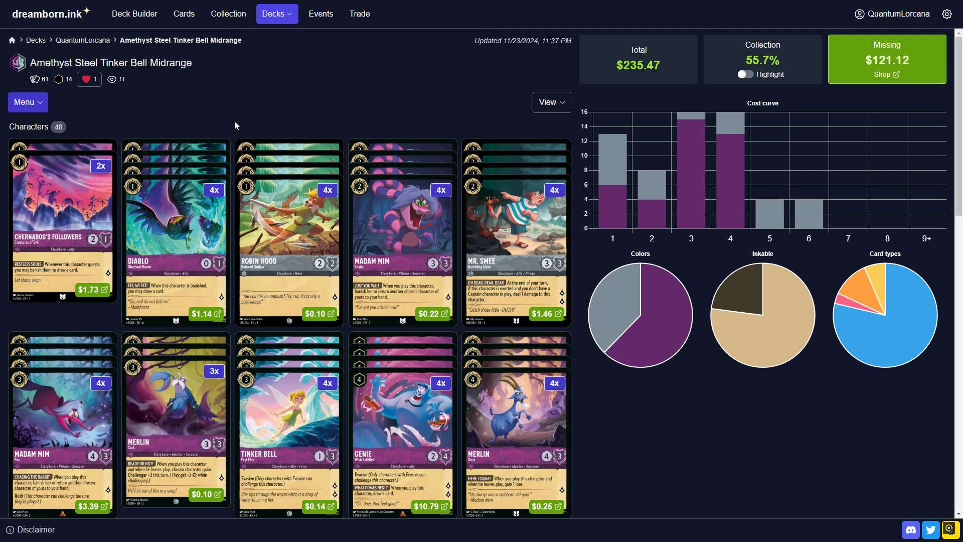
{"action": "mouse_move", "coordinate": [681, 170]}
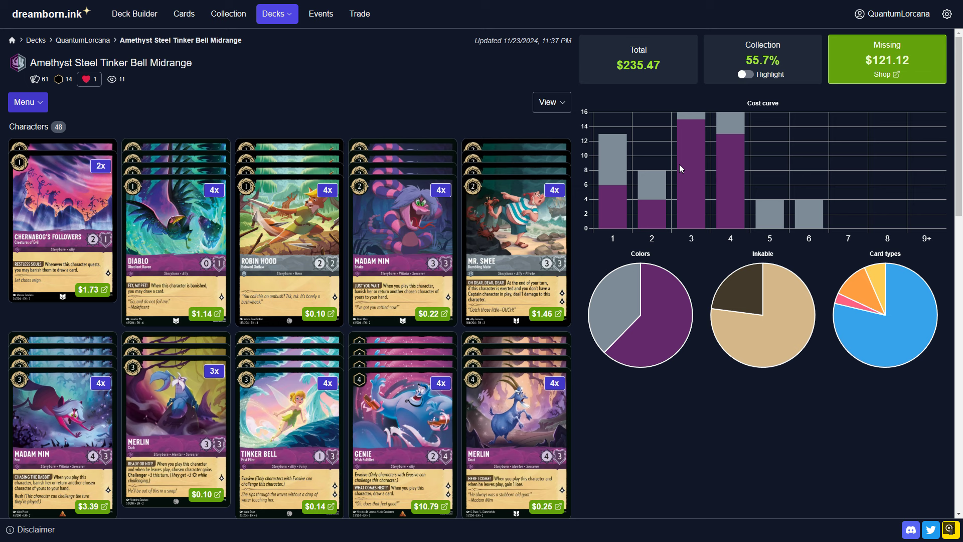
{"action": "mouse_move", "coordinate": [703, 231]}
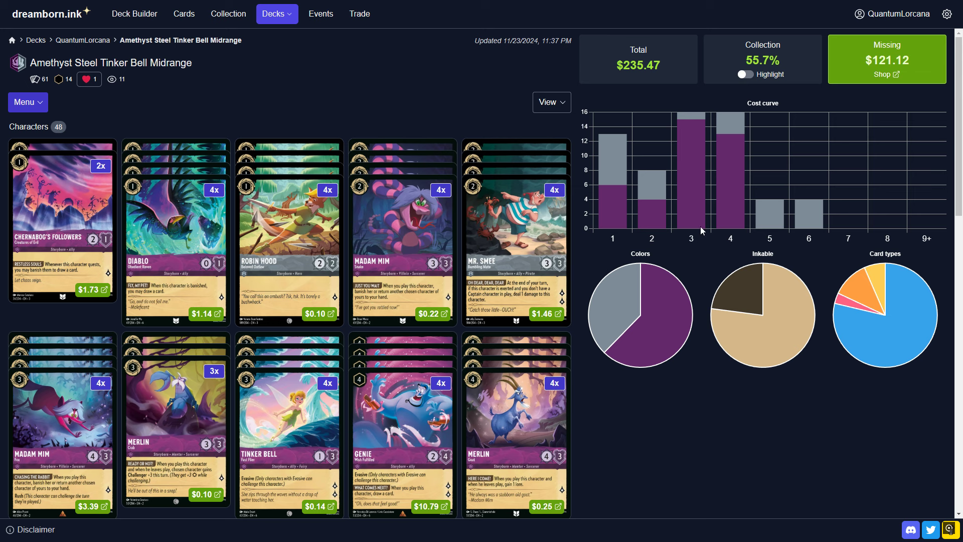
{"action": "mouse_move", "coordinate": [571, 216]}
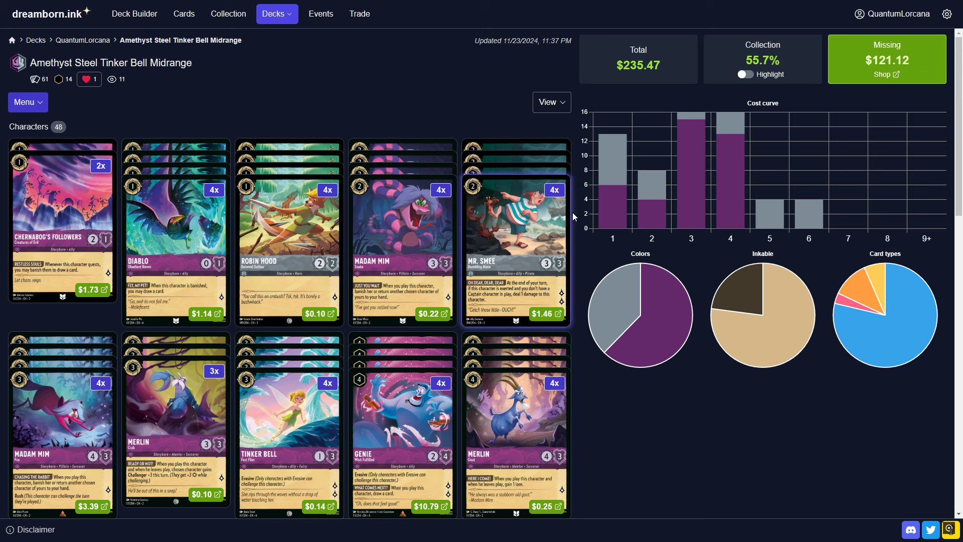
{"action": "mouse_move", "coordinate": [605, 195]}
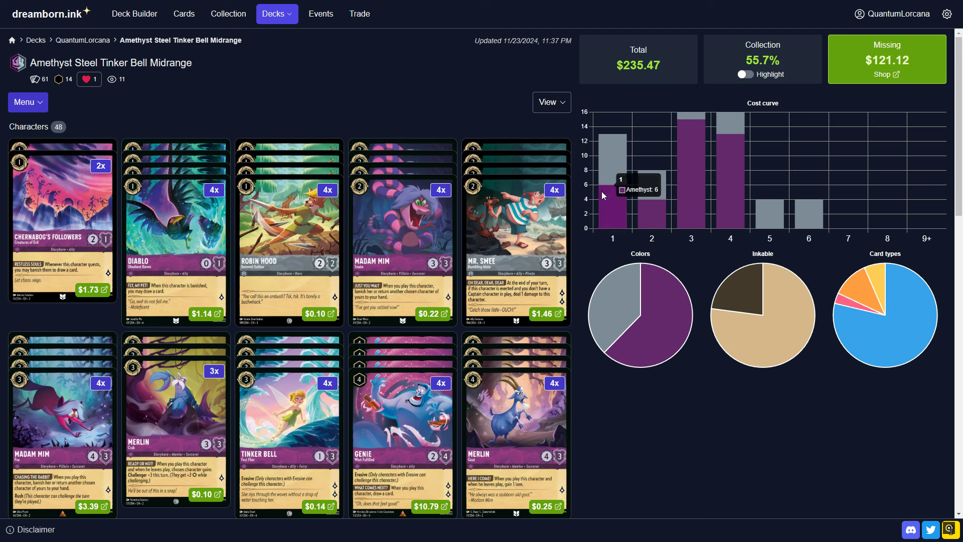
{"action": "mouse_move", "coordinate": [756, 211]}
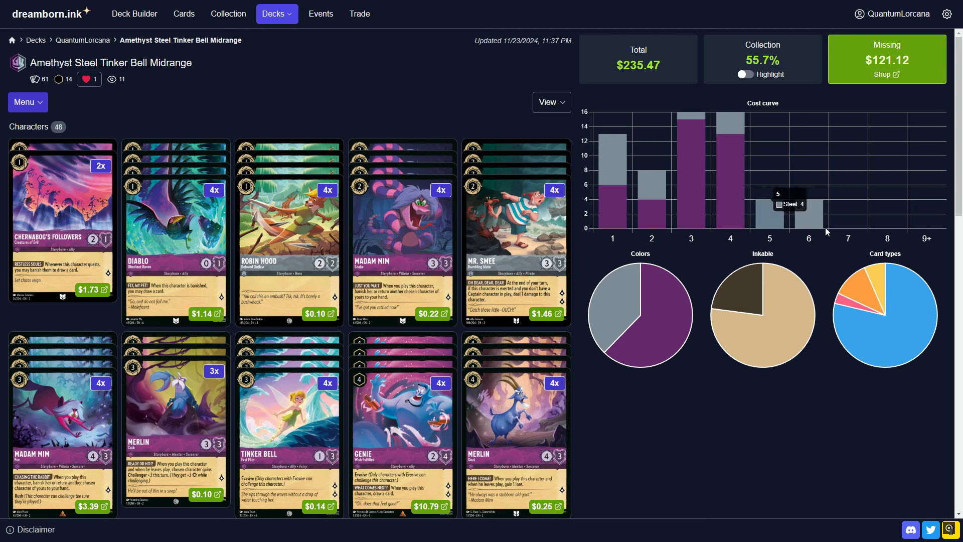
{"action": "mouse_move", "coordinate": [741, 298]}
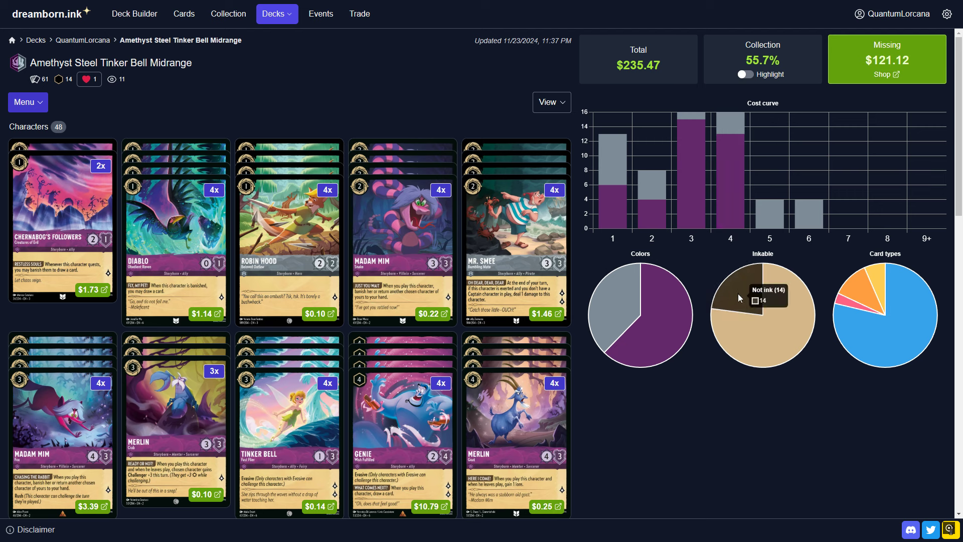
{"action": "mouse_move", "coordinate": [742, 330]}
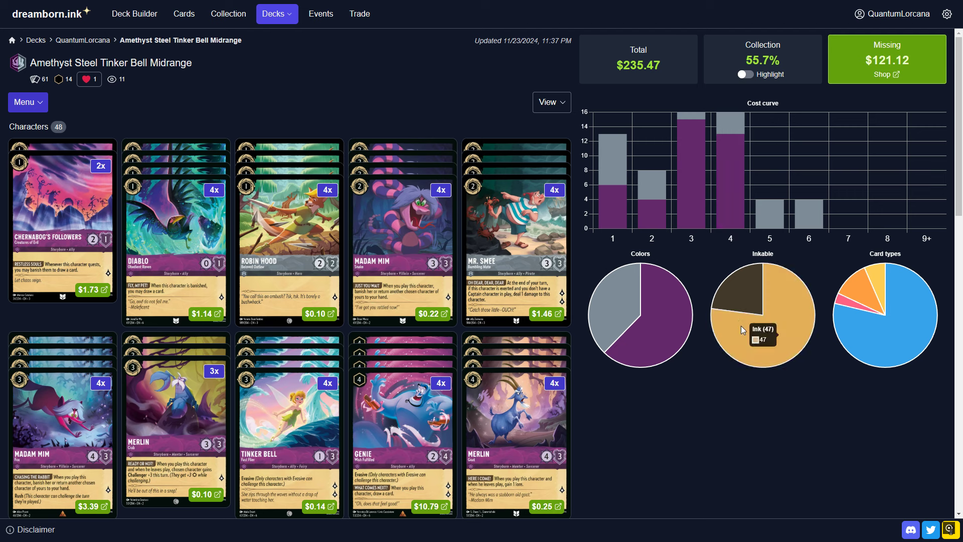
{"action": "mouse_move", "coordinate": [910, 357]}
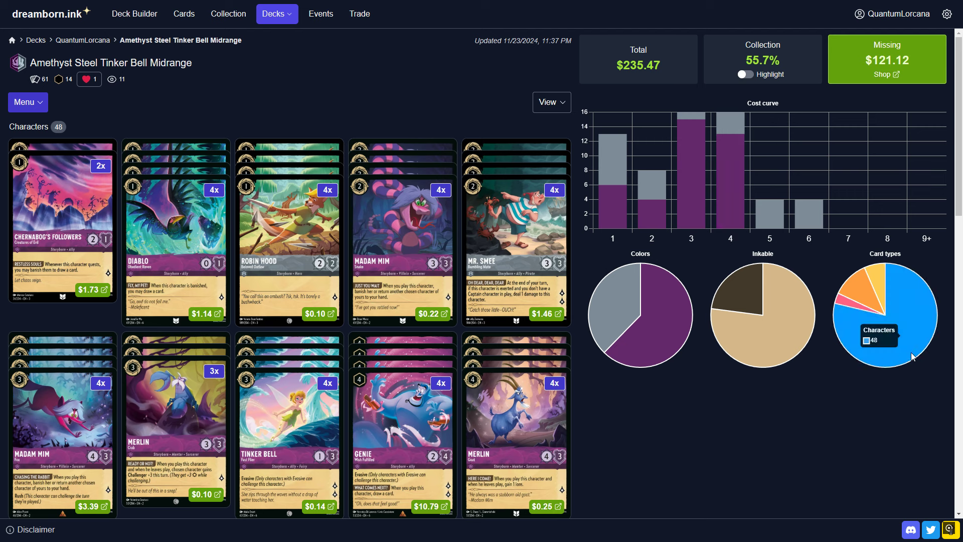
{"action": "mouse_move", "coordinate": [669, 373]}
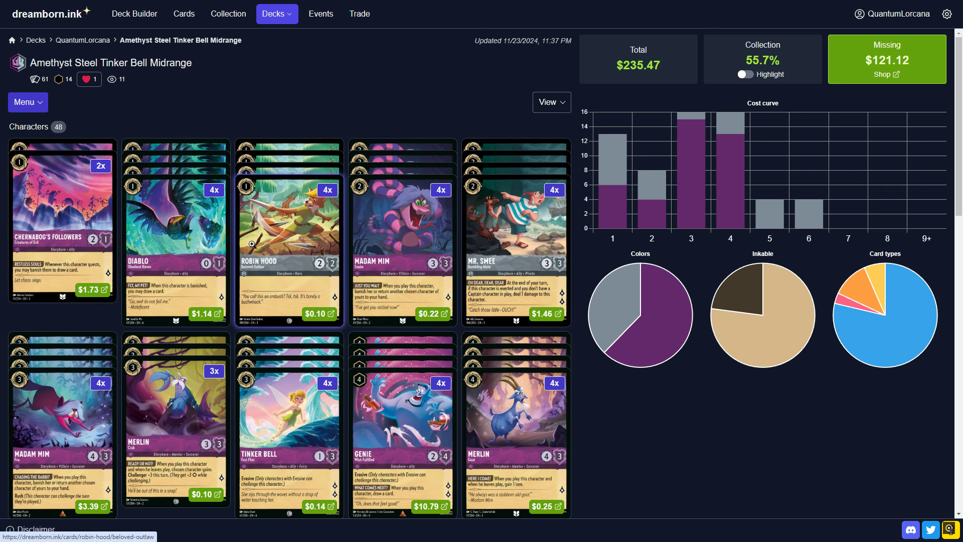
{"action": "mouse_move", "coordinate": [295, 249]}
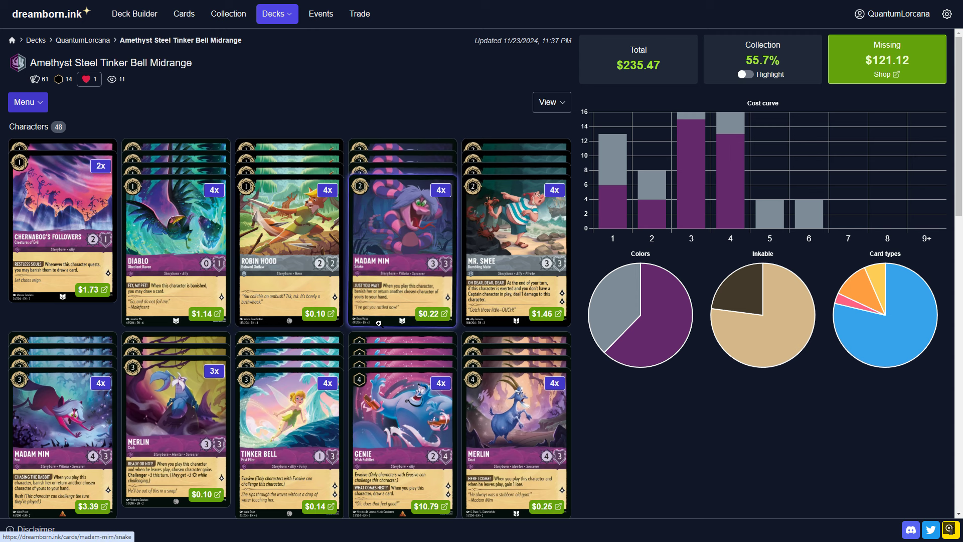
{"action": "mouse_move", "coordinate": [524, 300]}
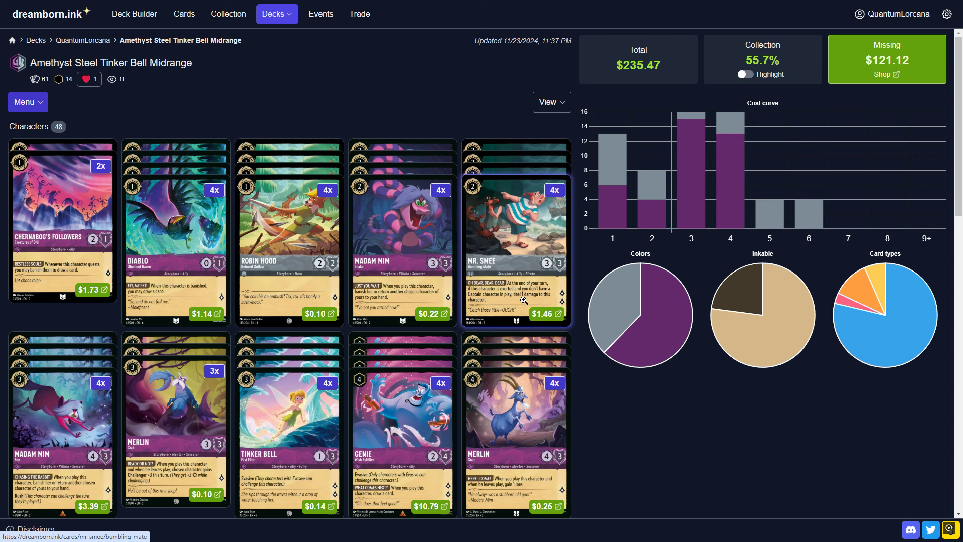
{"action": "mouse_move", "coordinate": [175, 234]}
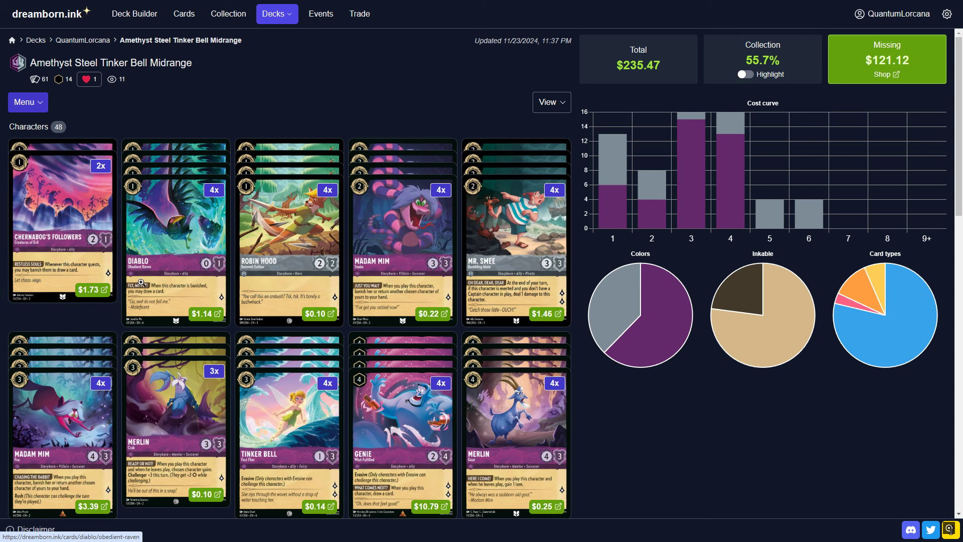
{"action": "mouse_move", "coordinate": [418, 299]}
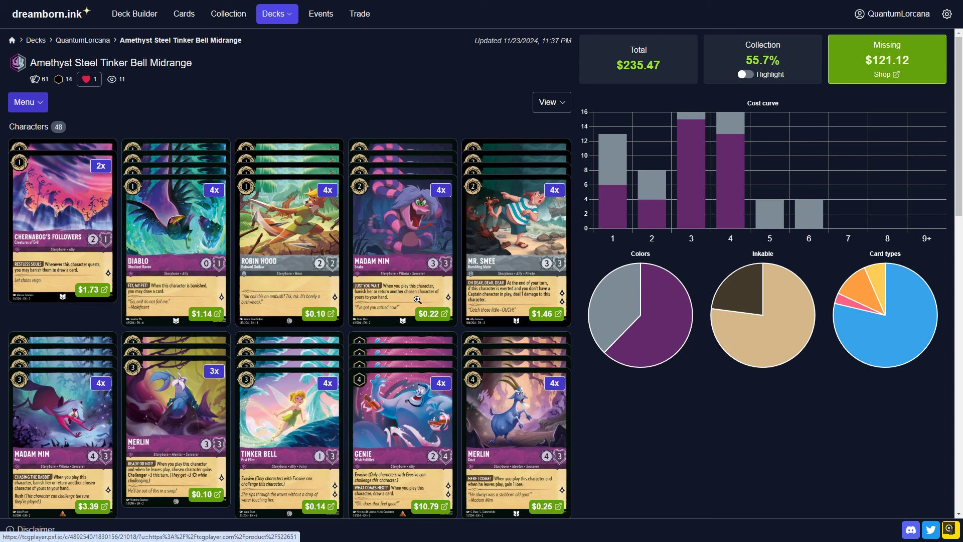
{"action": "mouse_move", "coordinate": [402, 287]}
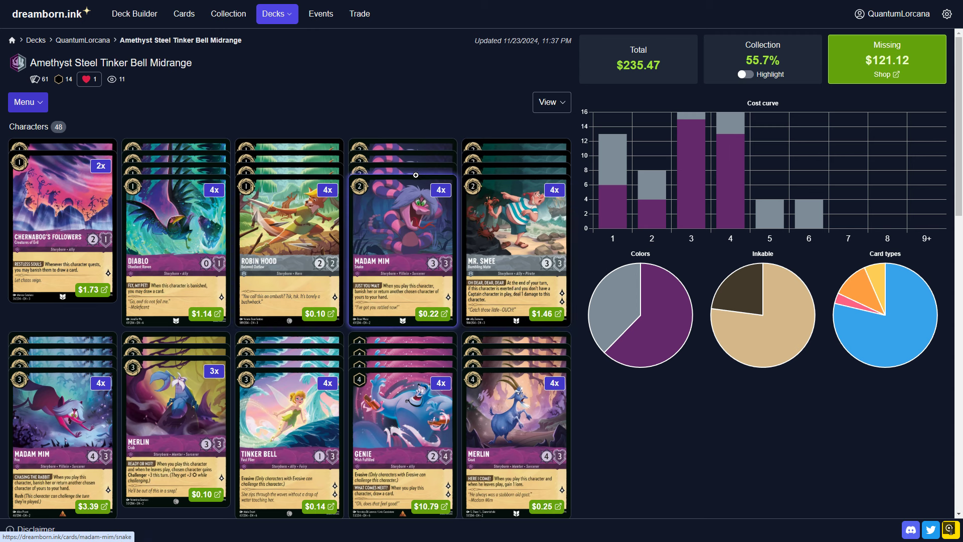
{"action": "mouse_move", "coordinate": [36, 178]}
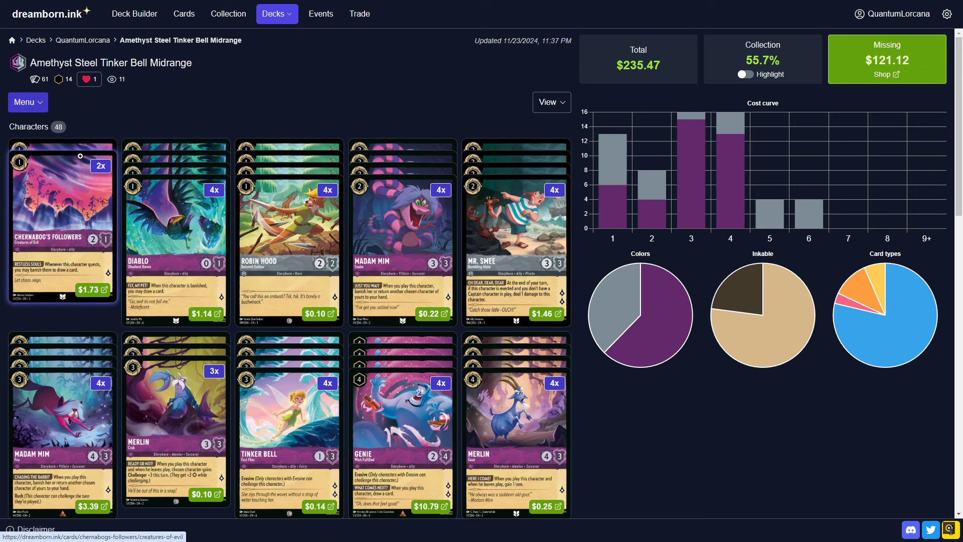
{"action": "mouse_move", "coordinate": [54, 285]}
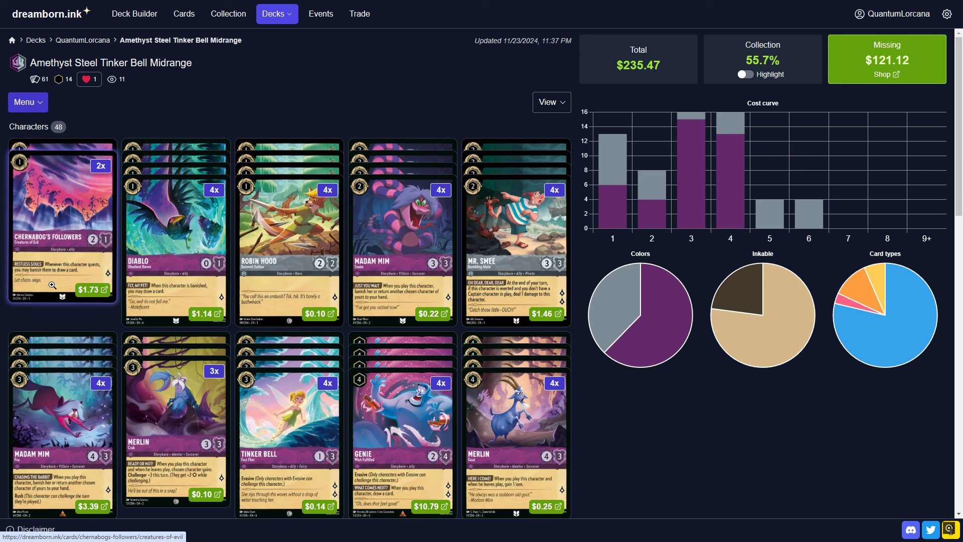
{"action": "mouse_move", "coordinate": [162, 252]}
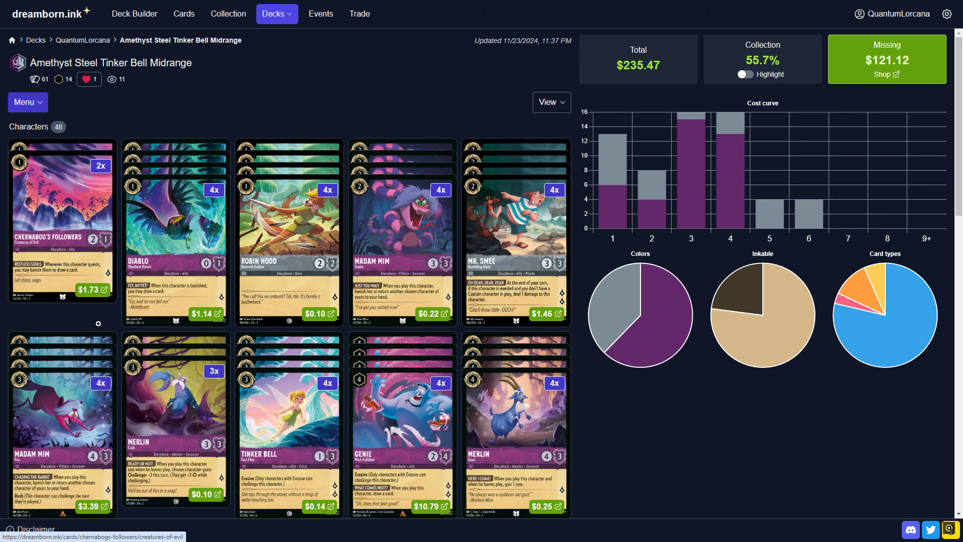
Scroll the deck page down to Robin Hood Champion of Sherwood and the Actions heading, then back up.
{"action": "scroll", "scroll_direction": "down", "scroll_amount": 3}
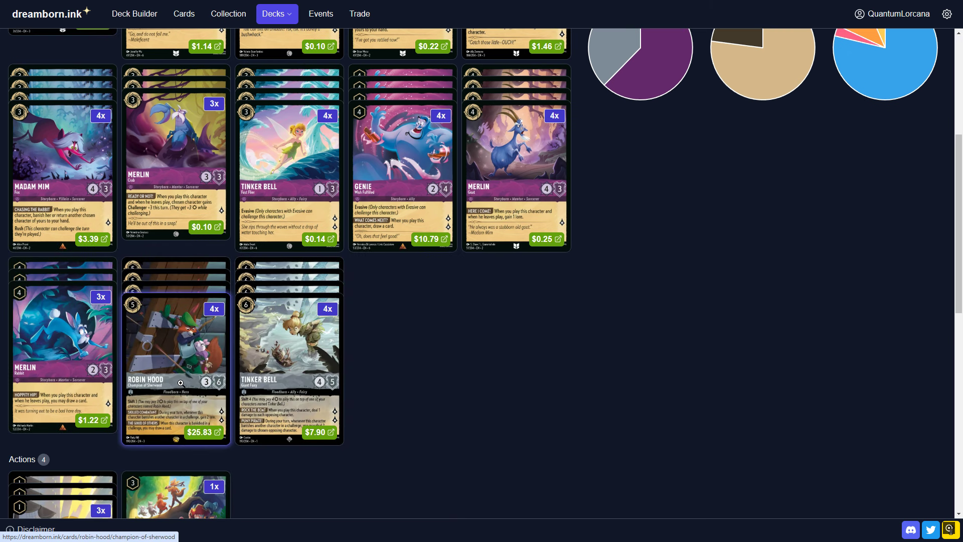
{"action": "mouse_move", "coordinate": [174, 394]}
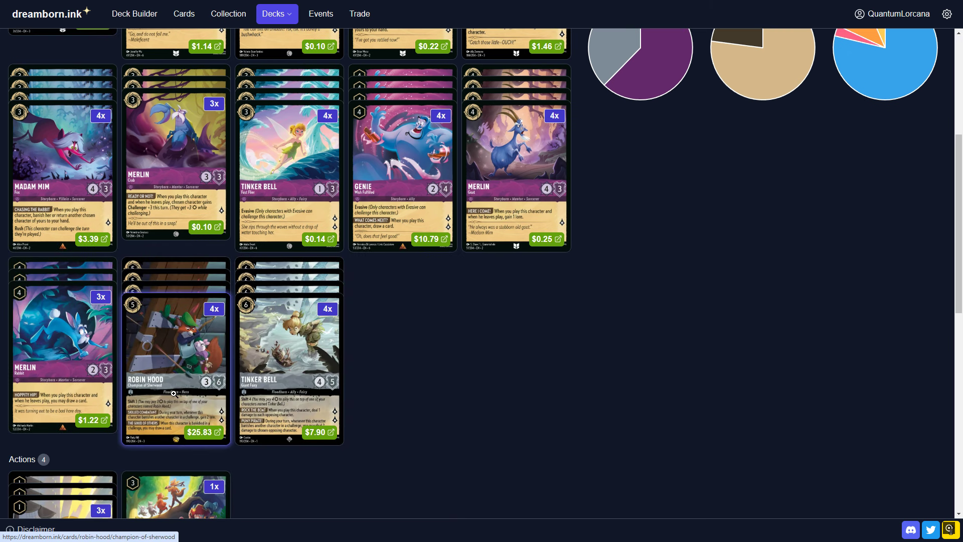
{"action": "scroll", "scroll_direction": "up", "scroll_amount": 3}
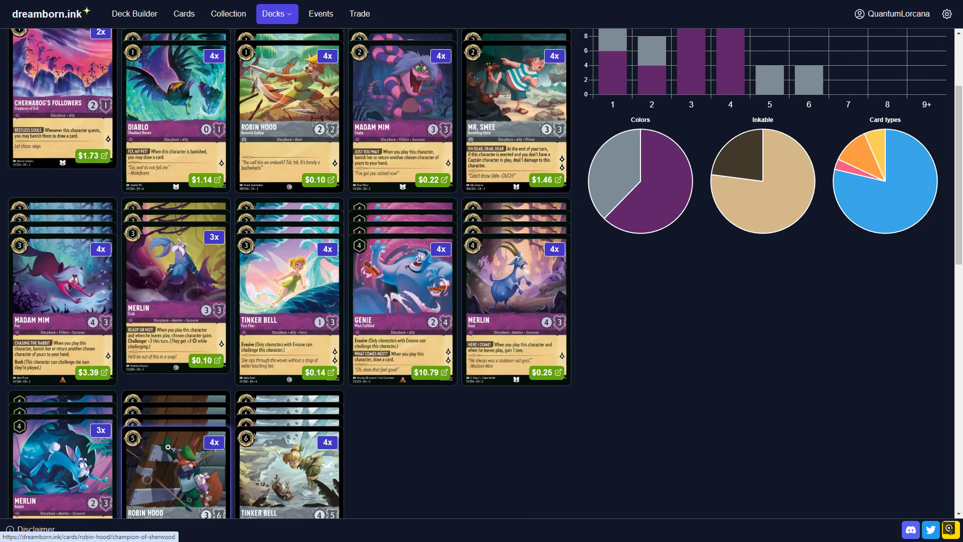
{"action": "scroll", "scroll_direction": "down", "scroll_amount": 3}
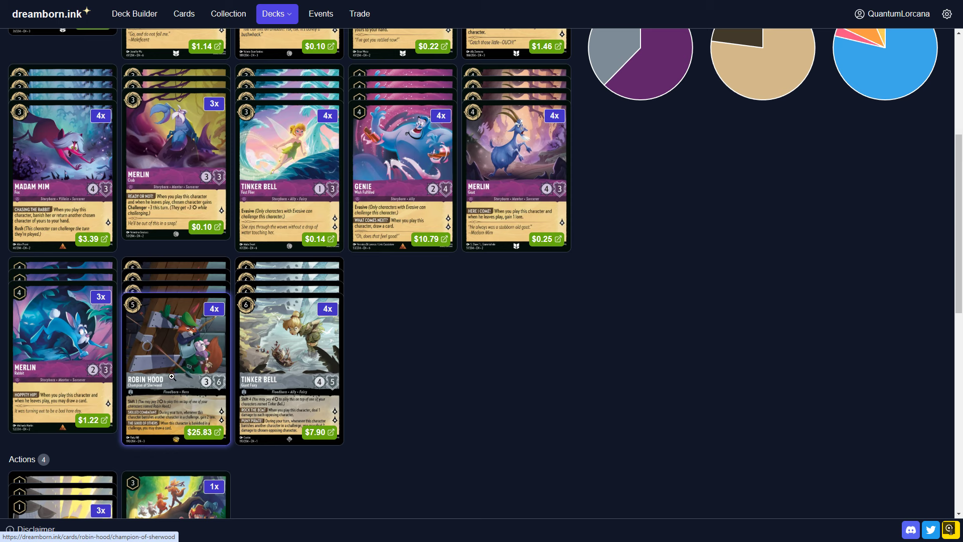
{"action": "mouse_move", "coordinate": [172, 378]}
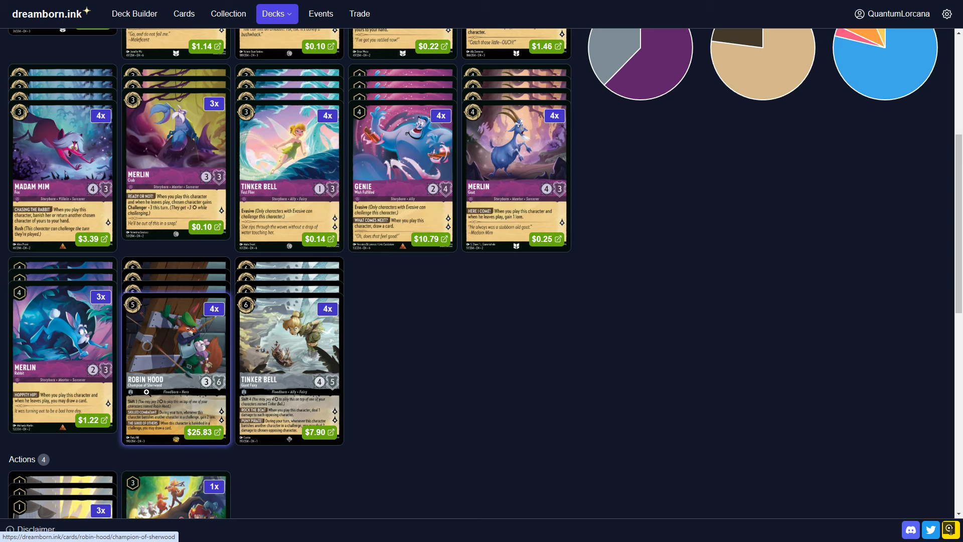
{"action": "mouse_move", "coordinate": [127, 397]}
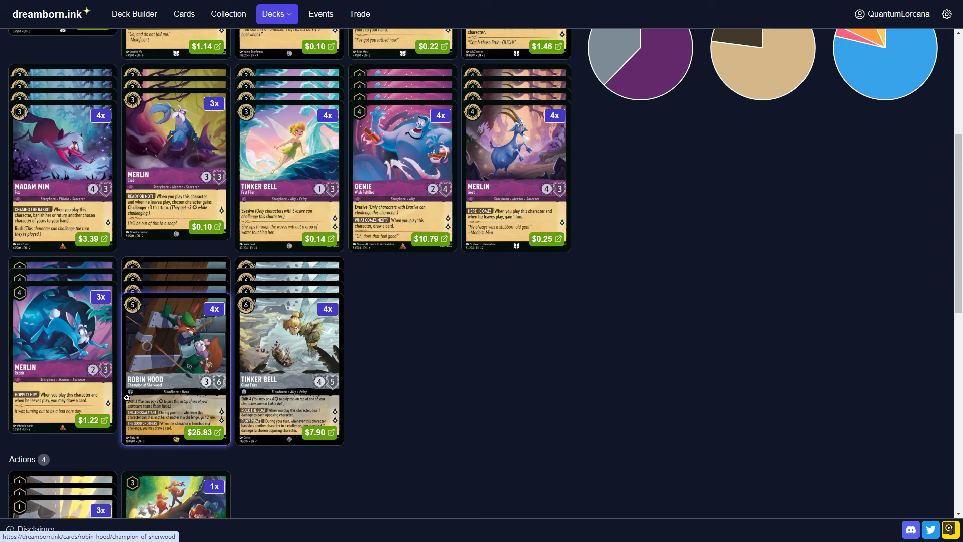
{"action": "mouse_move", "coordinate": [142, 405]}
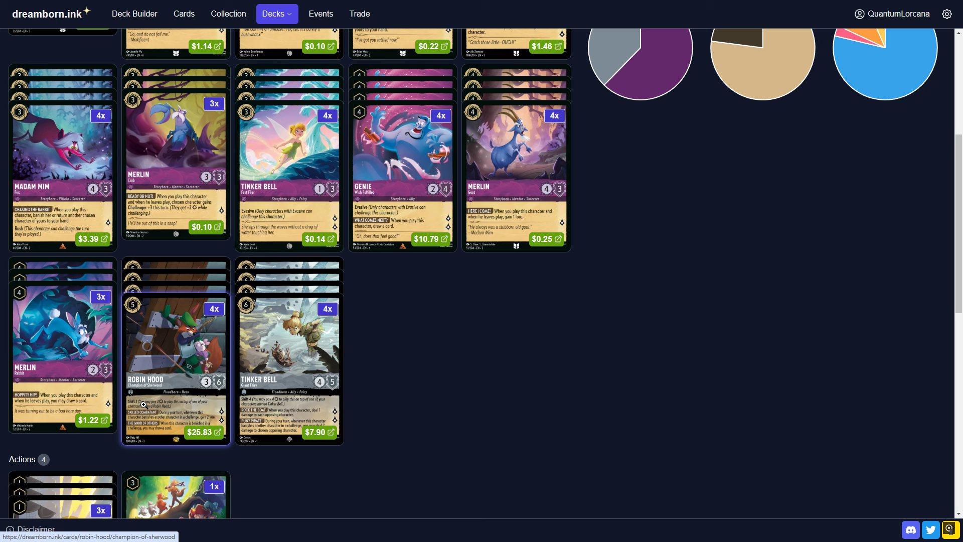
{"action": "scroll", "scroll_direction": "up", "scroll_amount": 3}
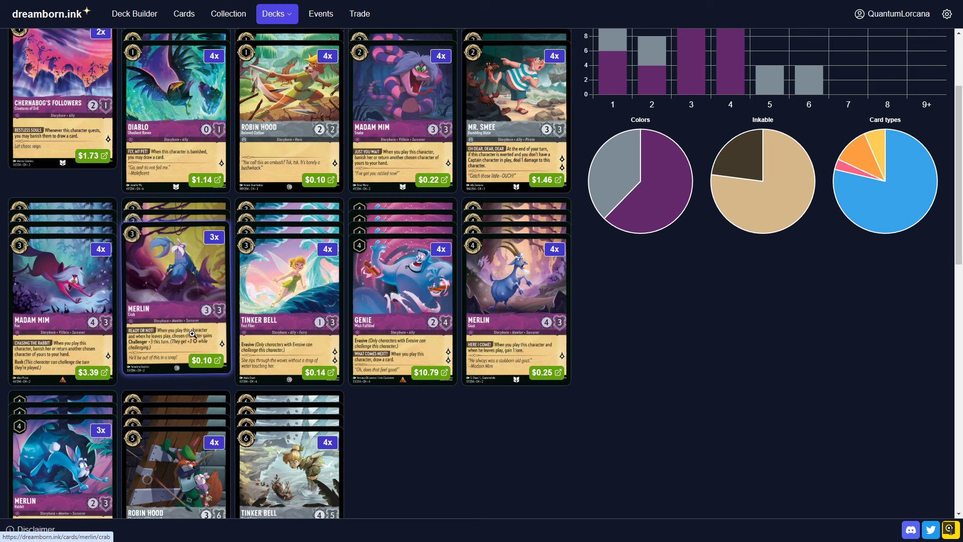
{"action": "scroll", "scroll_direction": "down", "scroll_amount": 3}
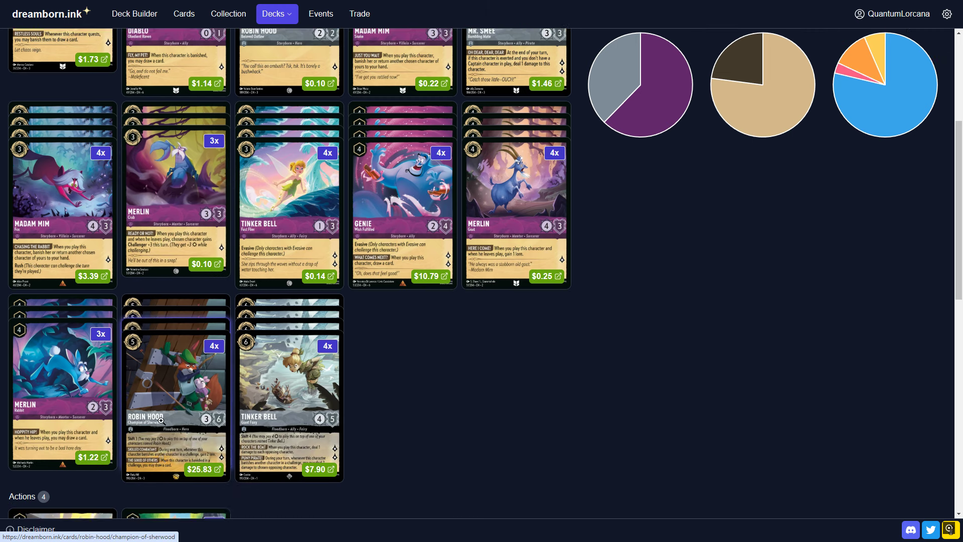
{"action": "scroll", "scroll_direction": "down", "scroll_amount": 3}
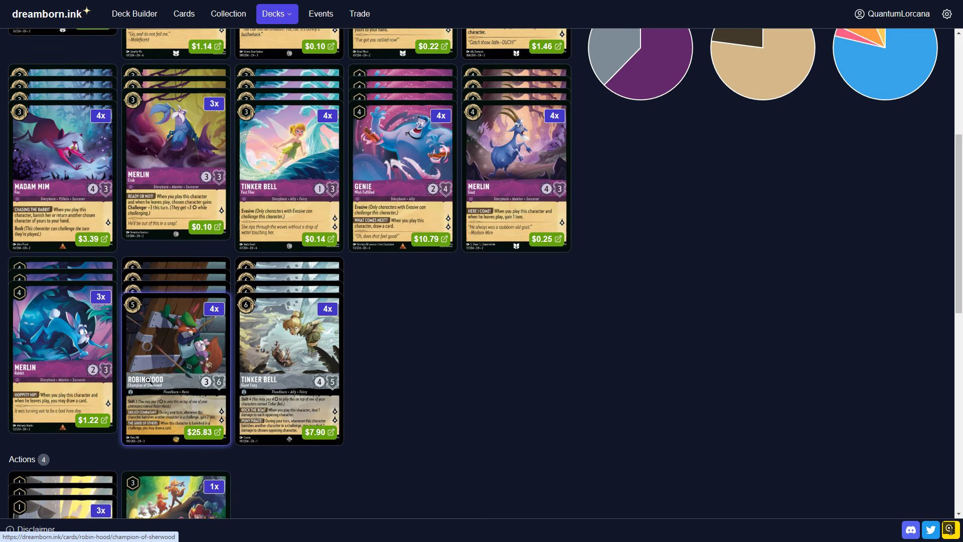
{"action": "scroll", "scroll_direction": "up", "scroll_amount": 3}
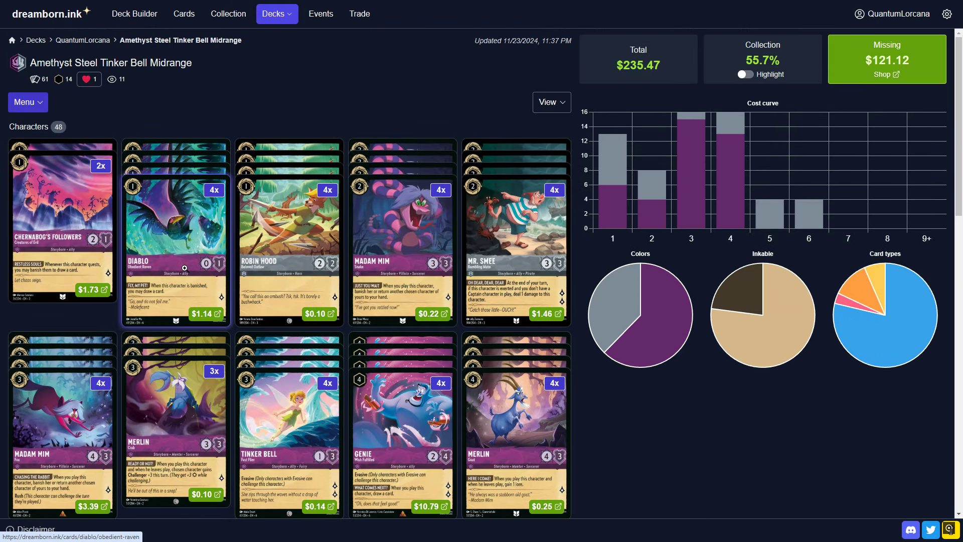
{"action": "mouse_move", "coordinate": [516, 261]}
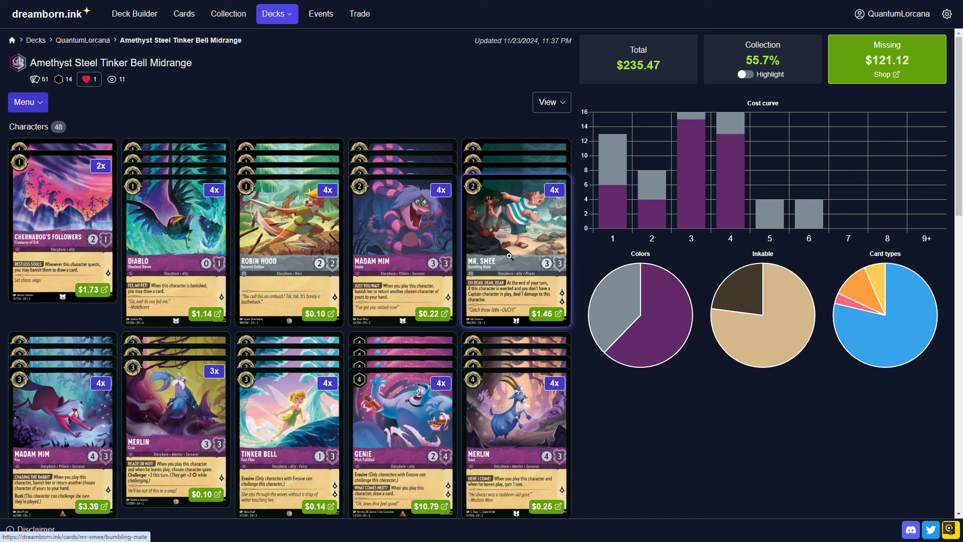
{"action": "left_click", "coordinate": [516, 252]}
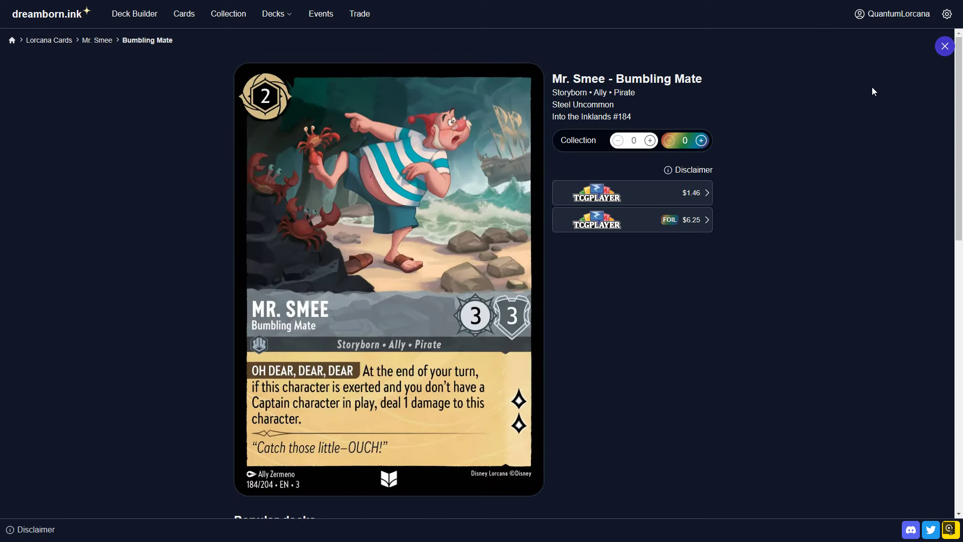
{"action": "left_click", "coordinate": [945, 46]}
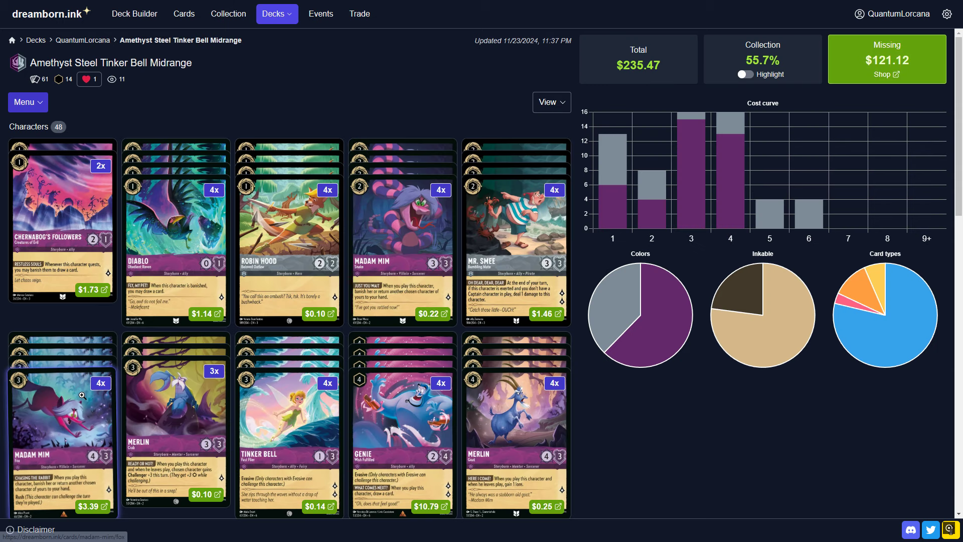
{"action": "left_click", "coordinate": [62, 430]}
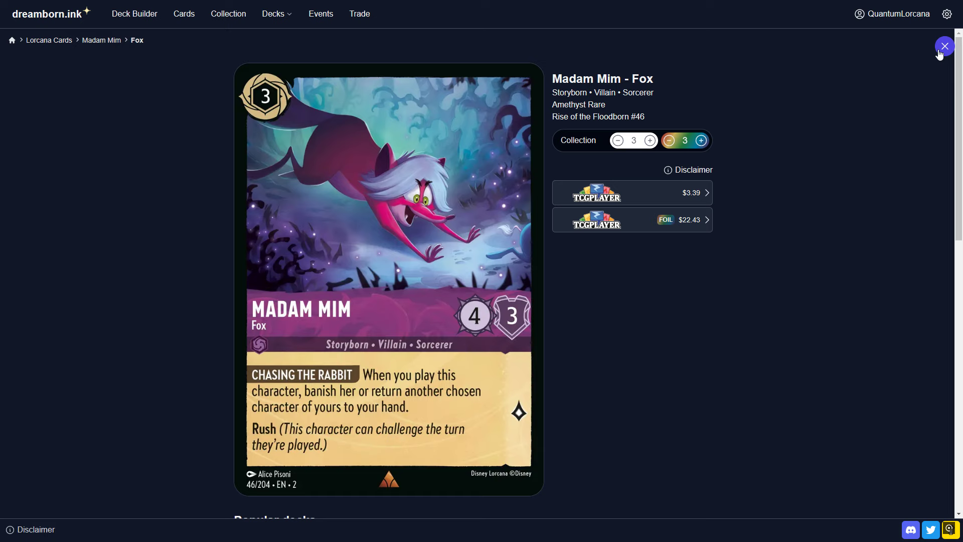
{"action": "left_click", "coordinate": [945, 47]}
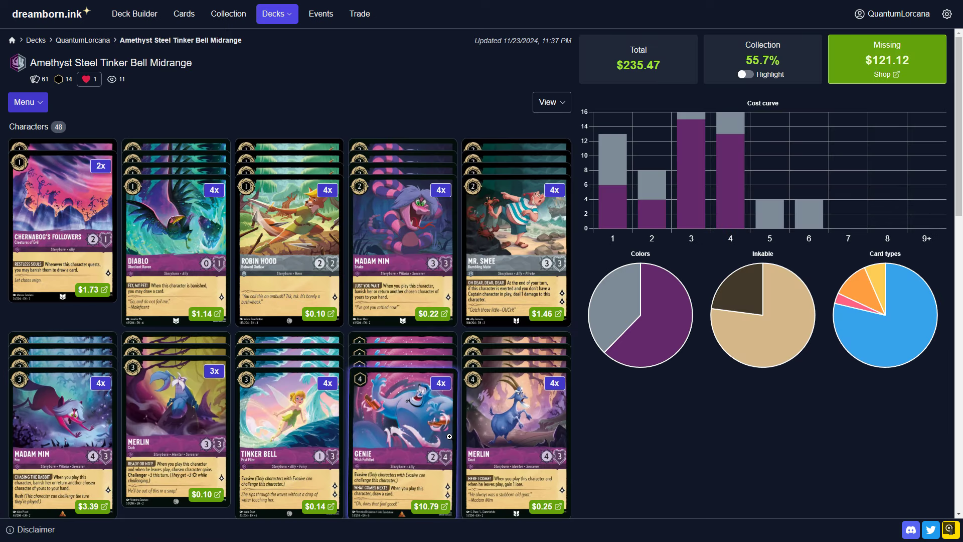
{"action": "left_click", "coordinate": [402, 424]}
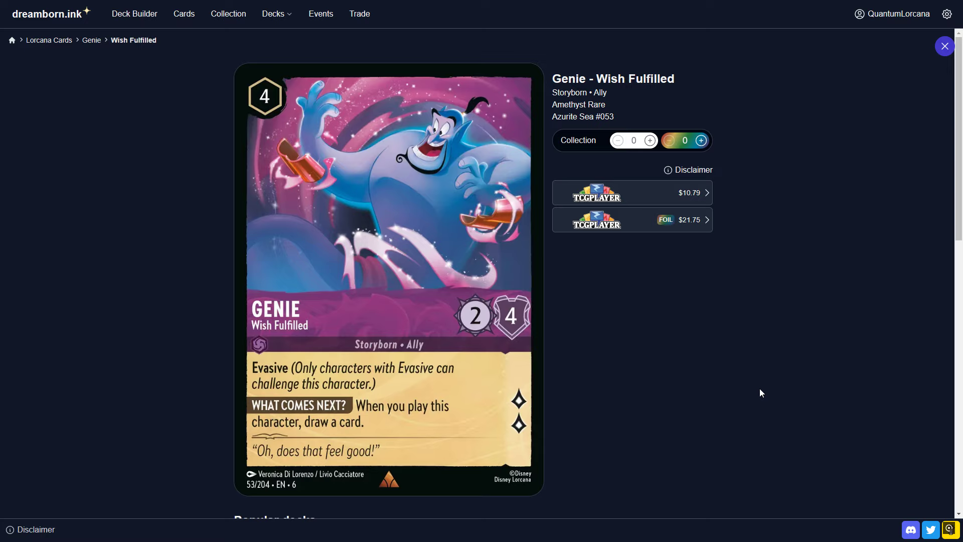
{"action": "mouse_move", "coordinate": [639, 352]}
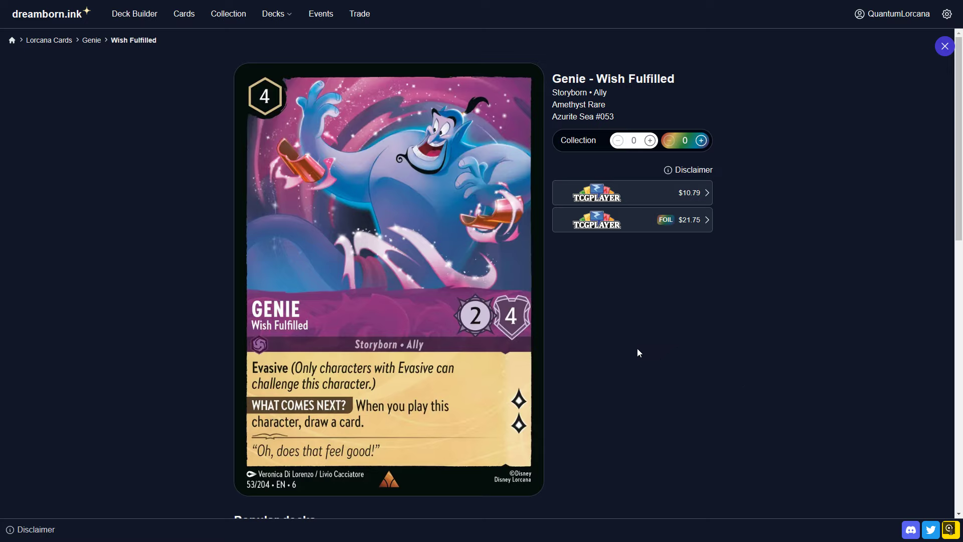
{"action": "mouse_move", "coordinate": [658, 315]}
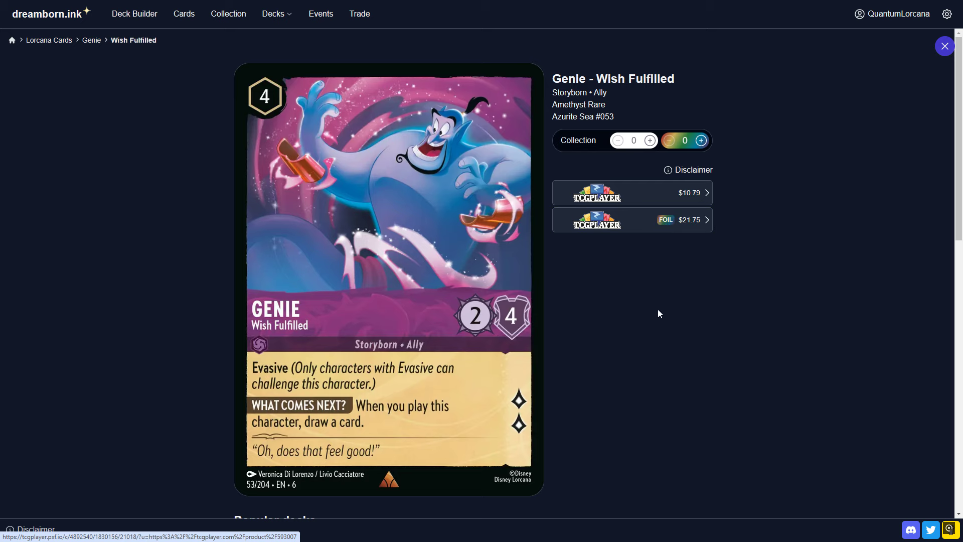
{"action": "mouse_move", "coordinate": [619, 483]}
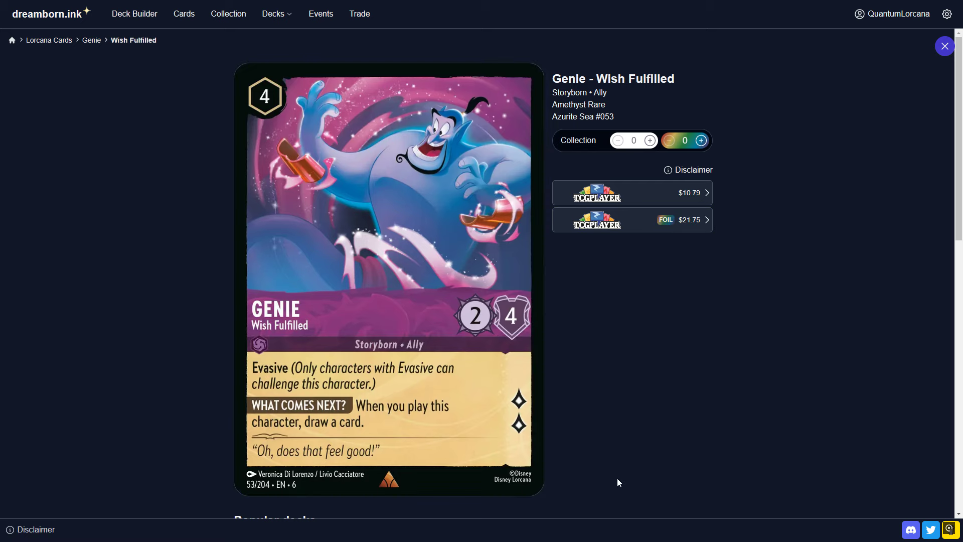
{"action": "mouse_move", "coordinate": [752, 496]}
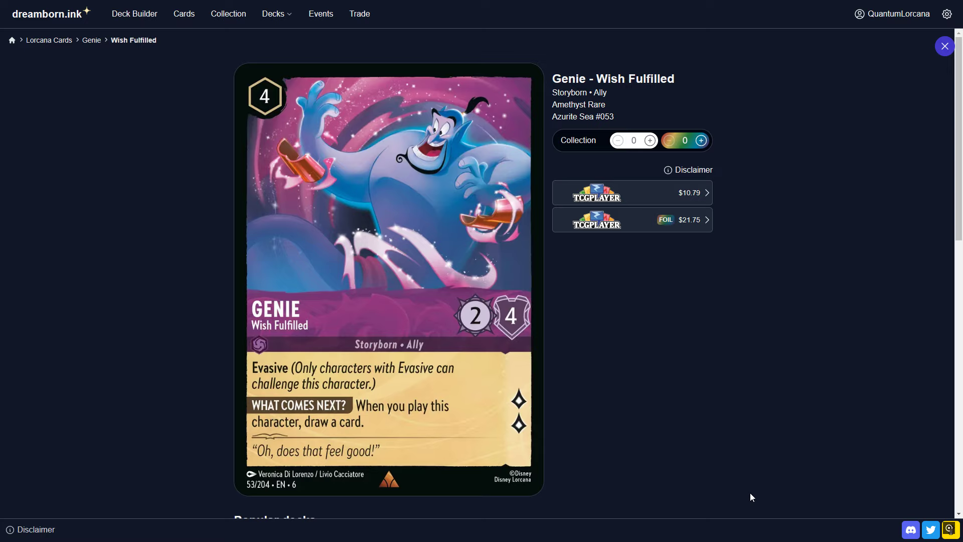
{"action": "mouse_move", "coordinate": [681, 428]}
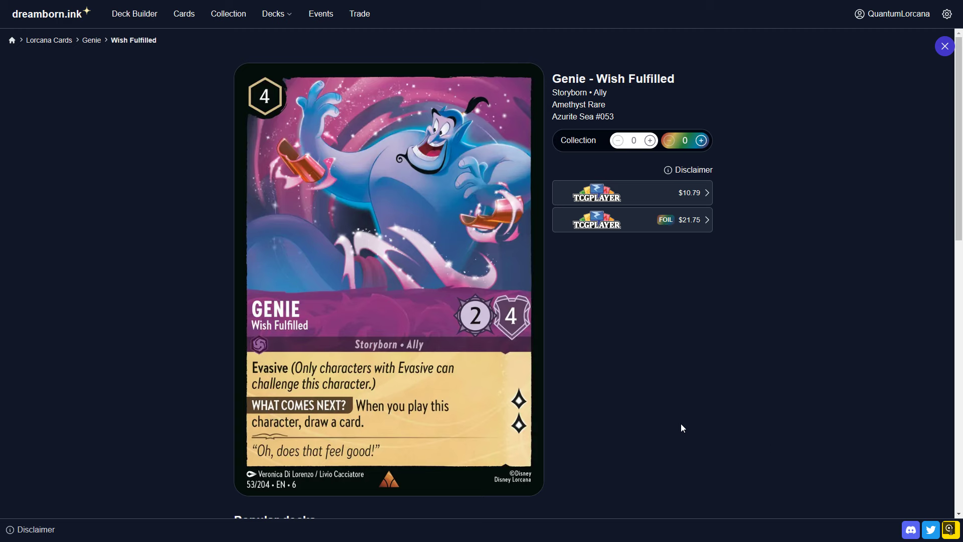
{"action": "mouse_move", "coordinate": [367, 430]}
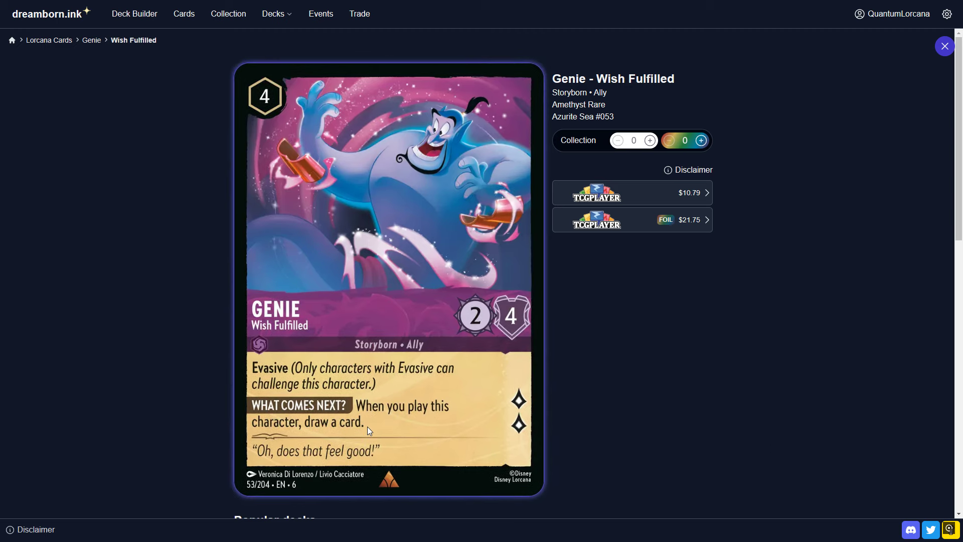
{"action": "mouse_move", "coordinate": [549, 348]}
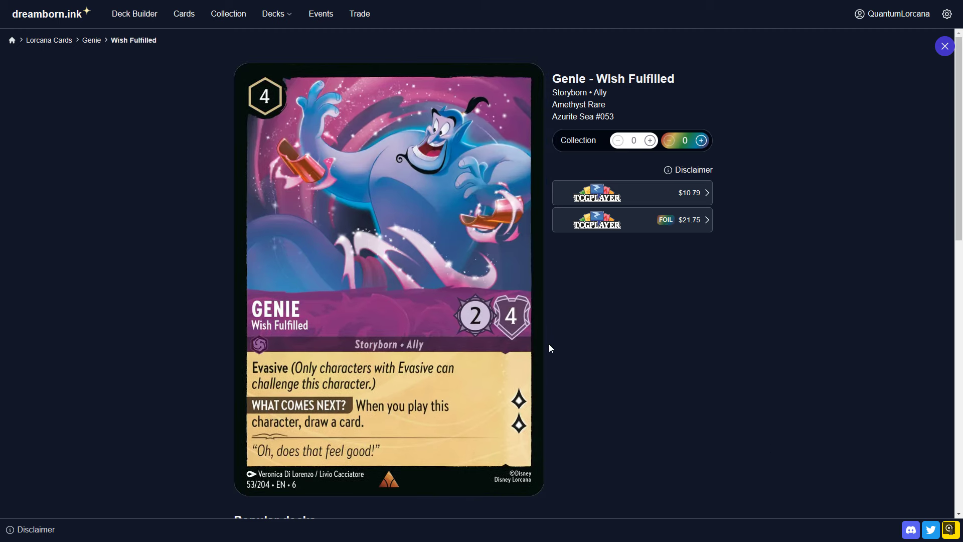
{"action": "mouse_move", "coordinate": [498, 371]}
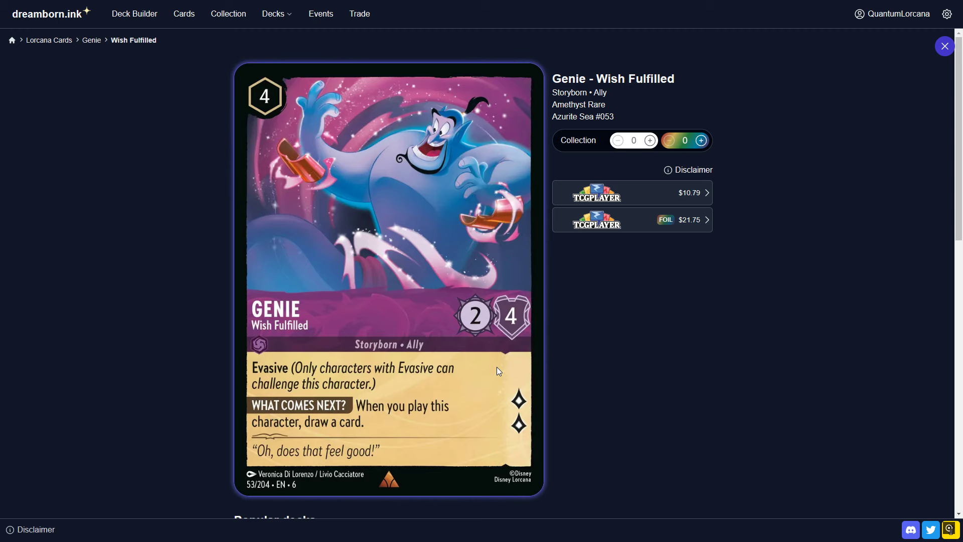
{"action": "mouse_move", "coordinate": [945, 46]}
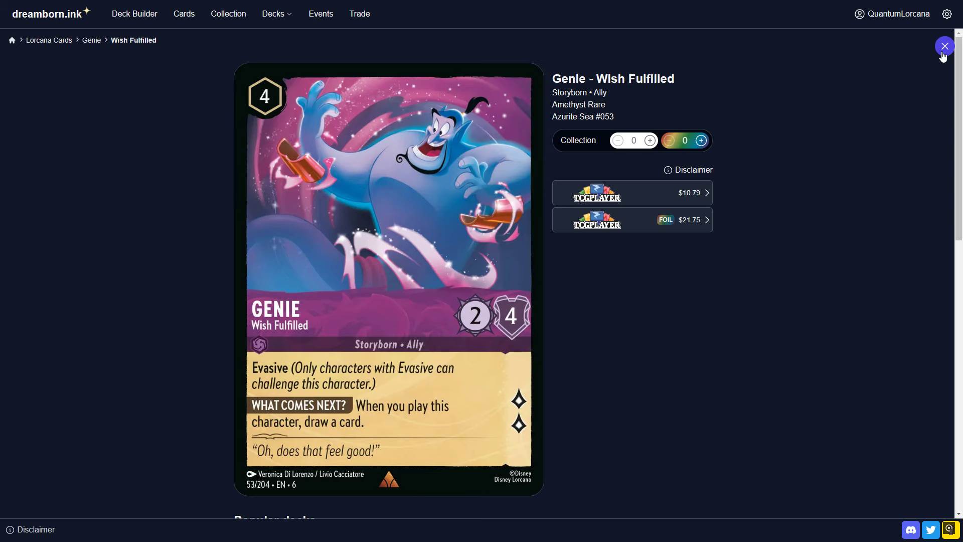
{"action": "left_click", "coordinate": [945, 46]}
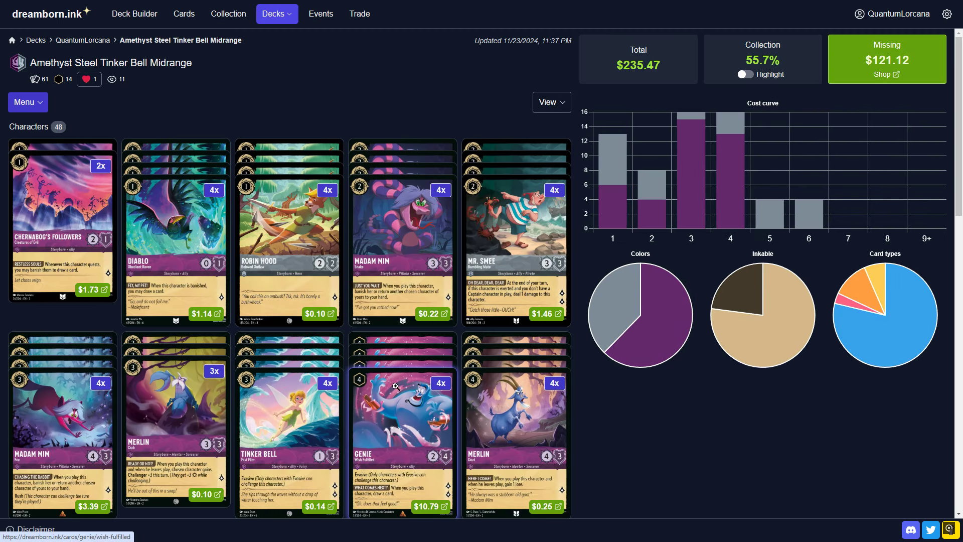
{"action": "mouse_move", "coordinate": [398, 419]}
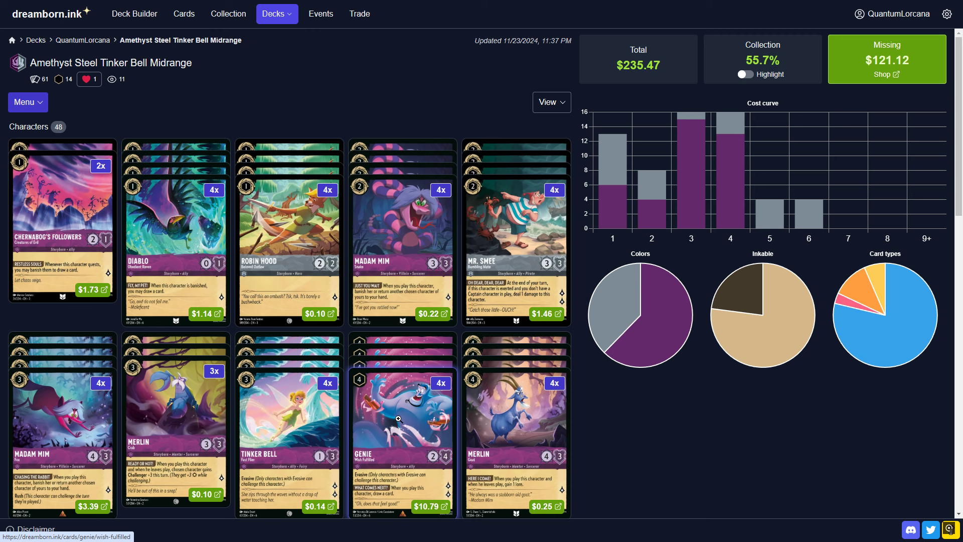
Browse the character rows and open the Tinker Bell - Fast Flier card's detail page.
{"action": "scroll", "scroll_direction": "down", "scroll_amount": 3}
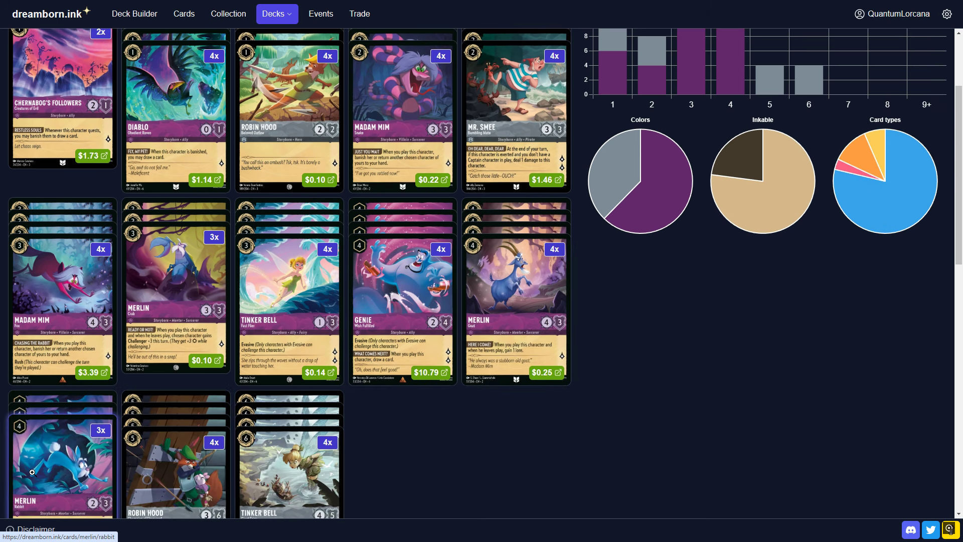
{"action": "mouse_move", "coordinate": [517, 307]}
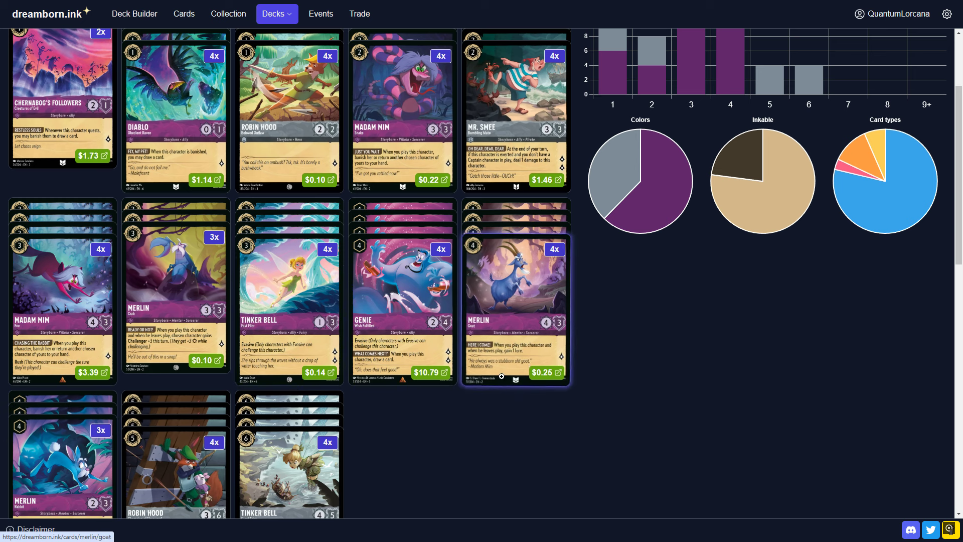
{"action": "scroll", "scroll_direction": "up", "scroll_amount": 3}
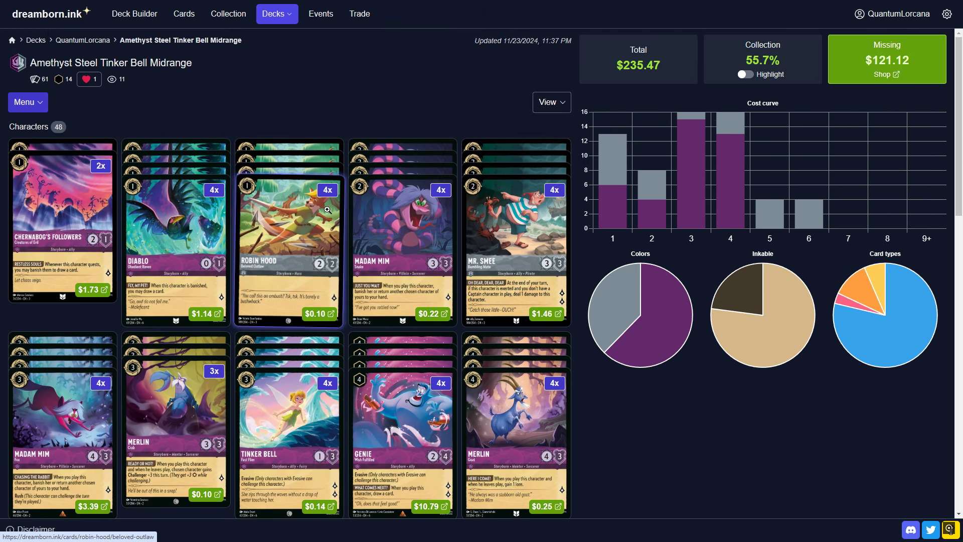
{"action": "mouse_move", "coordinate": [495, 306]}
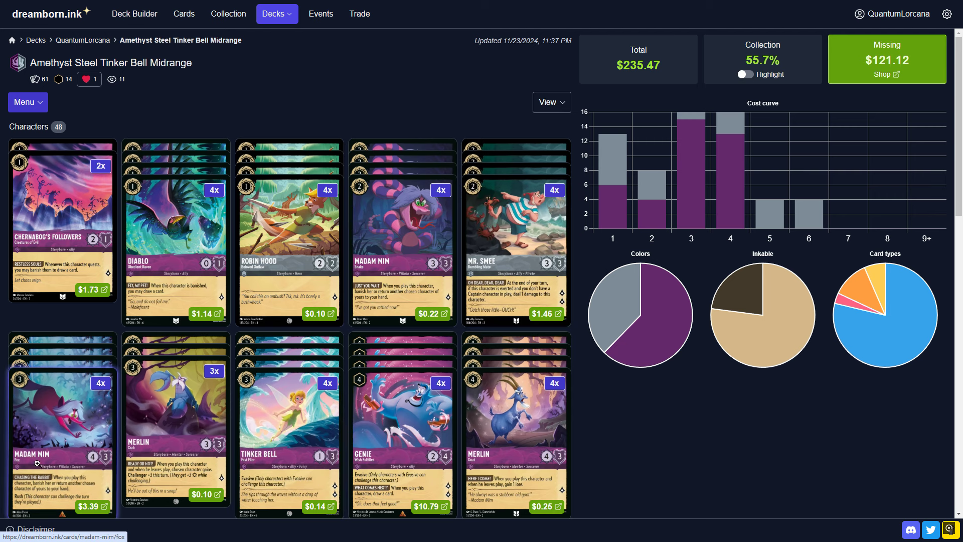
{"action": "mouse_move", "coordinate": [177, 427]}
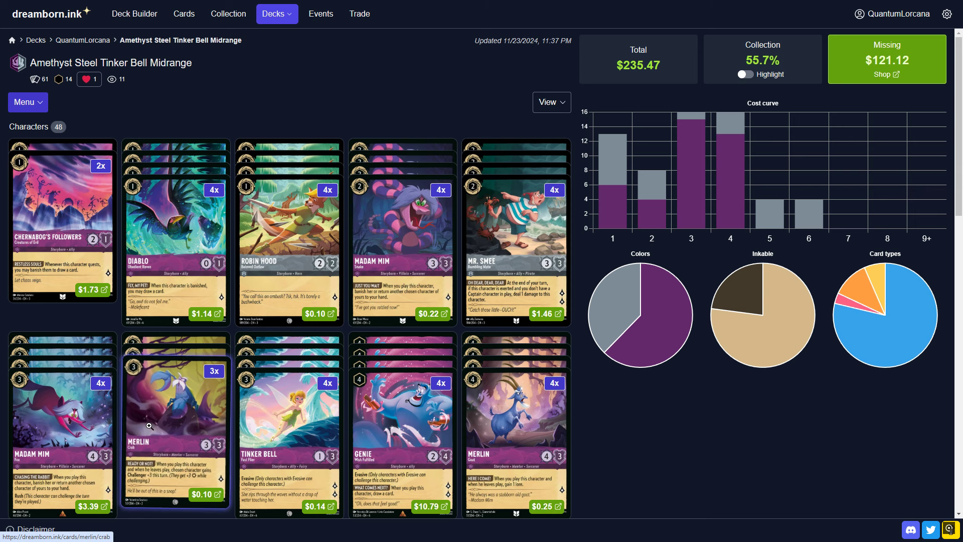
{"action": "scroll", "scroll_direction": "down", "scroll_amount": 3}
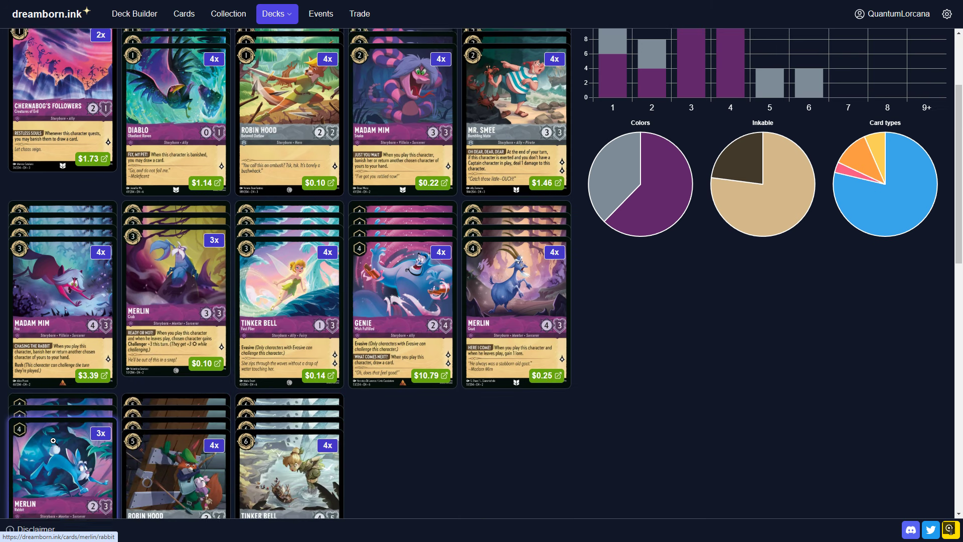
{"action": "scroll", "scroll_direction": "up", "scroll_amount": 3}
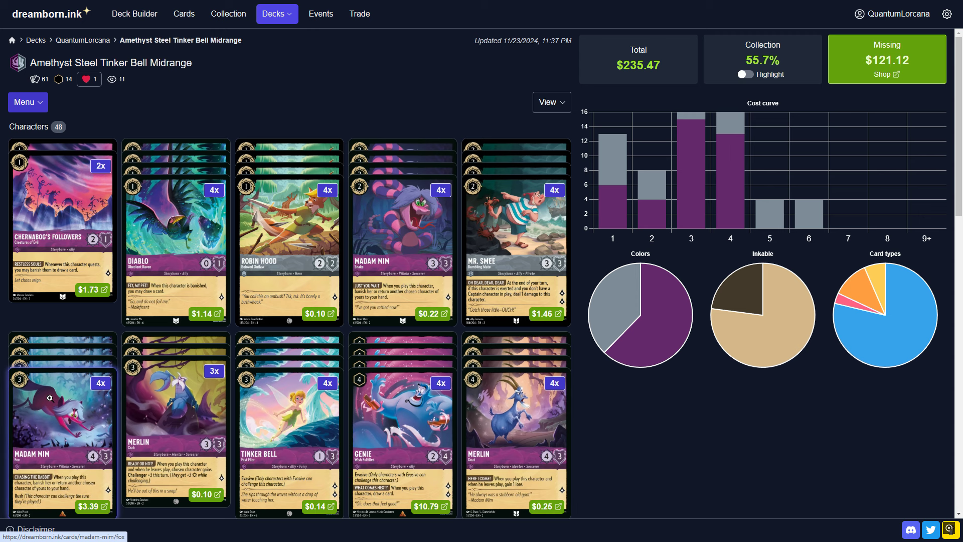
{"action": "scroll", "scroll_direction": "down", "scroll_amount": 3}
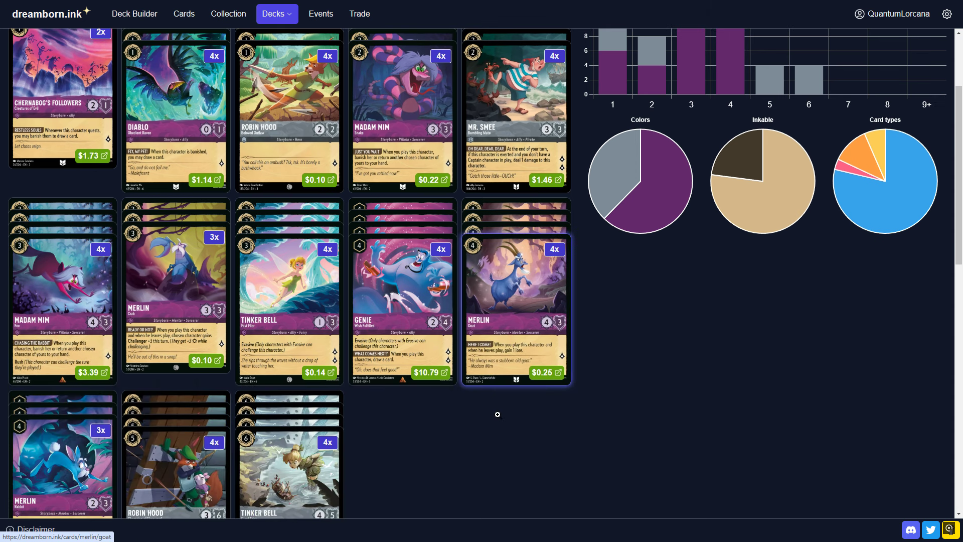
{"action": "mouse_move", "coordinate": [402, 307]}
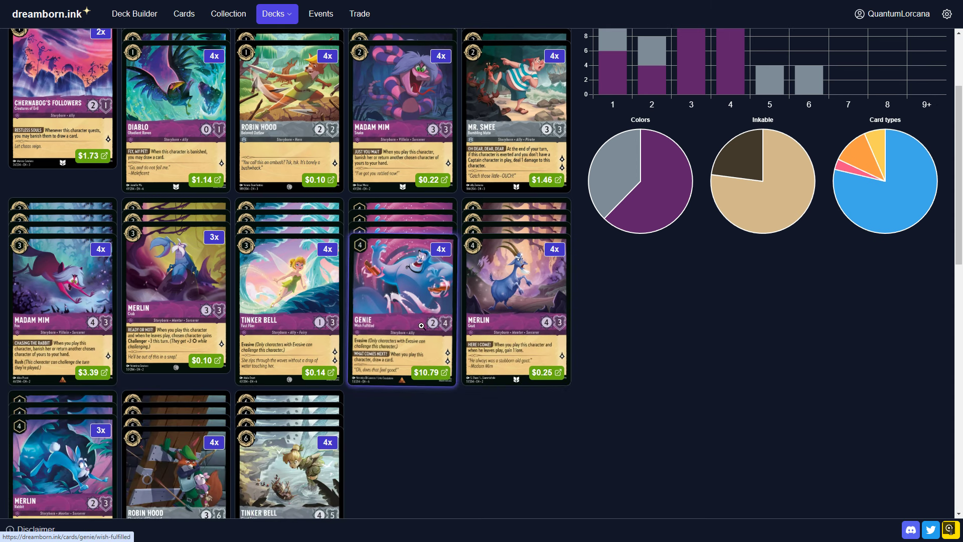
{"action": "scroll", "scroll_direction": "up", "scroll_amount": 3}
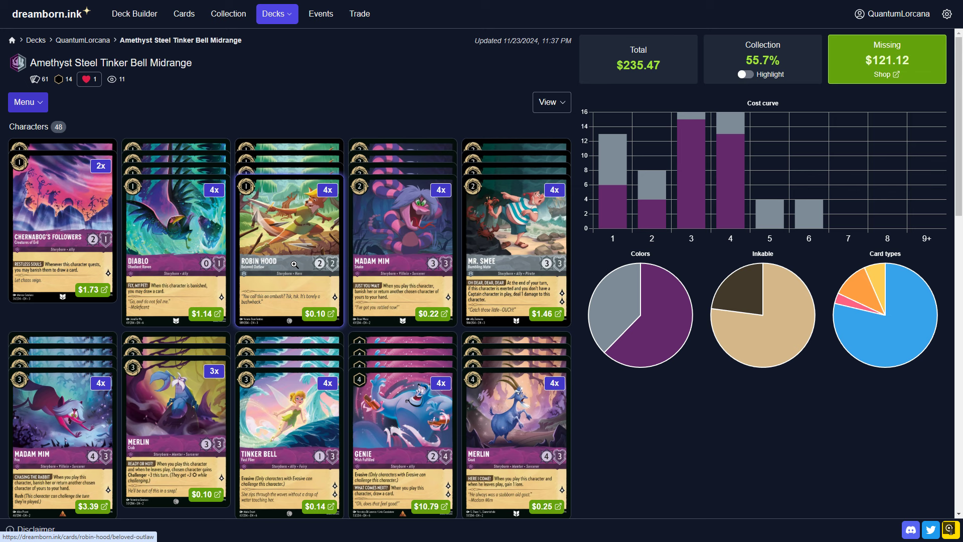
{"action": "mouse_move", "coordinate": [517, 249]}
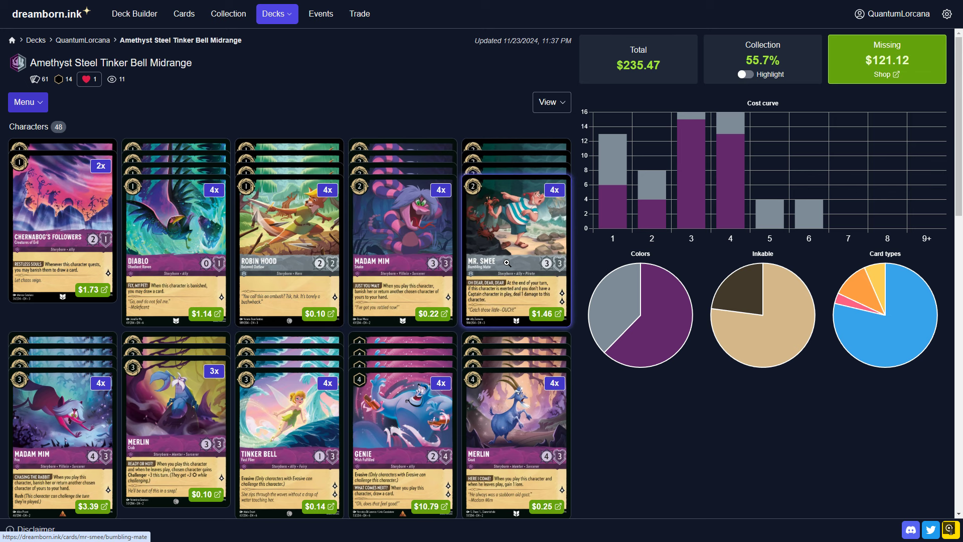
{"action": "mouse_move", "coordinate": [620, 316]}
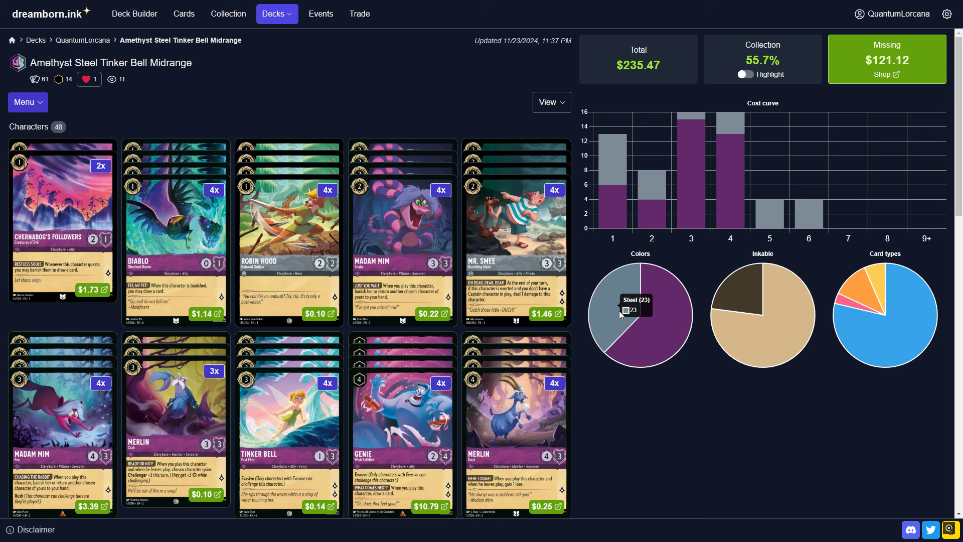
{"action": "mouse_move", "coordinate": [403, 226]}
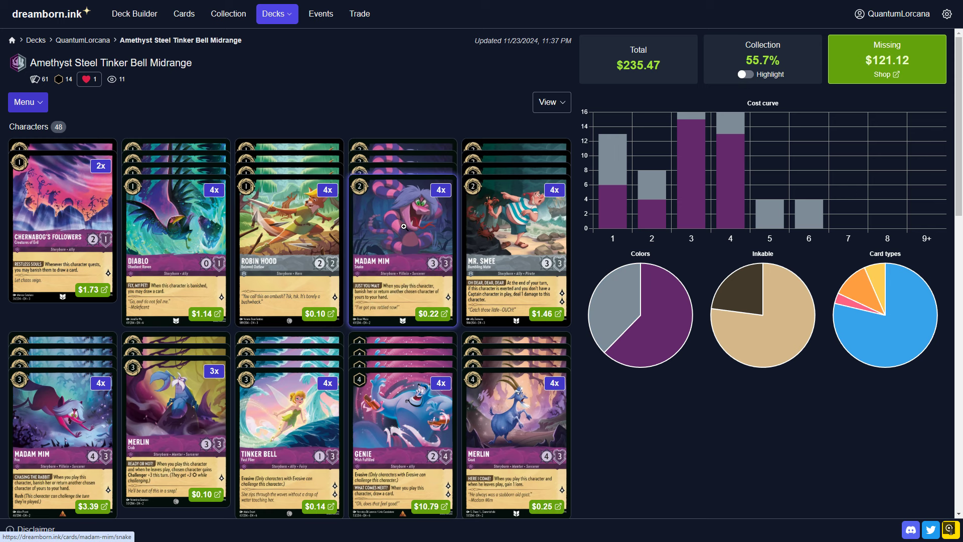
{"action": "scroll", "scroll_direction": "down", "scroll_amount": 3}
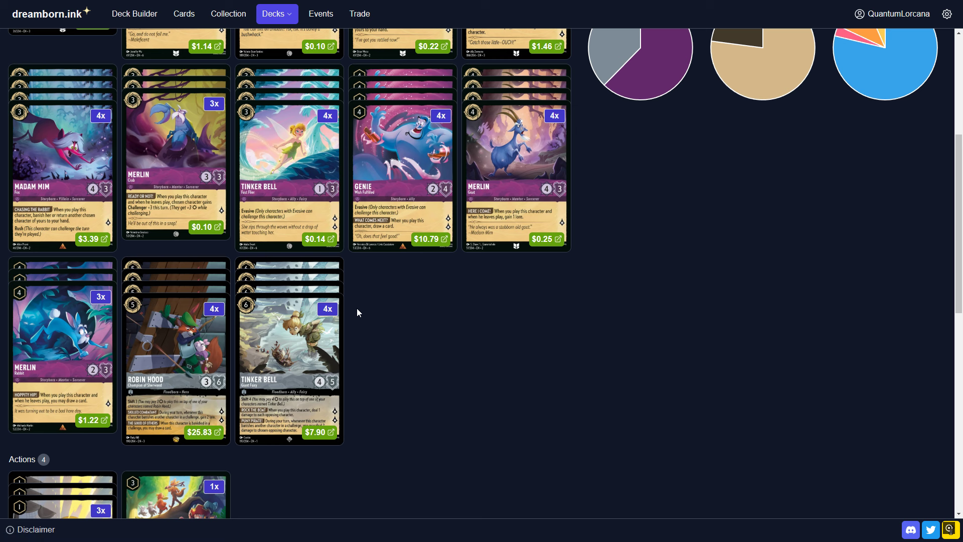
{"action": "scroll", "scroll_direction": "up", "scroll_amount": 3}
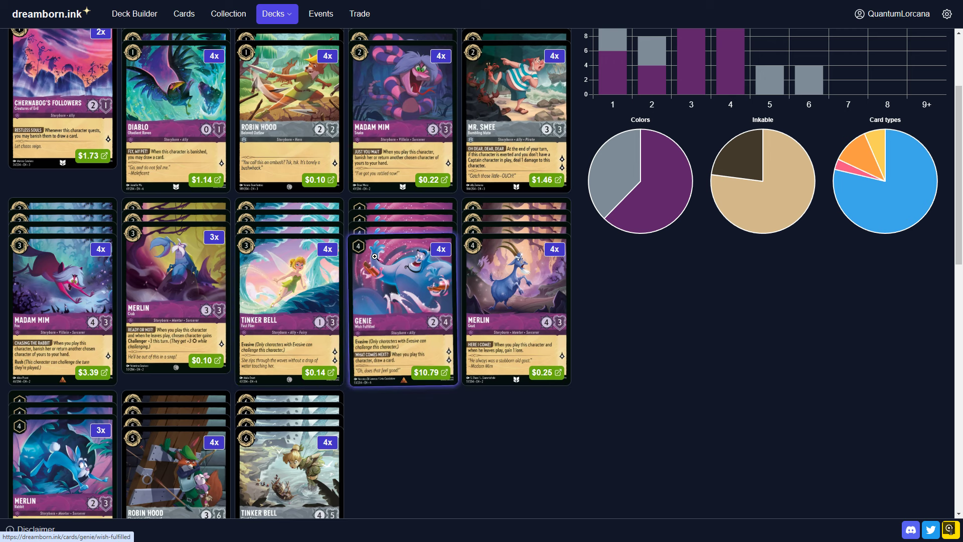
{"action": "mouse_move", "coordinate": [288, 301]}
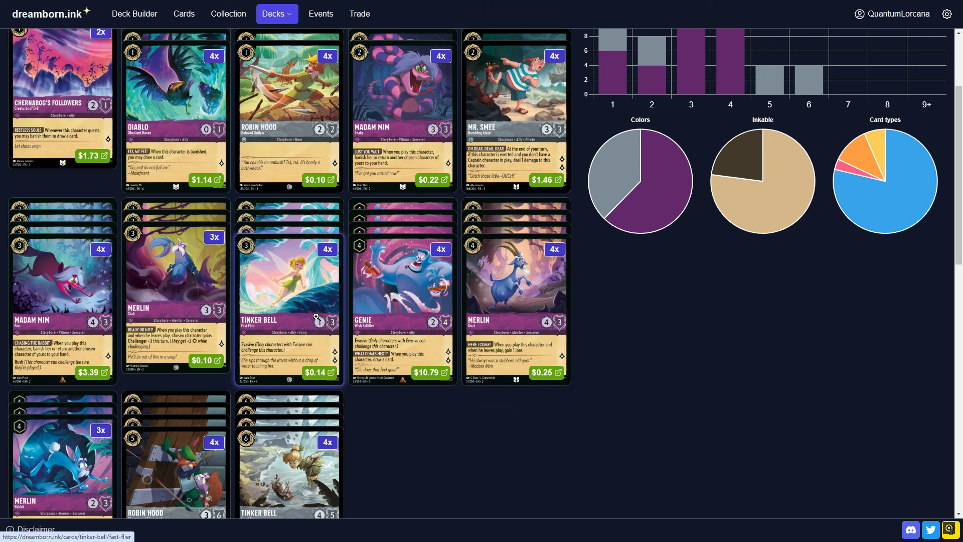
{"action": "mouse_move", "coordinate": [313, 359]}
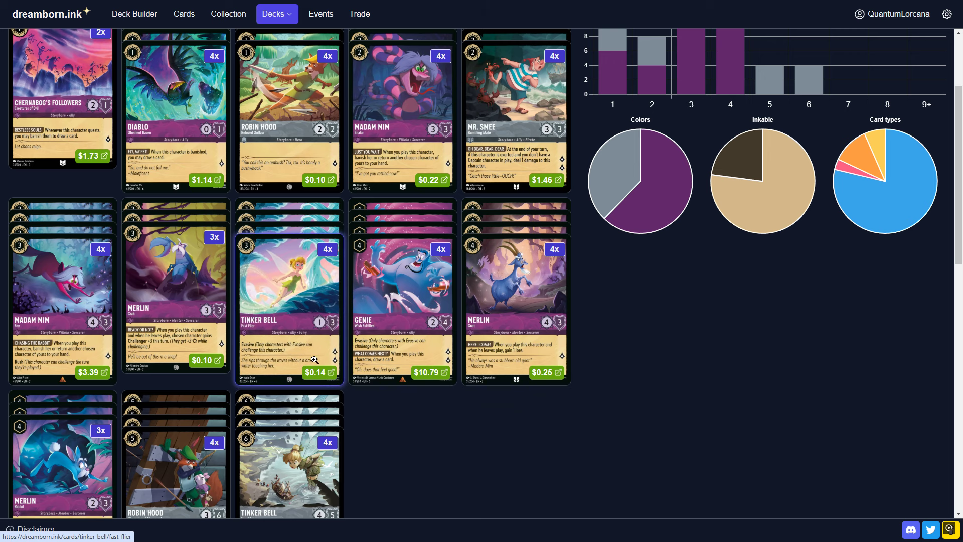
{"action": "mouse_move", "coordinate": [323, 291]}
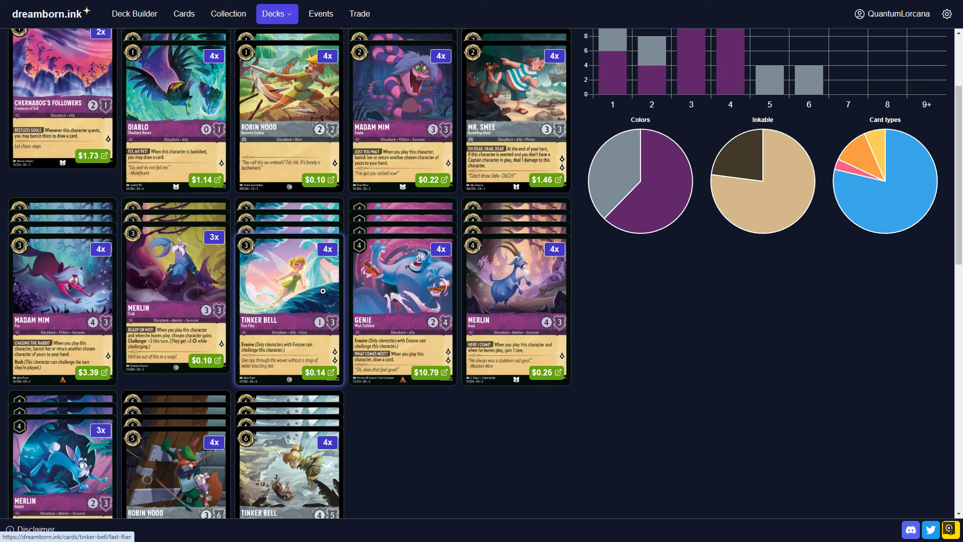
{"action": "left_click", "coordinate": [288, 290]}
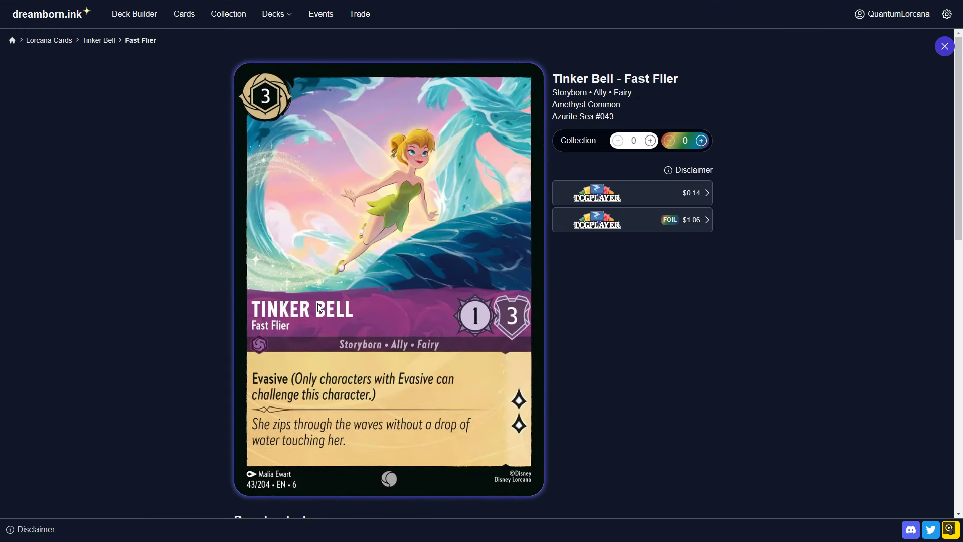
{"action": "mouse_move", "coordinate": [298, 328]}
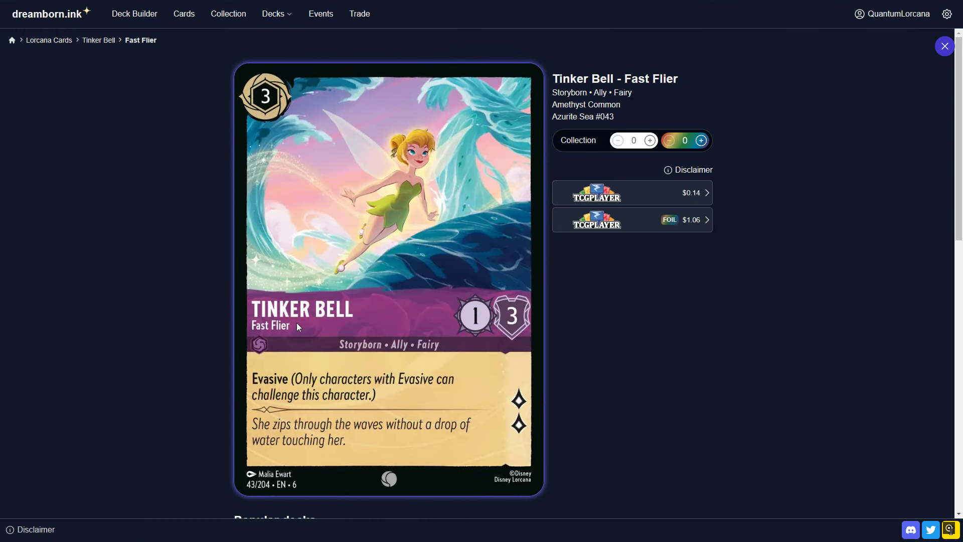
{"action": "mouse_move", "coordinate": [364, 355]}
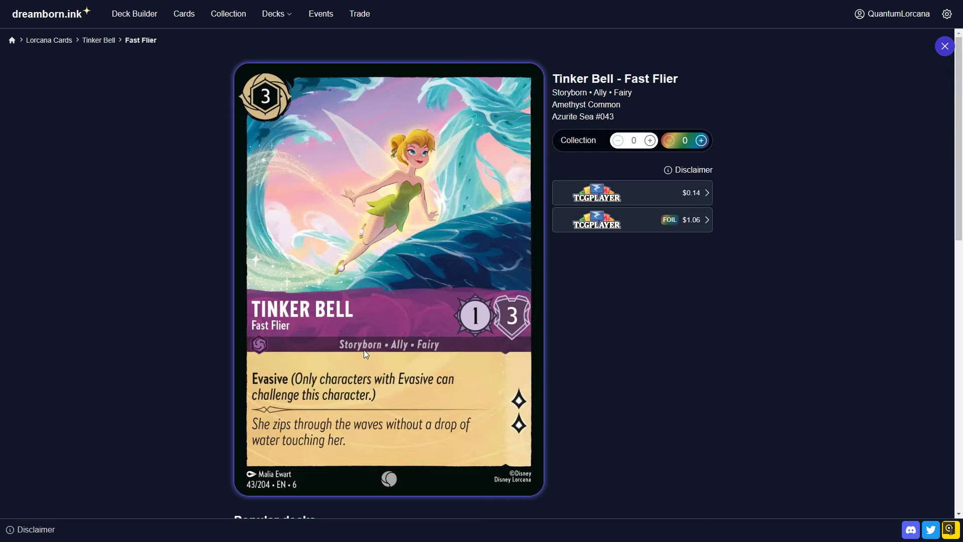
{"action": "mouse_move", "coordinate": [471, 329]}
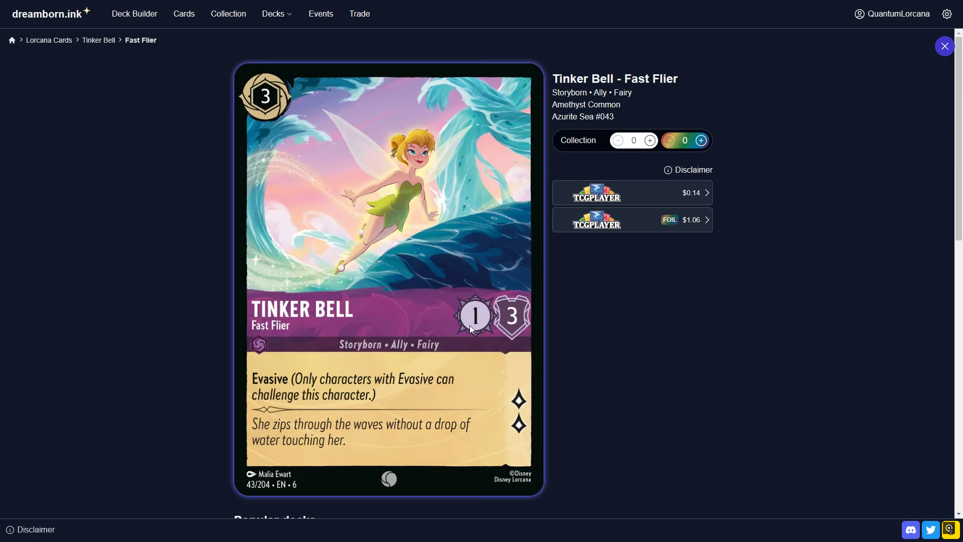
{"action": "mouse_move", "coordinate": [353, 427]}
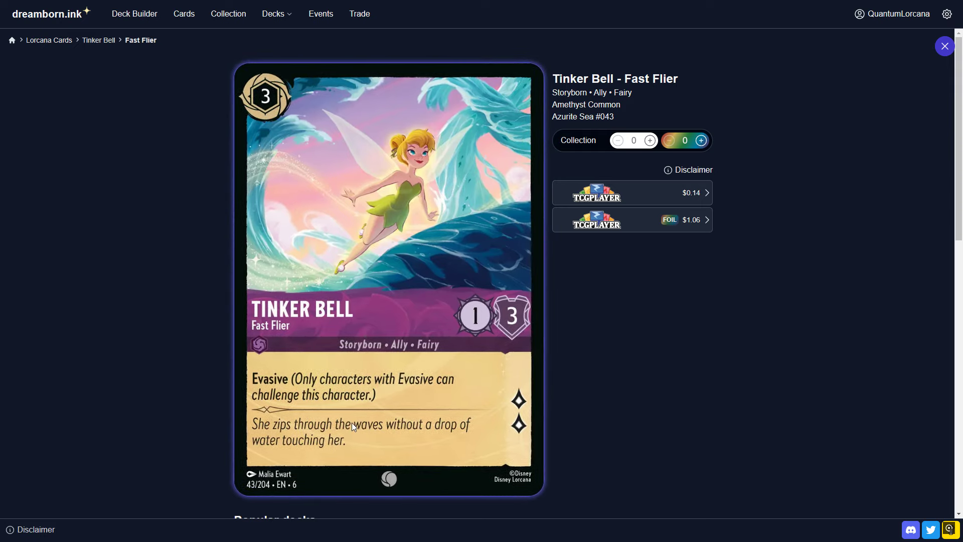
{"action": "mouse_move", "coordinate": [354, 420]}
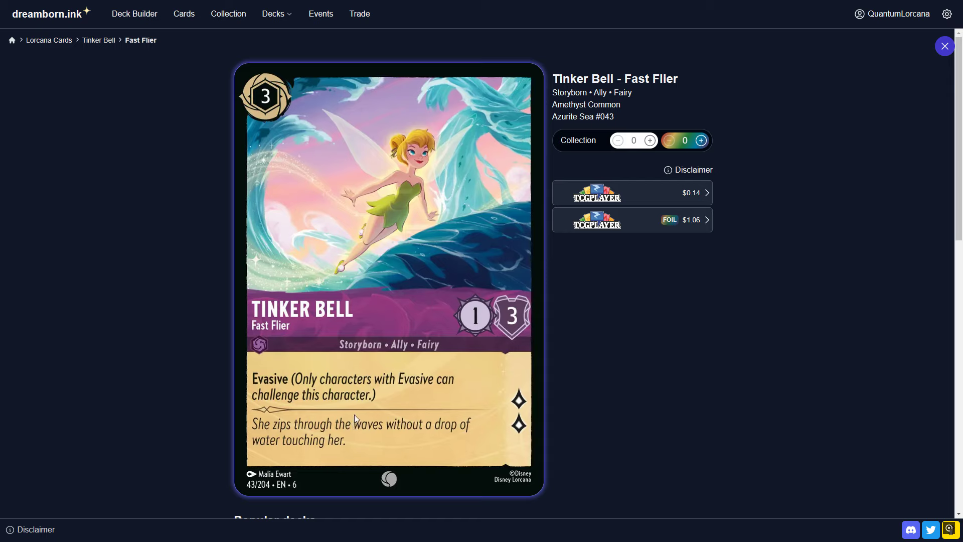
{"action": "mouse_move", "coordinate": [292, 335]}
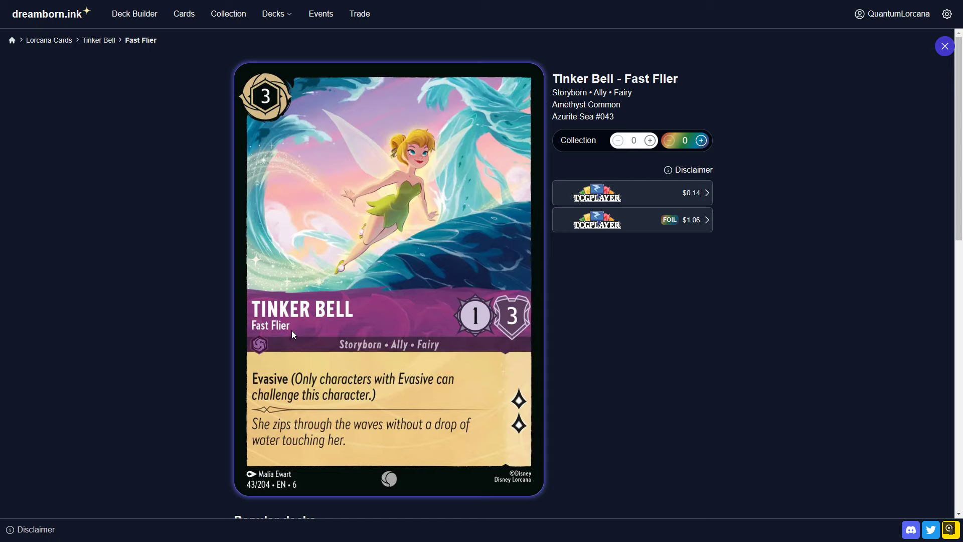
{"action": "mouse_move", "coordinate": [430, 284]}
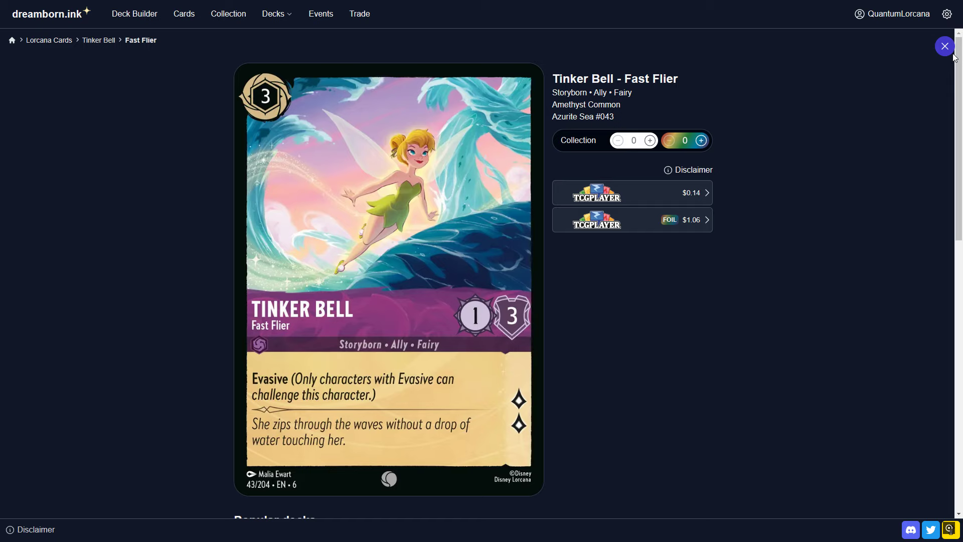
Close the Tinker Bell - Fast Flier card detail page.
{"action": "left_click", "coordinate": [945, 46]}
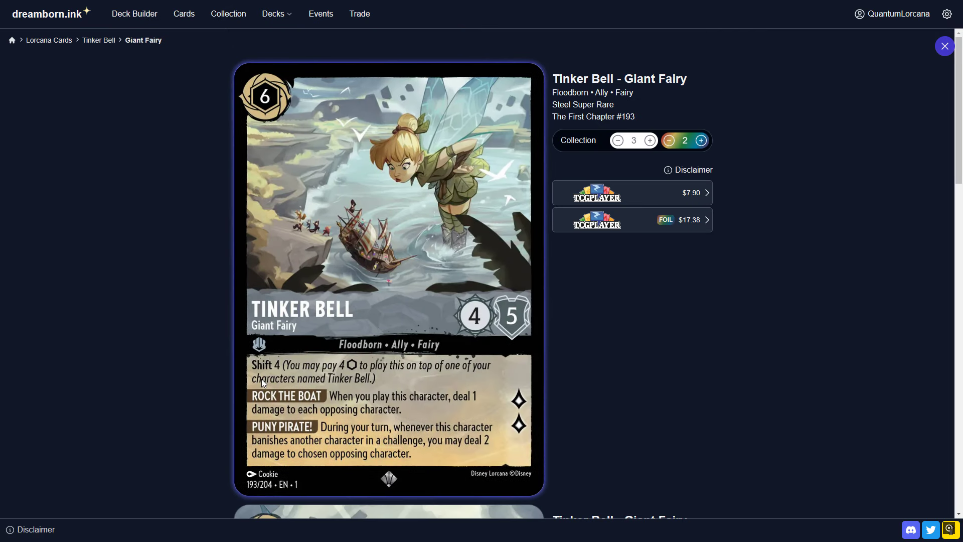
{"action": "mouse_move", "coordinate": [259, 343]}
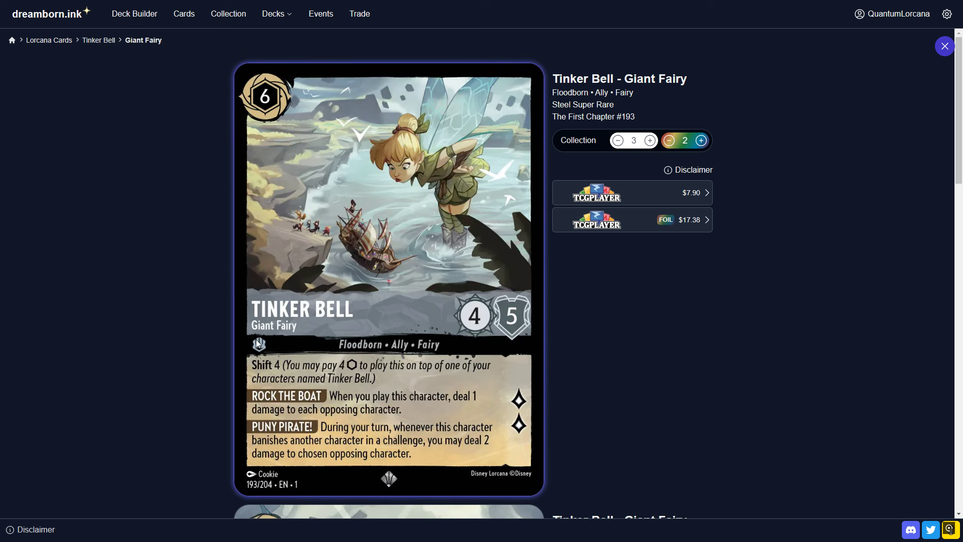
{"action": "mouse_move", "coordinate": [342, 339]}
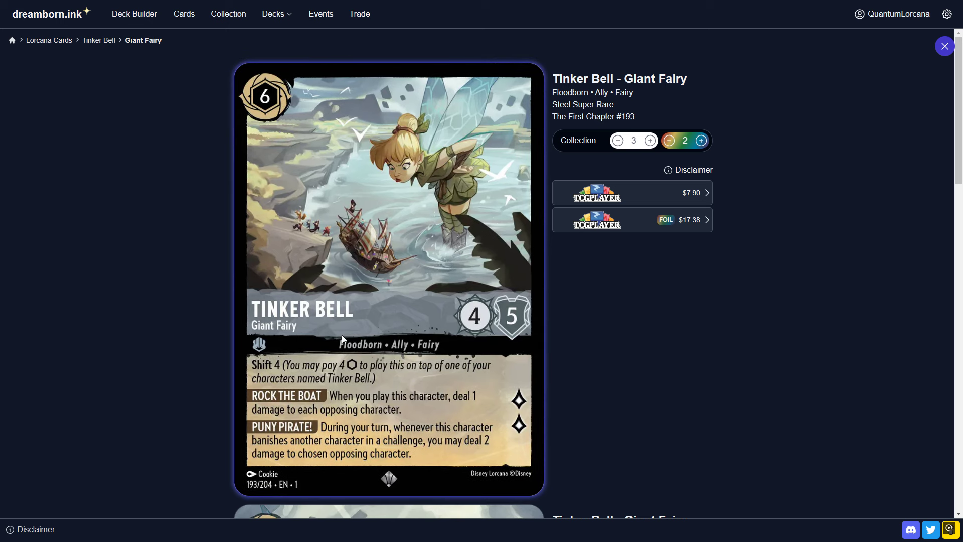
{"action": "mouse_move", "coordinate": [191, 378]}
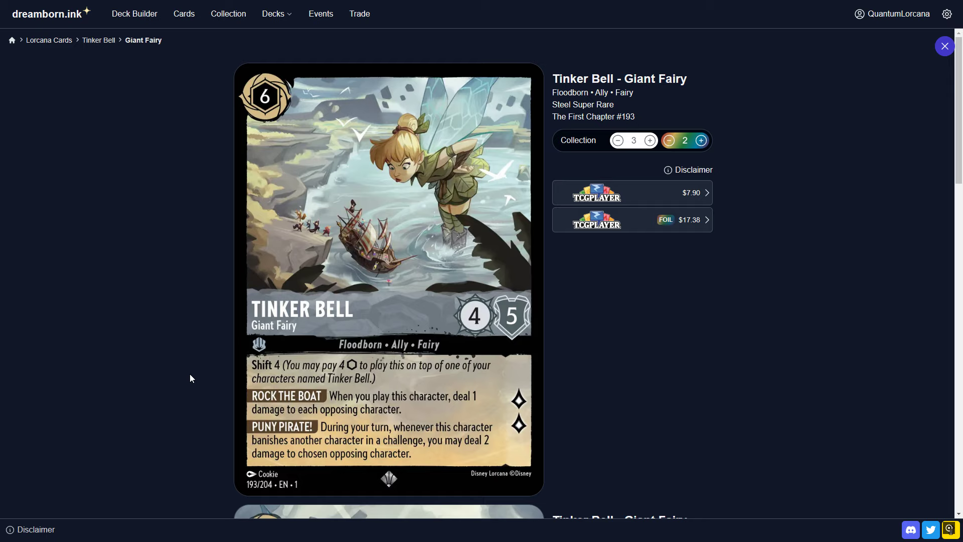
{"action": "mouse_move", "coordinate": [169, 398]}
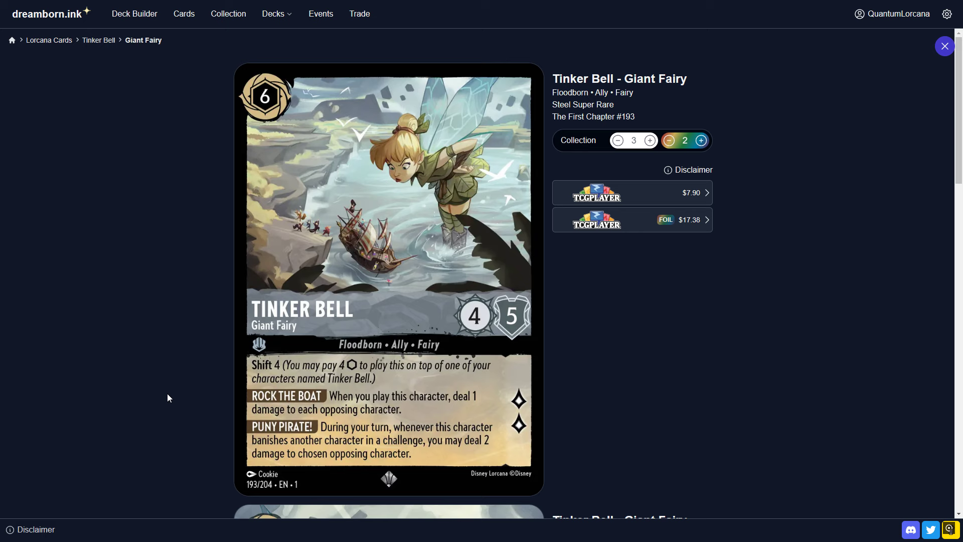
{"action": "mouse_move", "coordinate": [245, 396]}
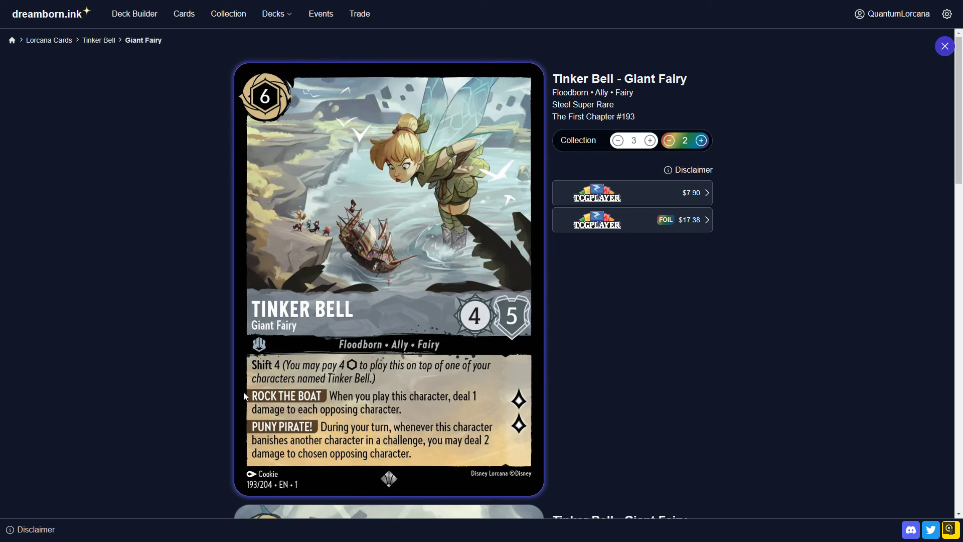
{"action": "mouse_move", "coordinate": [234, 422]}
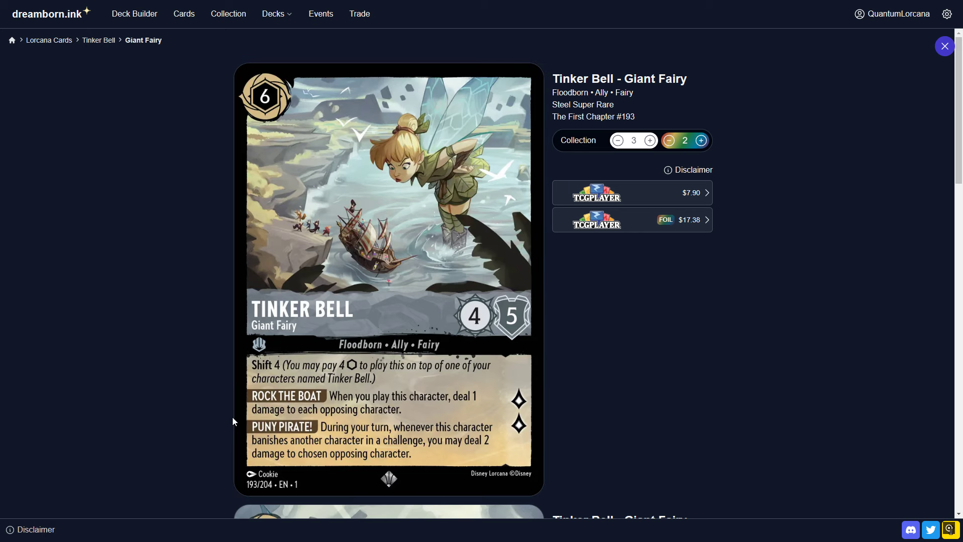
{"action": "mouse_move", "coordinate": [218, 405]}
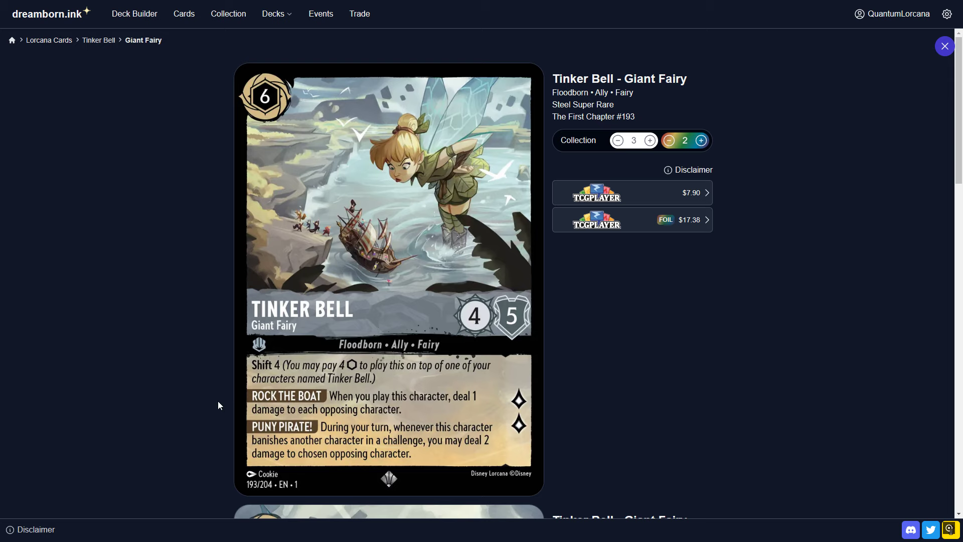
{"action": "mouse_move", "coordinate": [211, 397]}
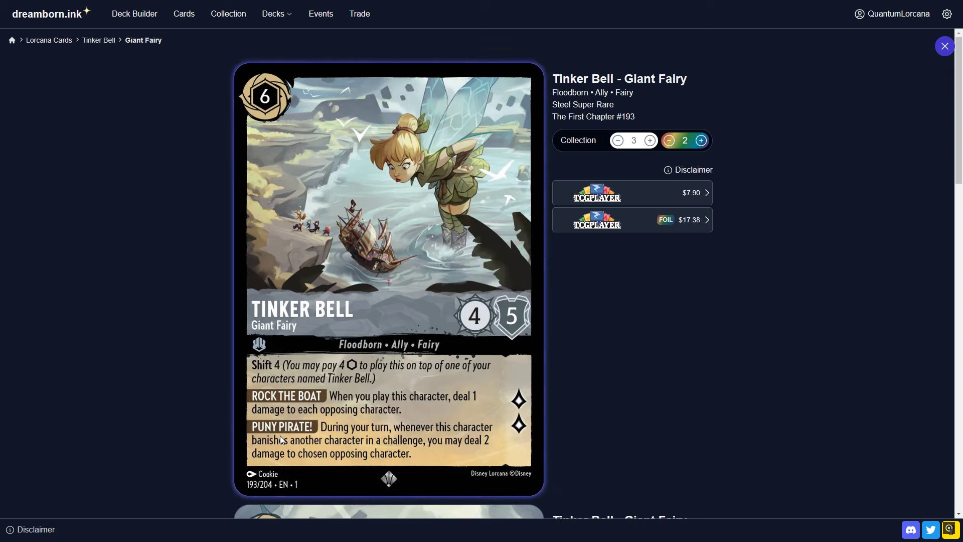
Close the Tinker Bell - Giant Fairy card page, returning to the deck.
{"action": "left_click", "coordinate": [945, 45]}
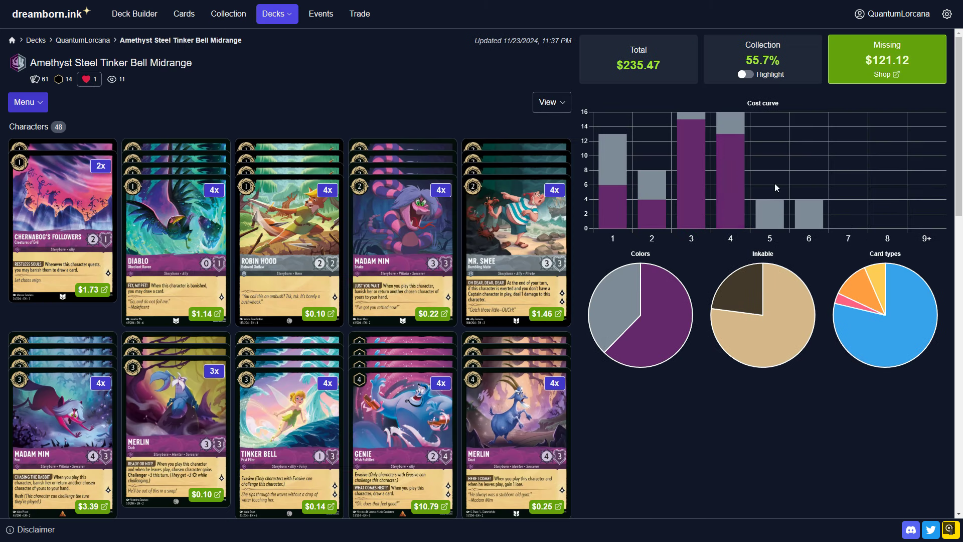
Reopen the Tinker Bell - Fast Flier card details and close them again to return to the deck.
{"action": "scroll", "scroll_direction": "down", "scroll_amount": 3}
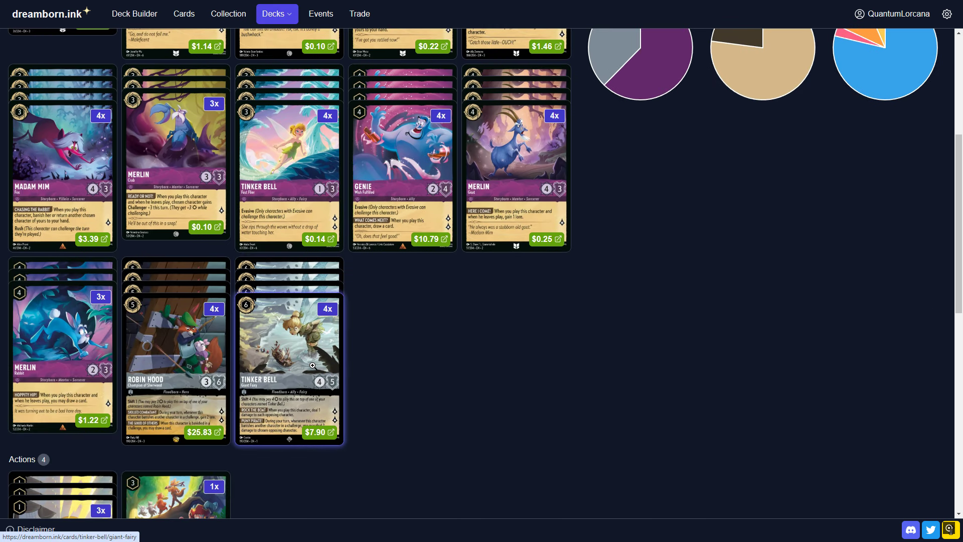
{"action": "mouse_move", "coordinate": [312, 373]}
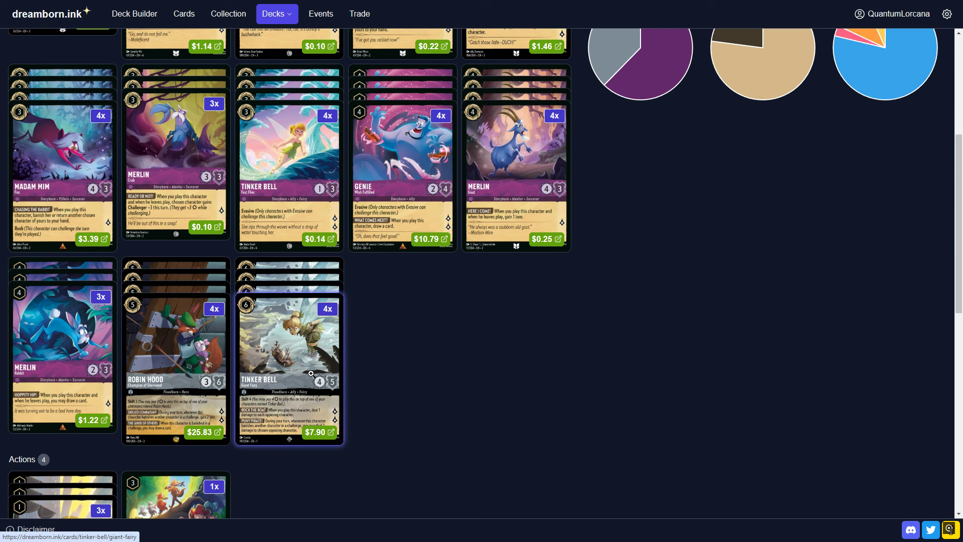
{"action": "mouse_move", "coordinate": [297, 180]}
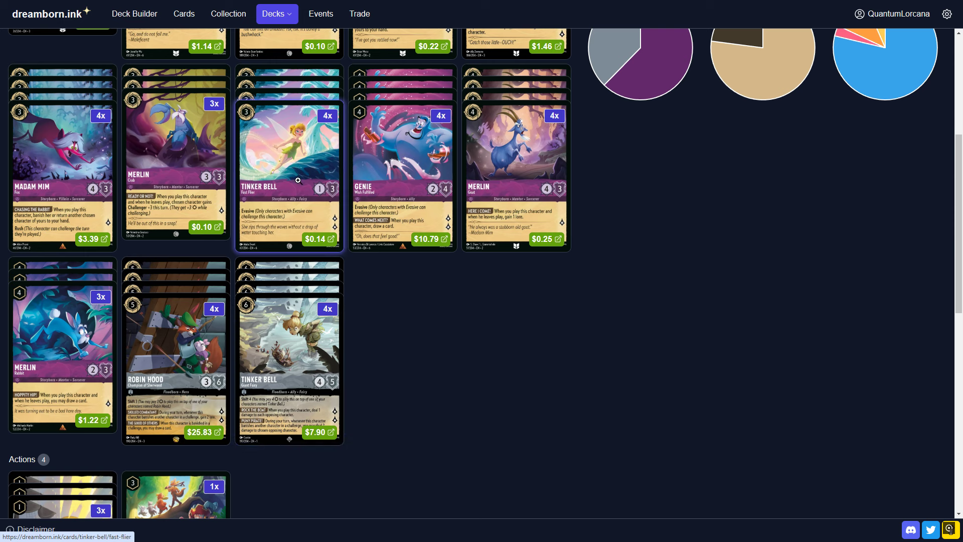
{"action": "mouse_move", "coordinate": [295, 195]}
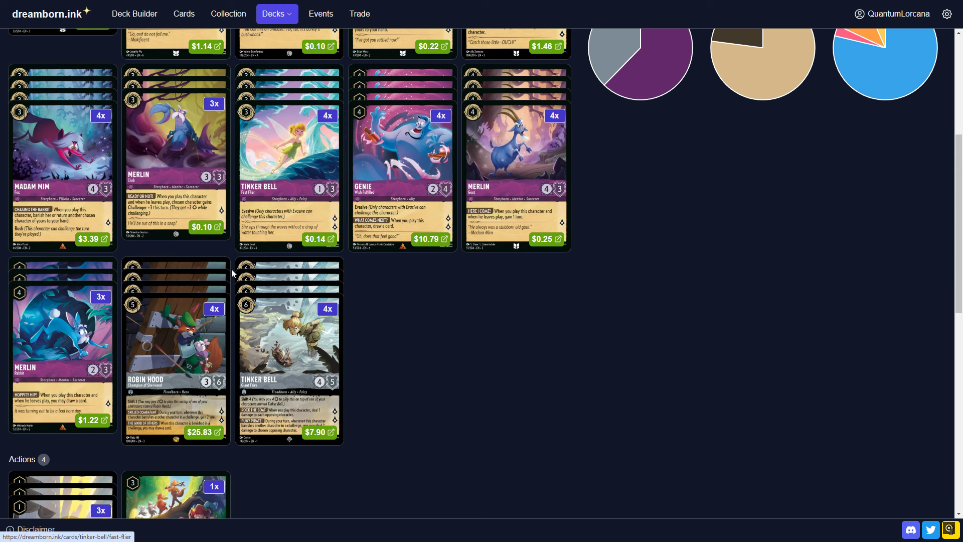
{"action": "mouse_move", "coordinate": [310, 339]}
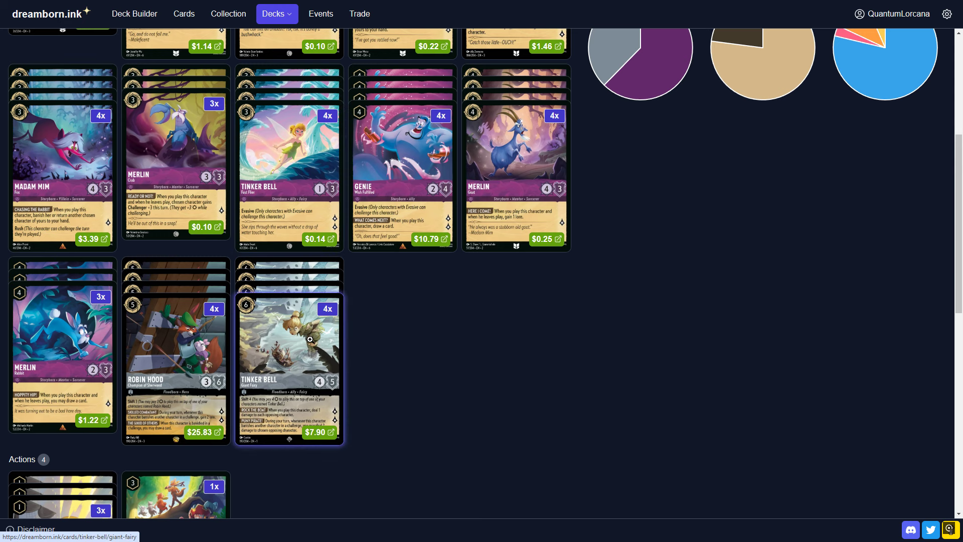
{"action": "mouse_move", "coordinate": [301, 150]}
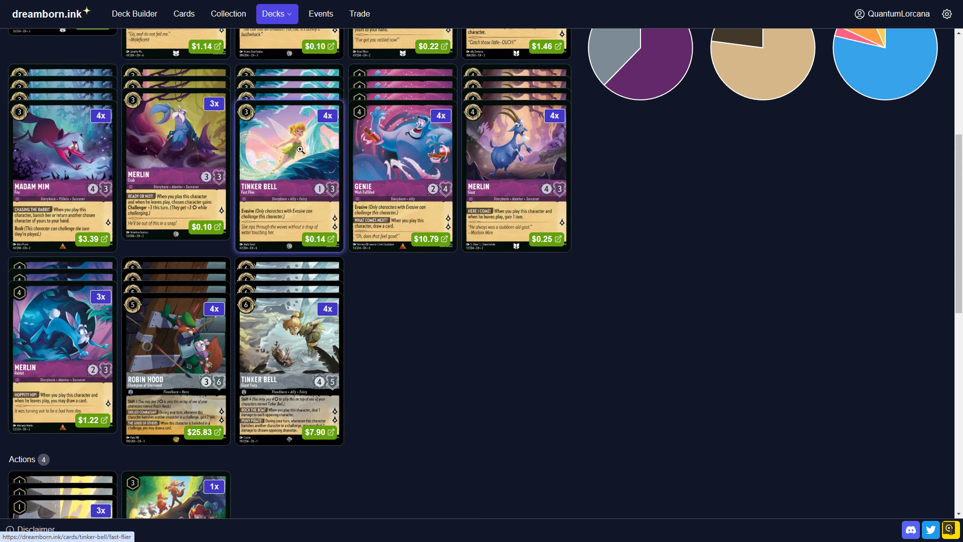
{"action": "left_click", "coordinate": [289, 154]}
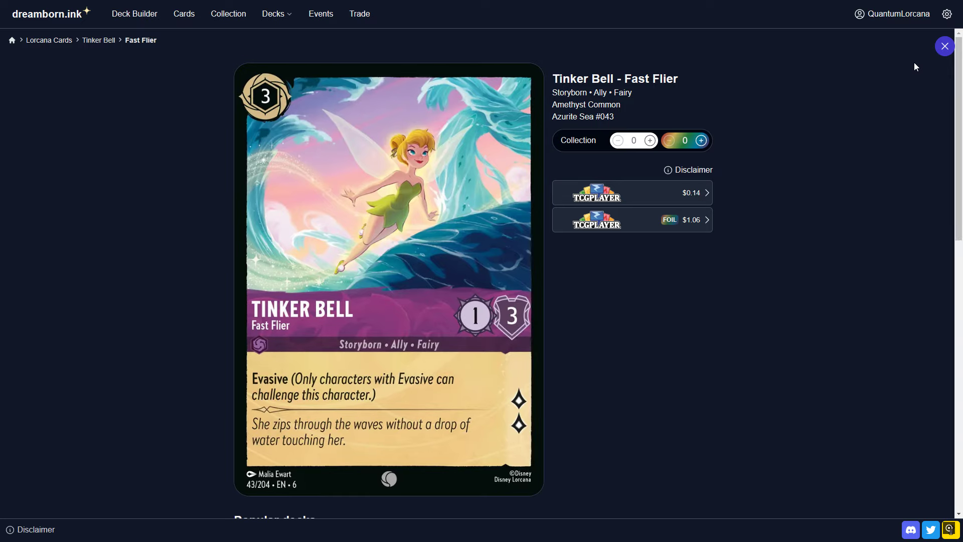
{"action": "left_click", "coordinate": [944, 46]}
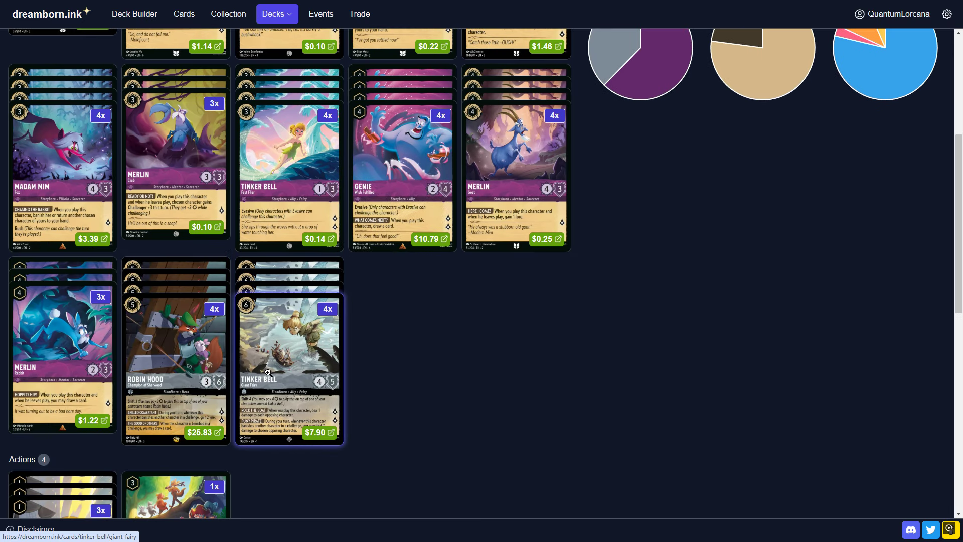
{"action": "scroll", "scroll_direction": "up", "scroll_amount": 3}
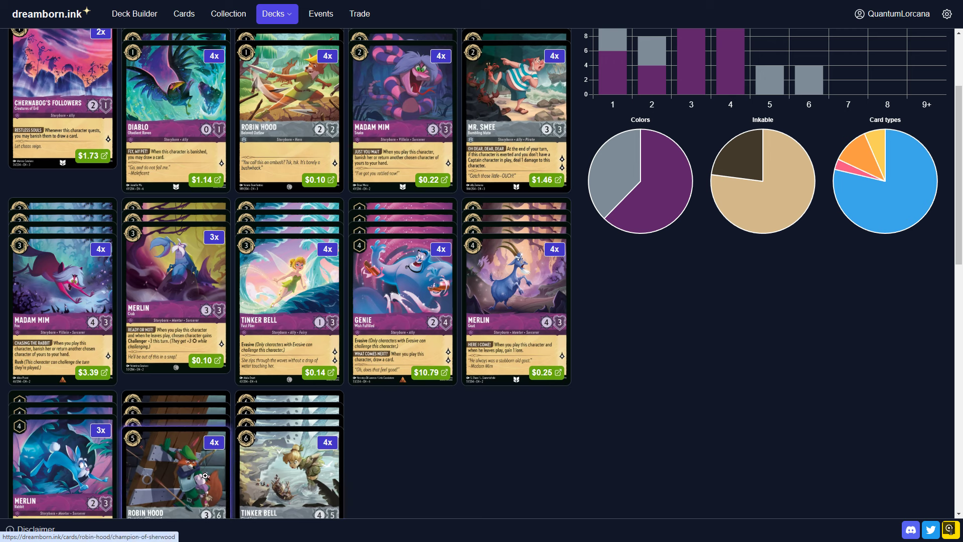
{"action": "mouse_move", "coordinate": [404, 449]}
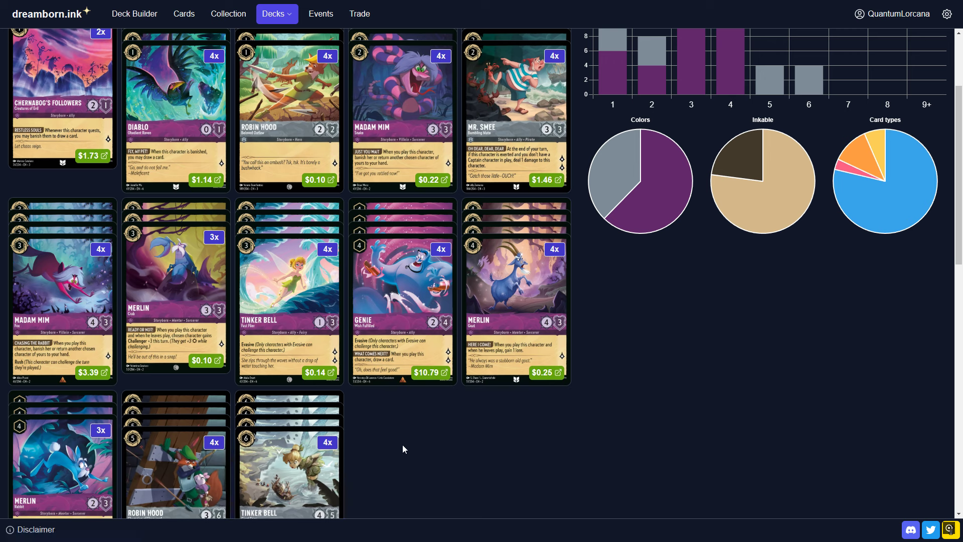
{"action": "mouse_move", "coordinate": [391, 451]}
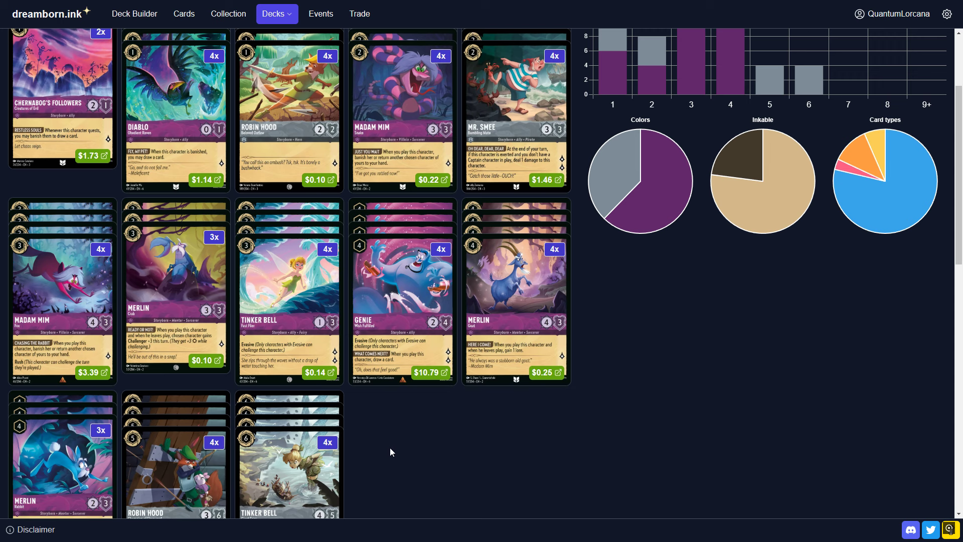
{"action": "mouse_move", "coordinate": [385, 454]}
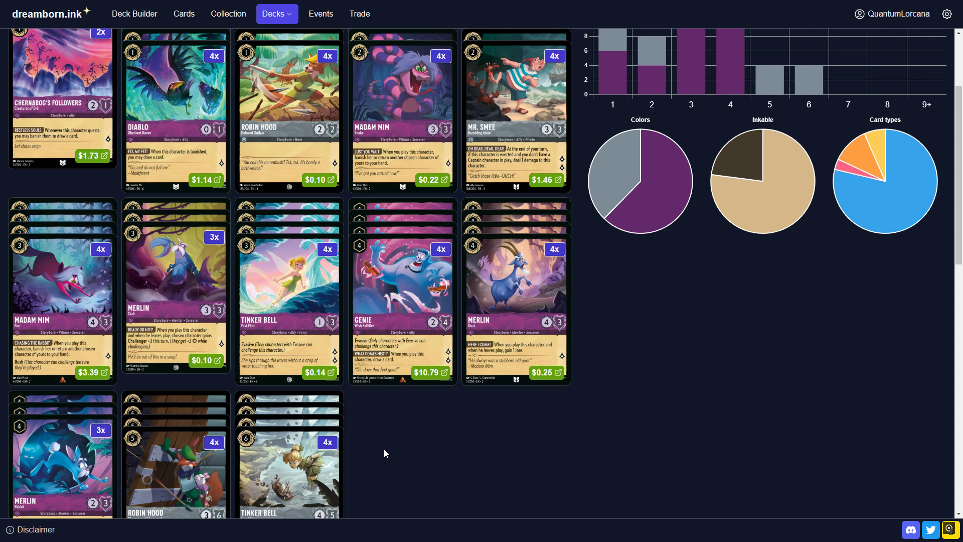
{"action": "scroll", "scroll_direction": "up", "scroll_amount": 3}
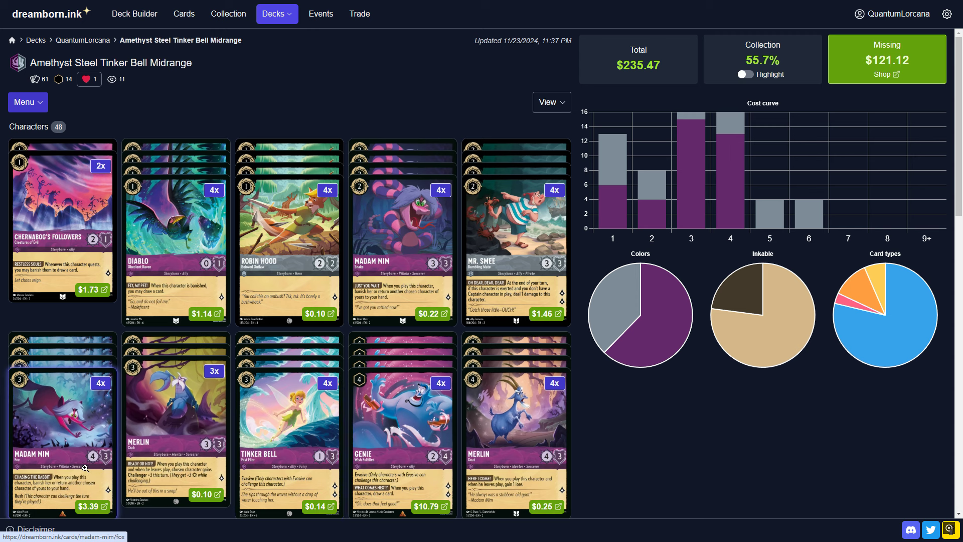
{"action": "mouse_move", "coordinate": [481, 395]}
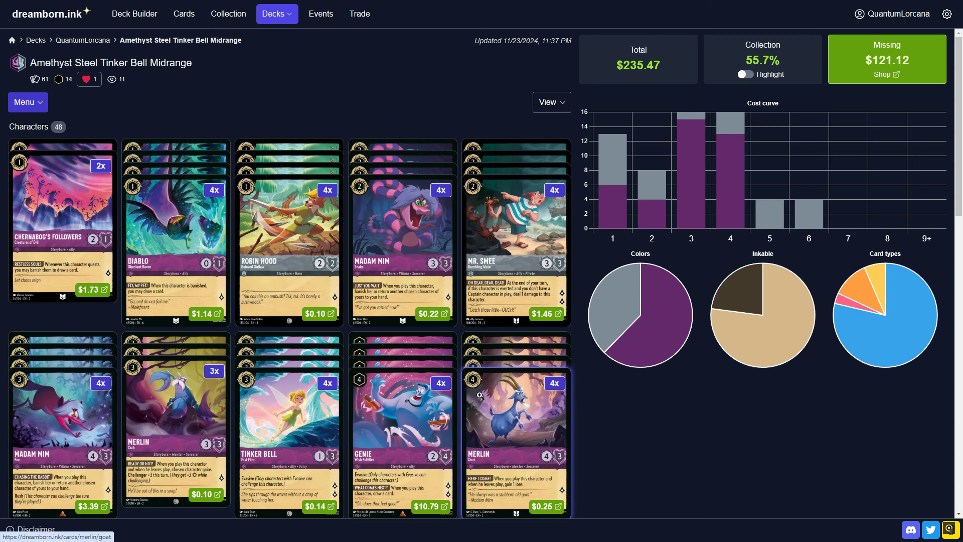
{"action": "mouse_move", "coordinate": [307, 418]}
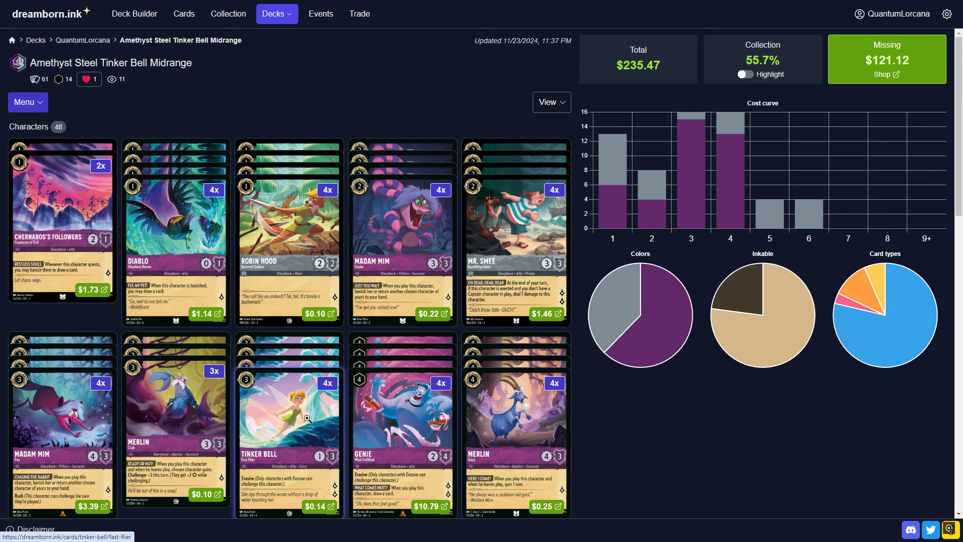
{"action": "mouse_move", "coordinate": [656, 435]}
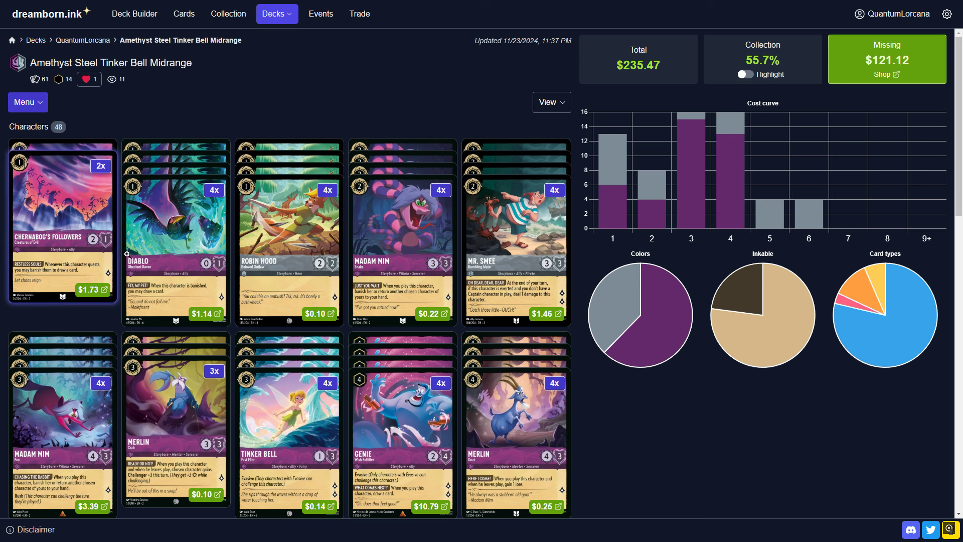
{"action": "mouse_move", "coordinate": [61, 421]}
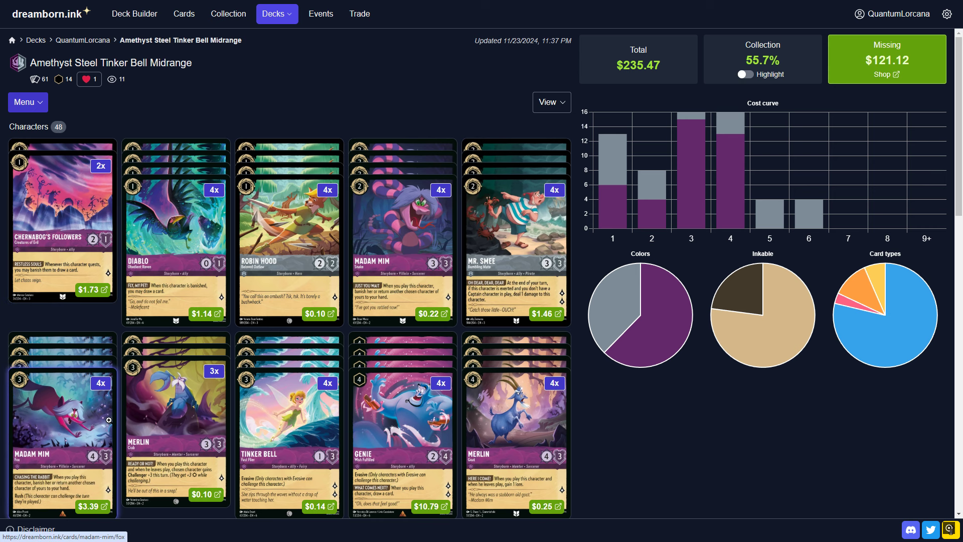
{"action": "mouse_move", "coordinate": [146, 413]}
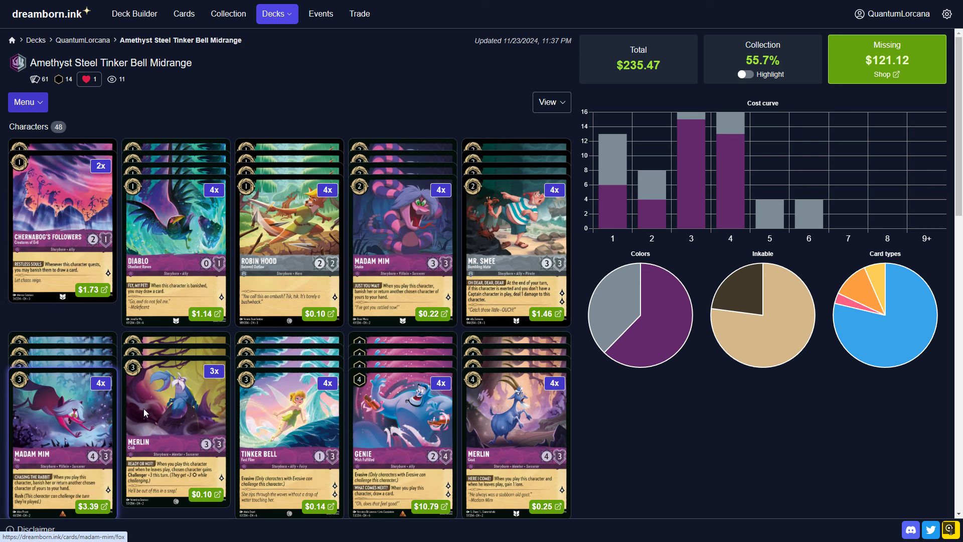
{"action": "scroll", "scroll_direction": "down", "scroll_amount": 3}
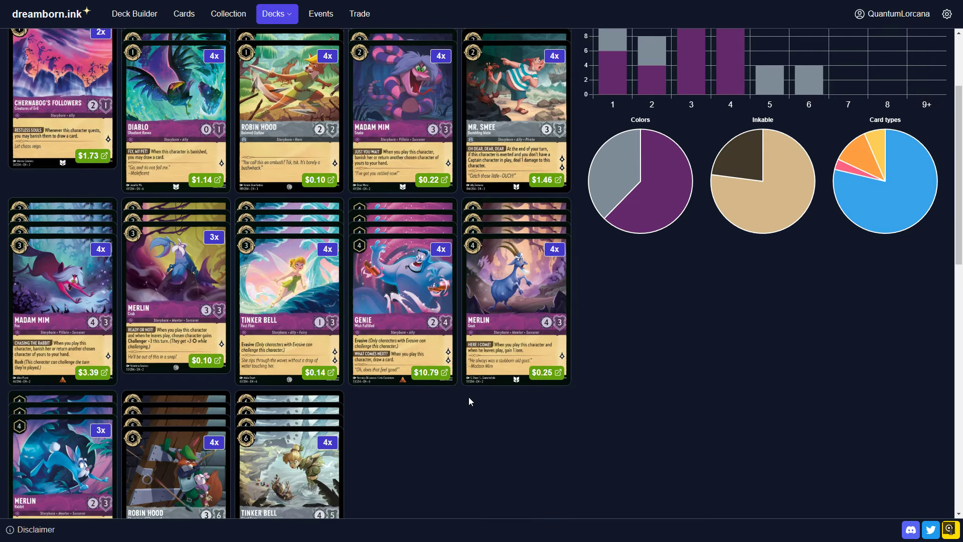
{"action": "mouse_move", "coordinate": [288, 467]}
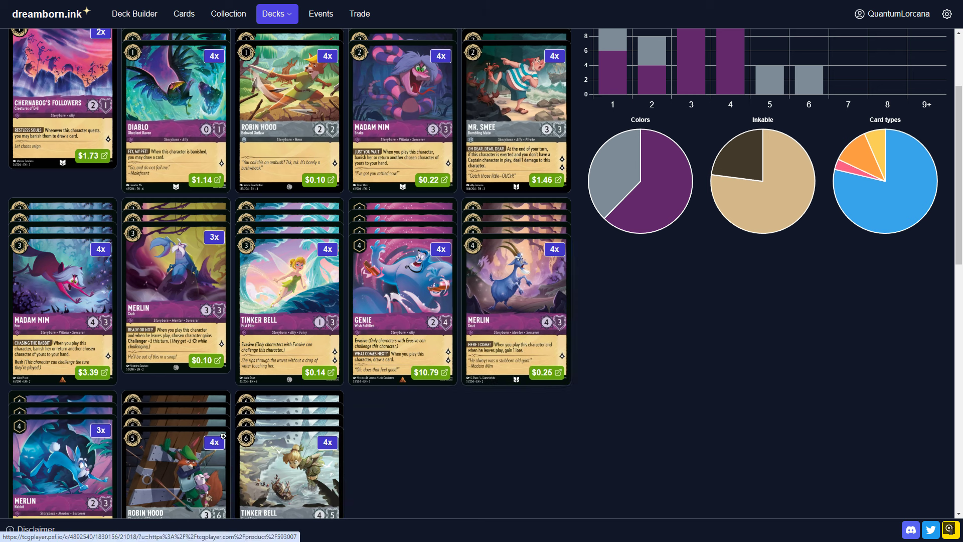
{"action": "mouse_move", "coordinate": [403, 301]}
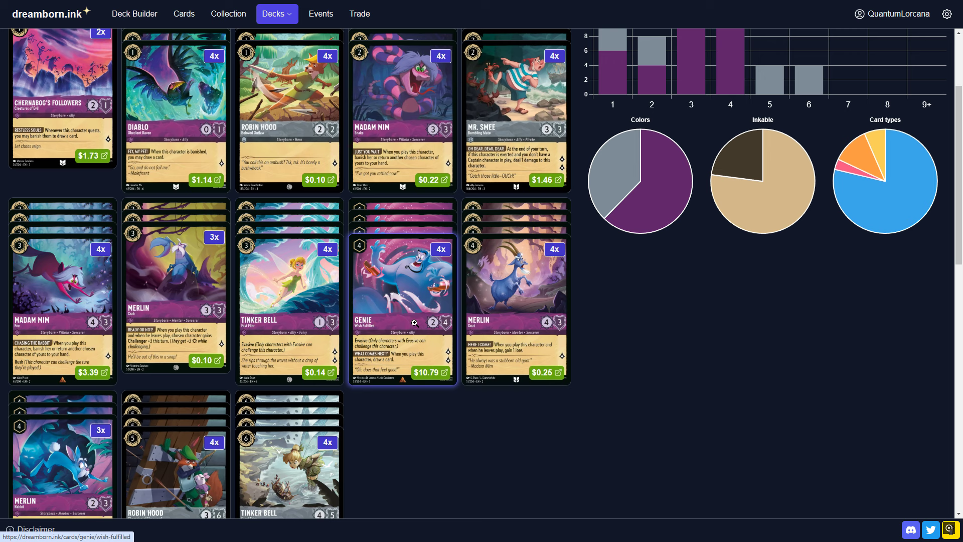
{"action": "mouse_move", "coordinate": [359, 424]}
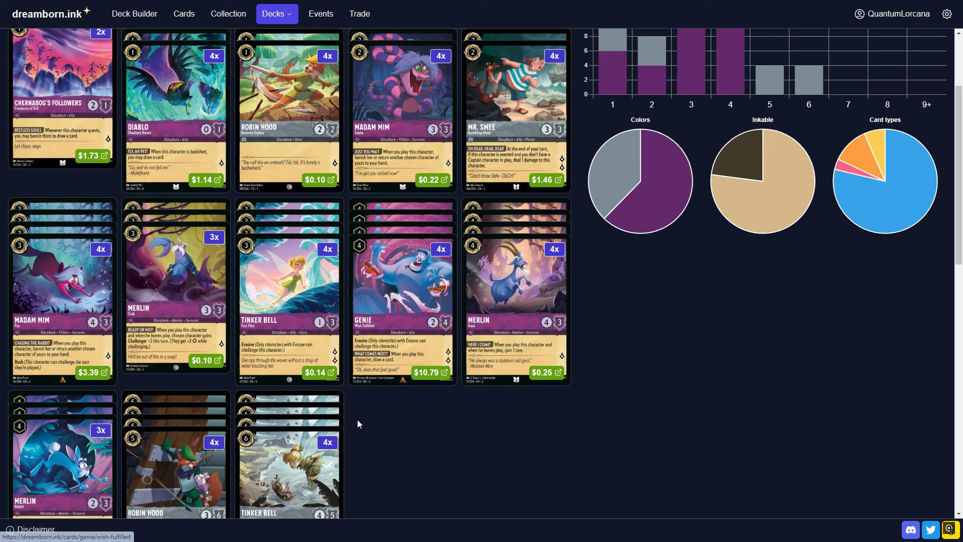
{"action": "mouse_move", "coordinate": [349, 418]}
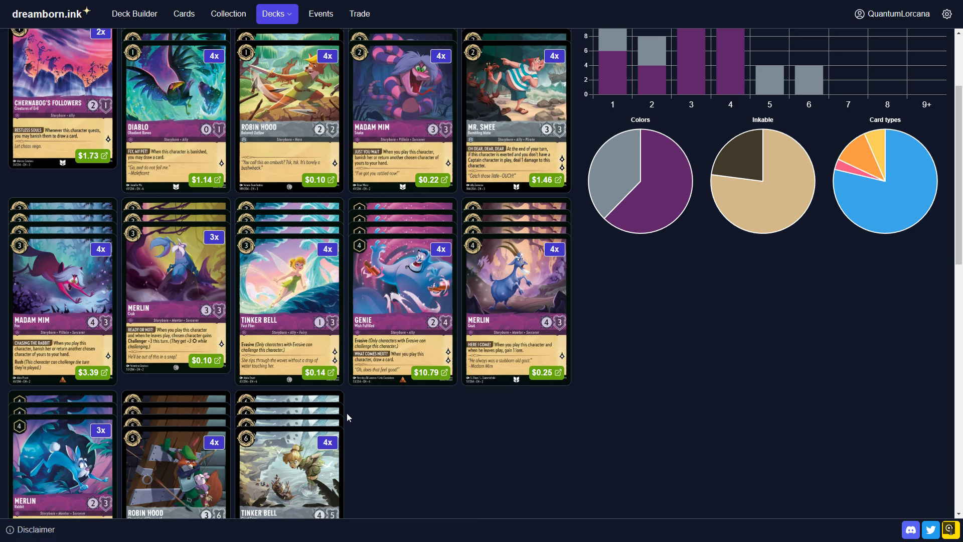
{"action": "mouse_move", "coordinate": [362, 447]}
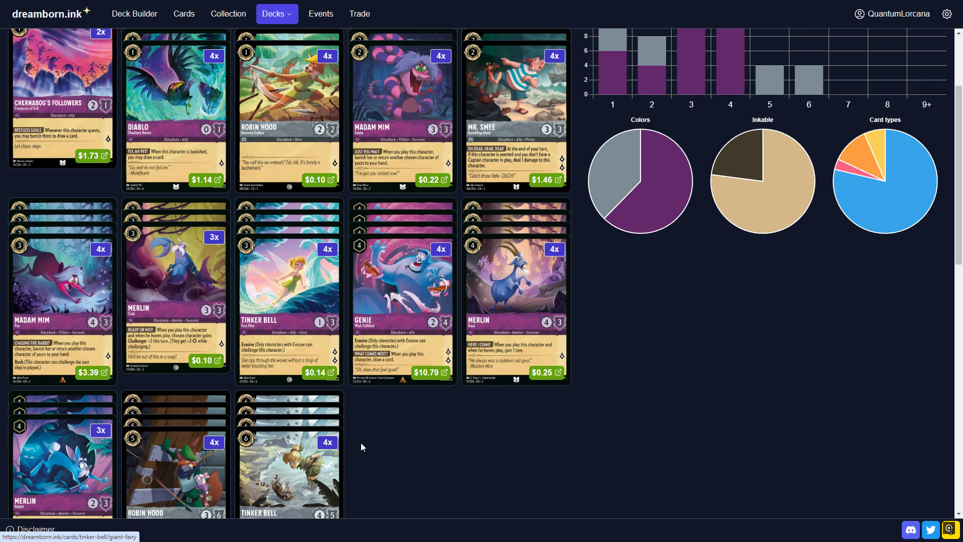
{"action": "mouse_move", "coordinate": [381, 464]}
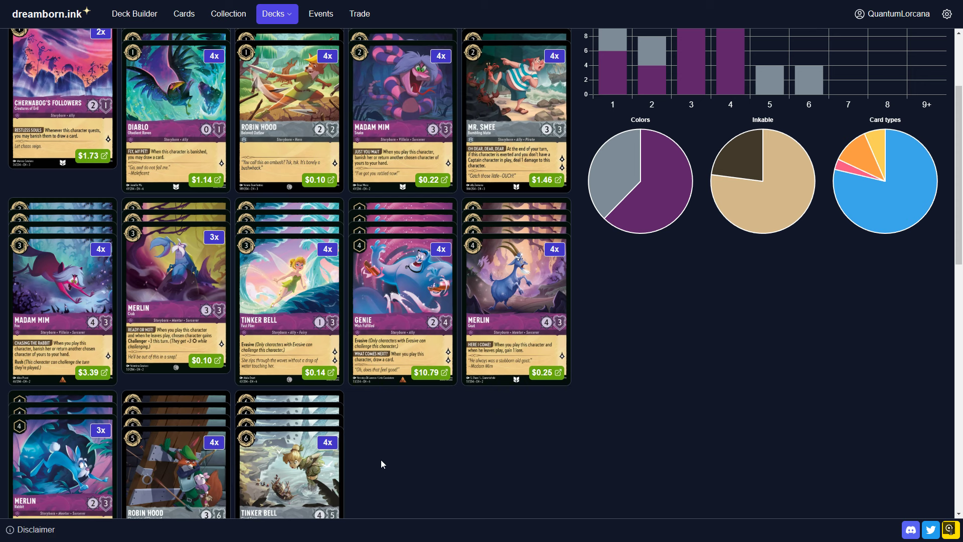
{"action": "scroll", "scroll_direction": "up", "scroll_amount": 3}
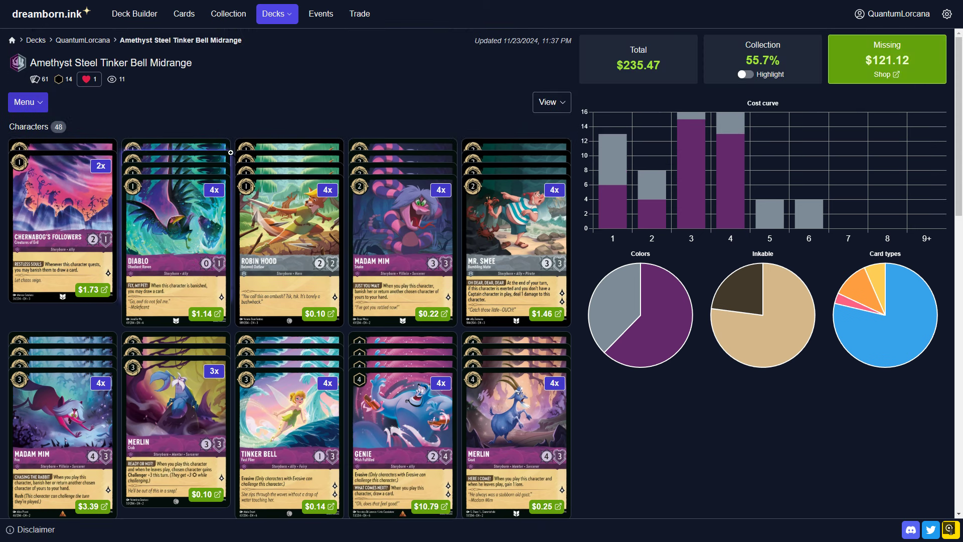
{"action": "mouse_move", "coordinate": [639, 332]}
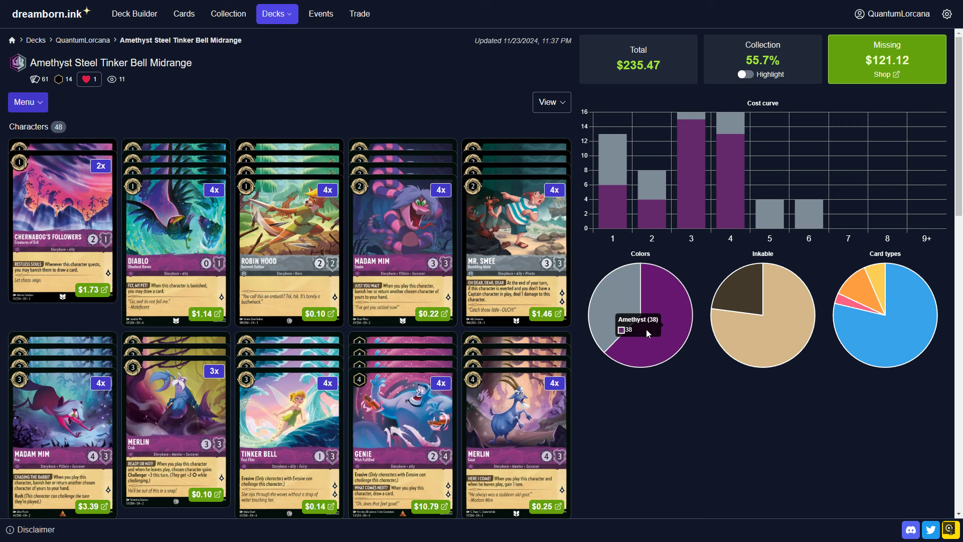
{"action": "mouse_move", "coordinate": [174, 162]}
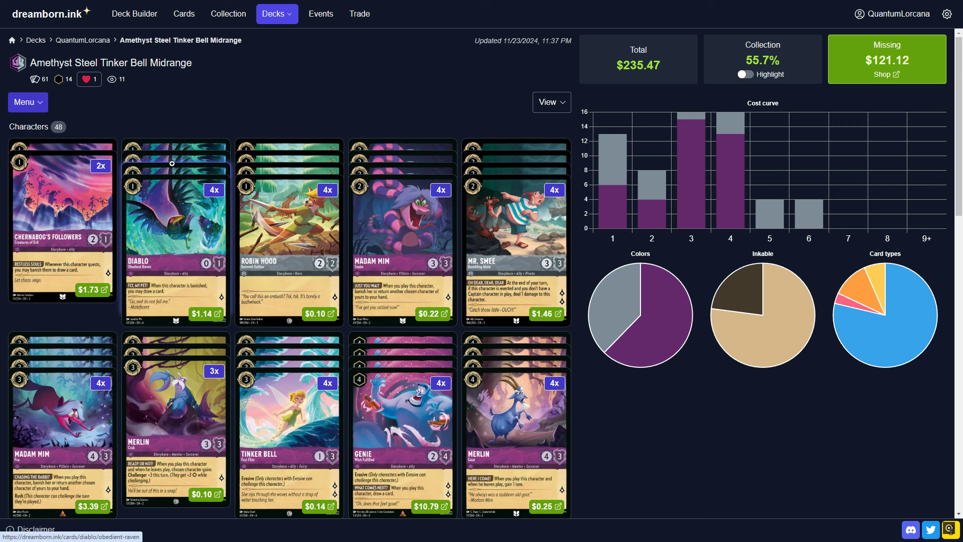
{"action": "scroll", "scroll_direction": "down", "scroll_amount": 3}
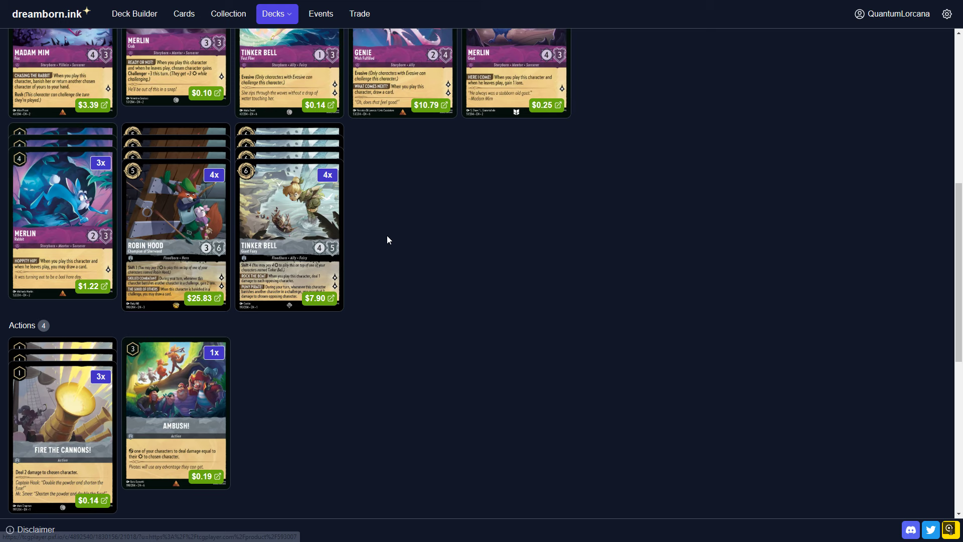
{"action": "mouse_move", "coordinate": [147, 515]}
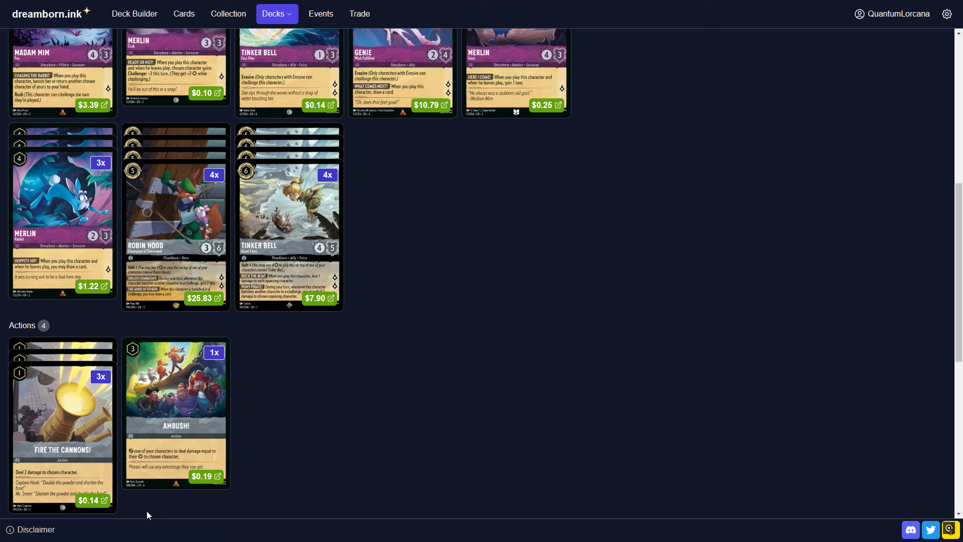
{"action": "mouse_move", "coordinate": [184, 471]}
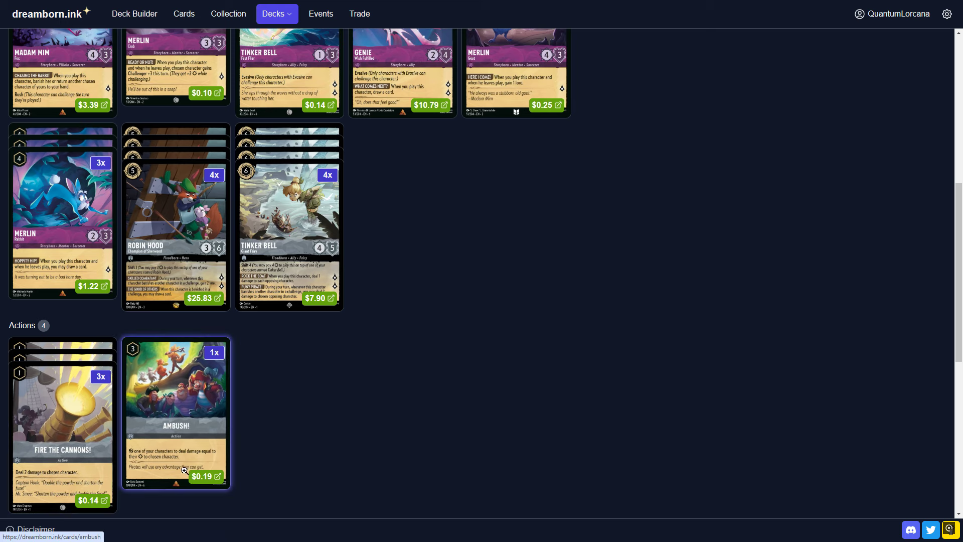
{"action": "left_click", "coordinate": [62, 412]}
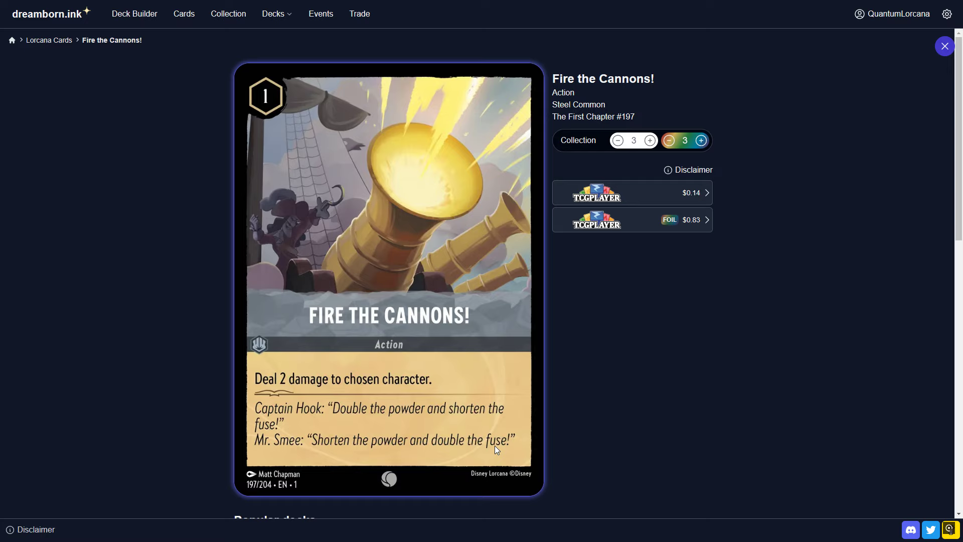
{"action": "mouse_move", "coordinate": [714, 128]}
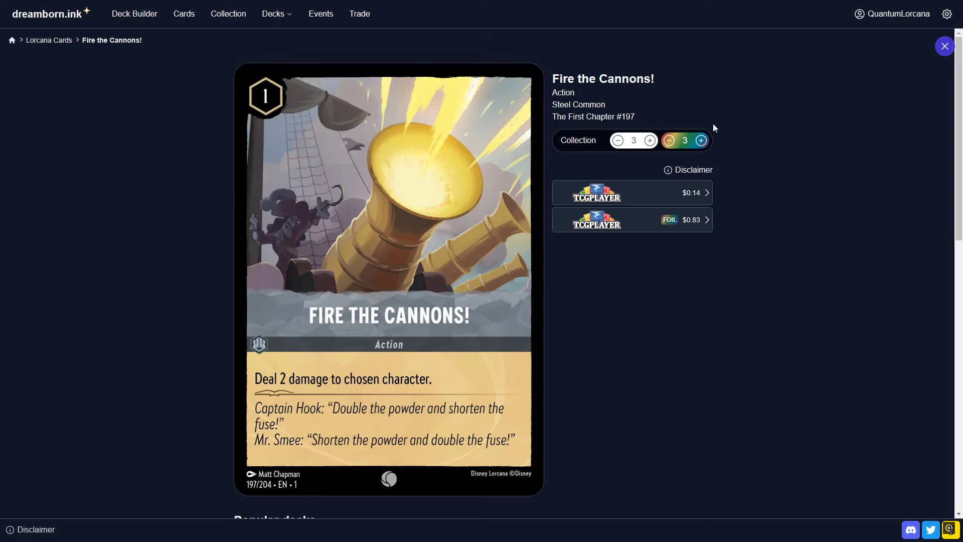
{"action": "left_click", "coordinate": [945, 45]}
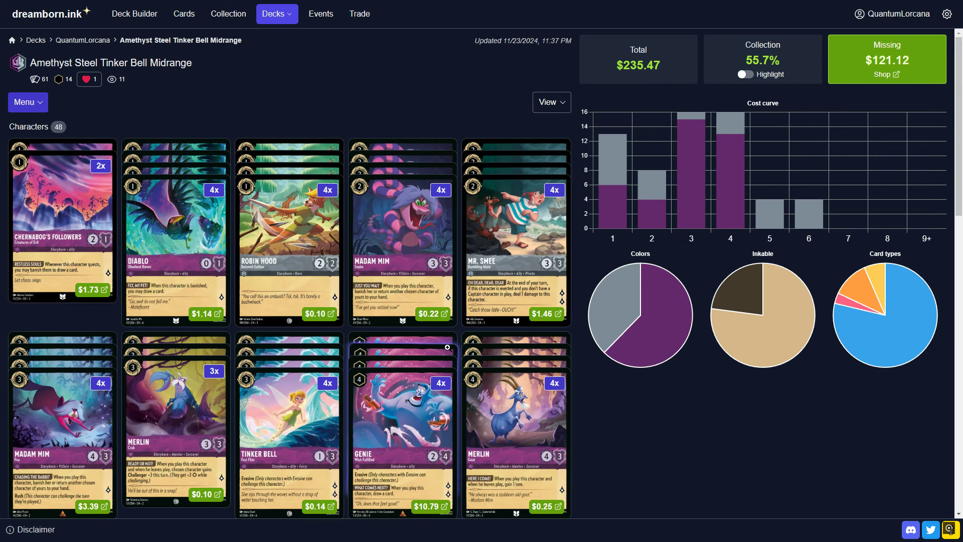
{"action": "scroll", "scroll_direction": "down", "scroll_amount": 3}
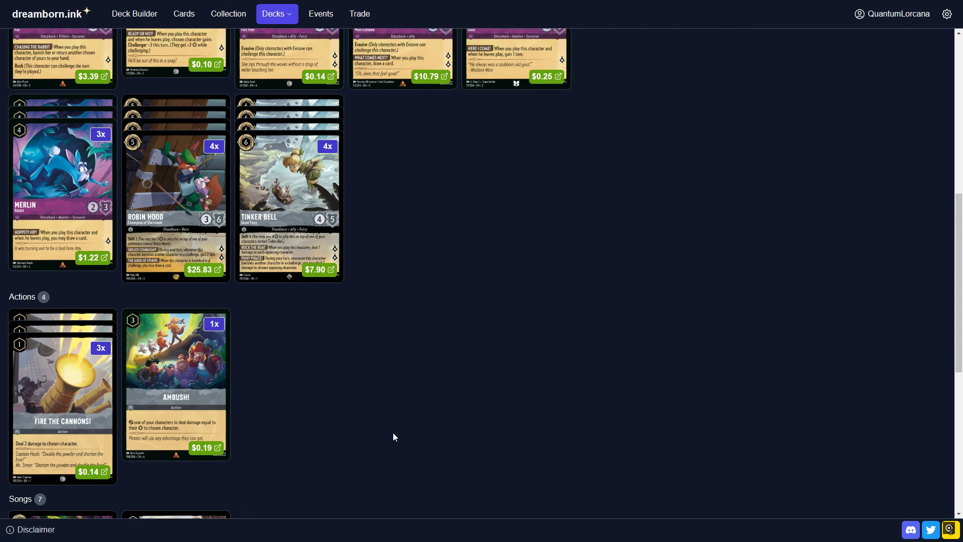
{"action": "scroll", "scroll_direction": "down", "scroll_amount": 3}
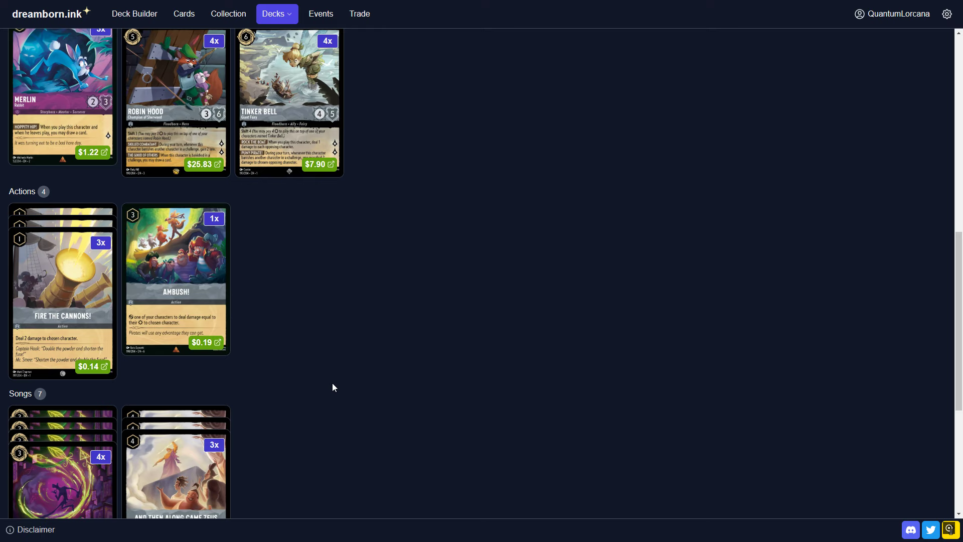
{"action": "mouse_move", "coordinate": [251, 484]}
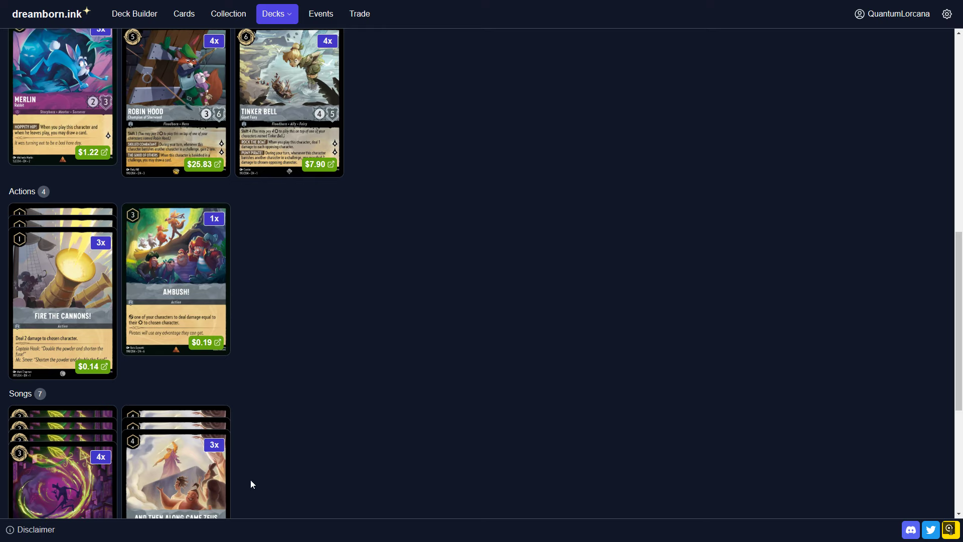
{"action": "mouse_move", "coordinate": [242, 492]}
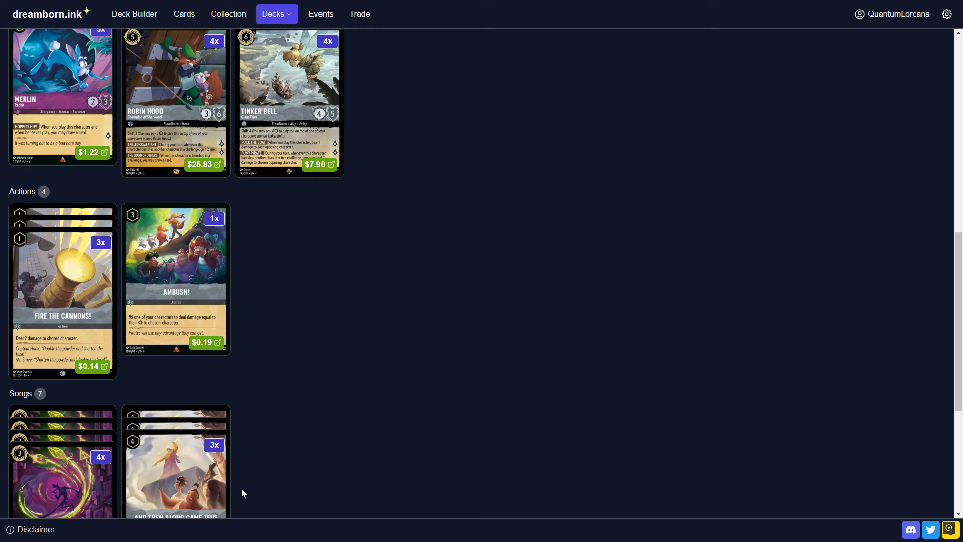
{"action": "mouse_move", "coordinate": [232, 499]}
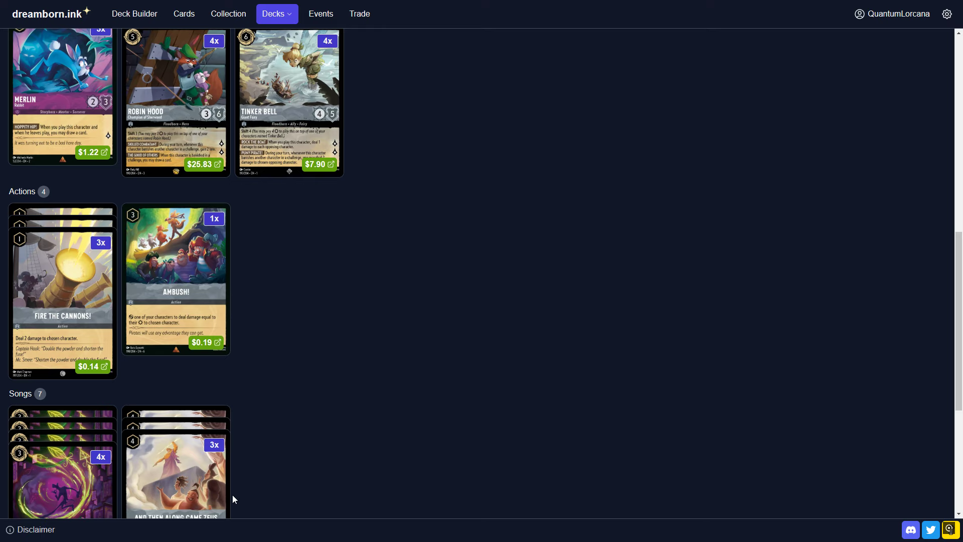
{"action": "mouse_move", "coordinate": [266, 431]}
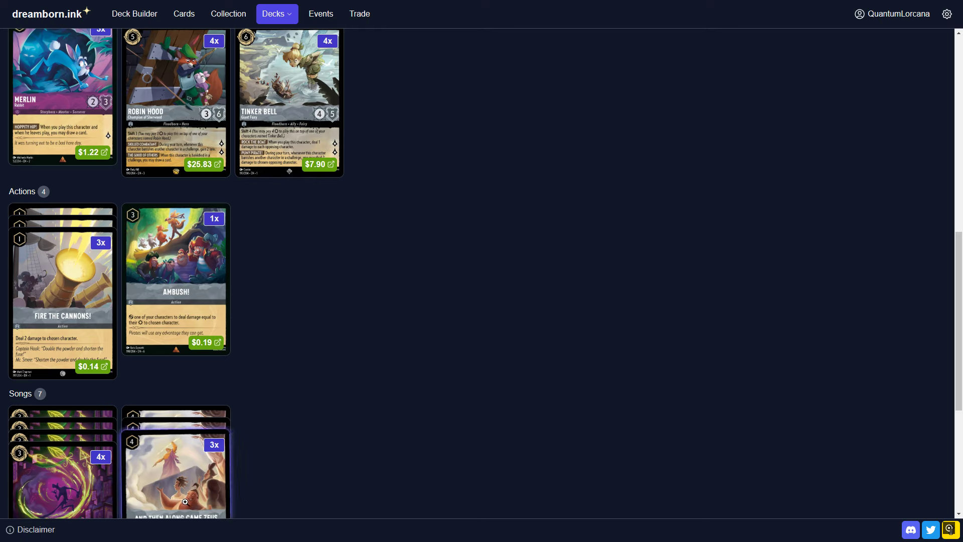
{"action": "mouse_move", "coordinate": [268, 476]}
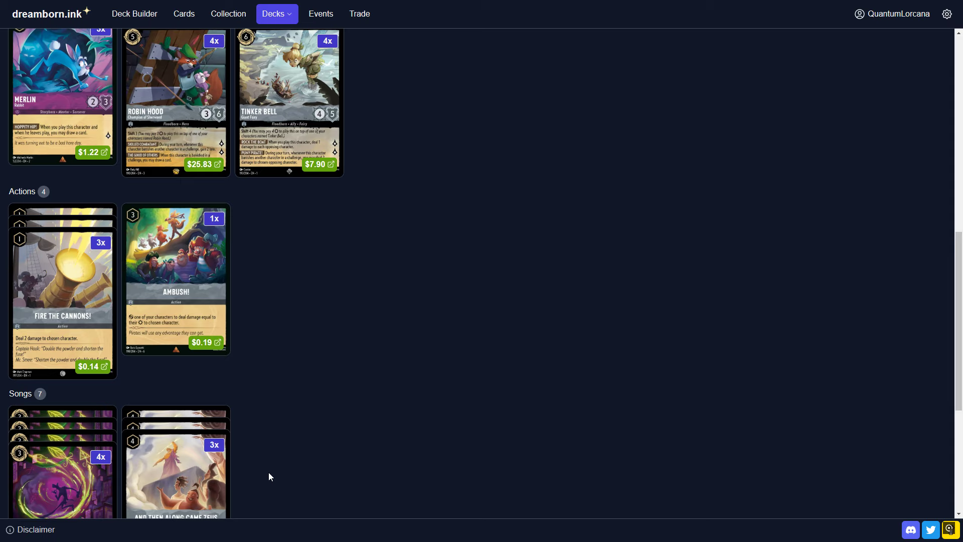
{"action": "mouse_move", "coordinate": [251, 487]}
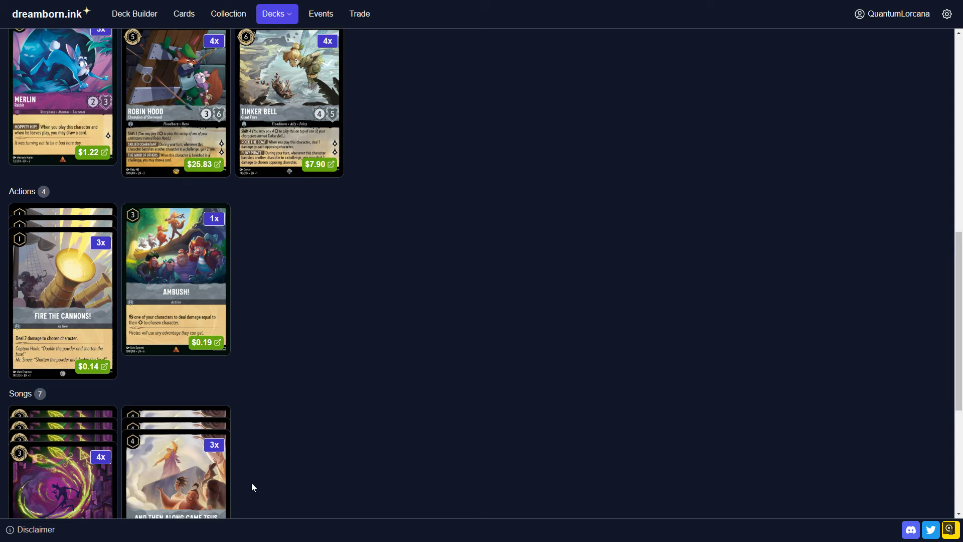
{"action": "mouse_move", "coordinate": [236, 494]}
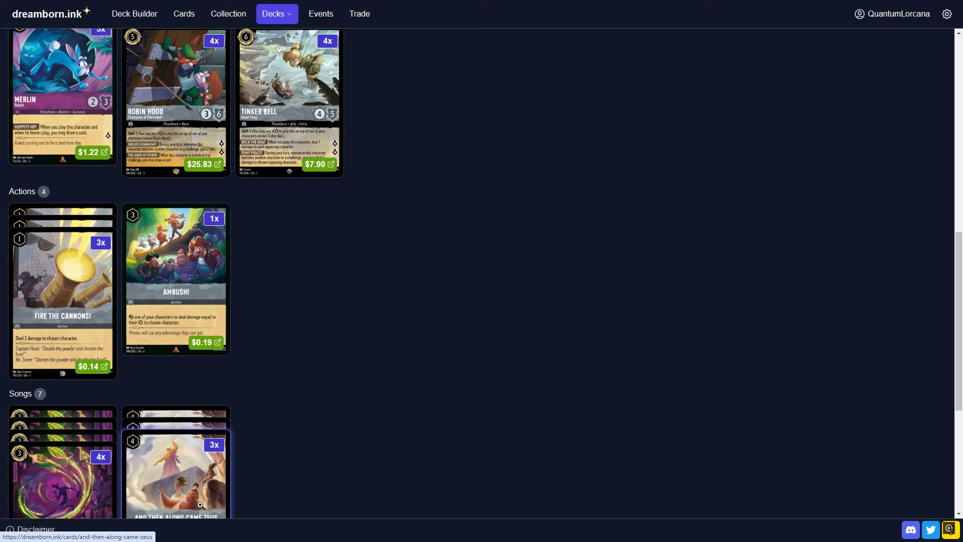
{"action": "mouse_move", "coordinate": [198, 496]}
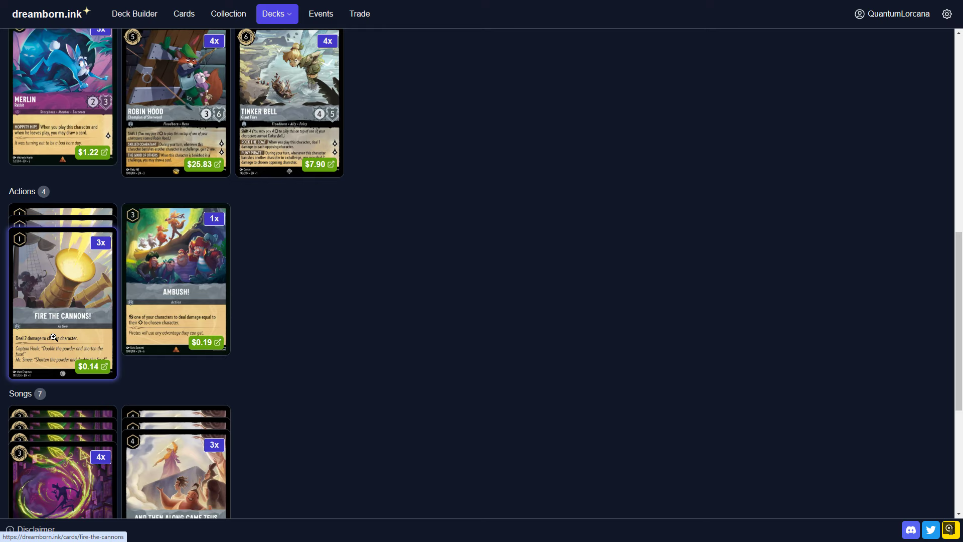
{"action": "mouse_move", "coordinate": [23, 256]}
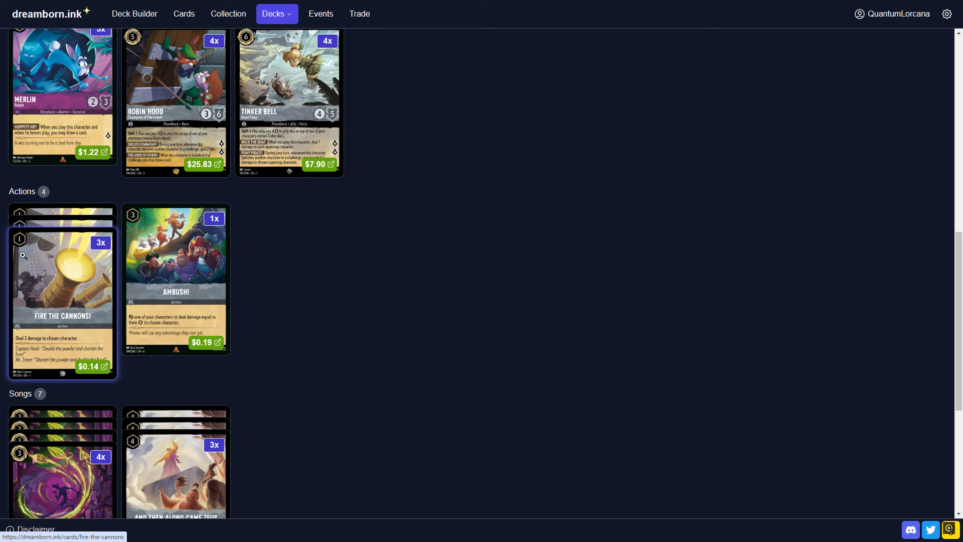
{"action": "mouse_move", "coordinate": [28, 275]}
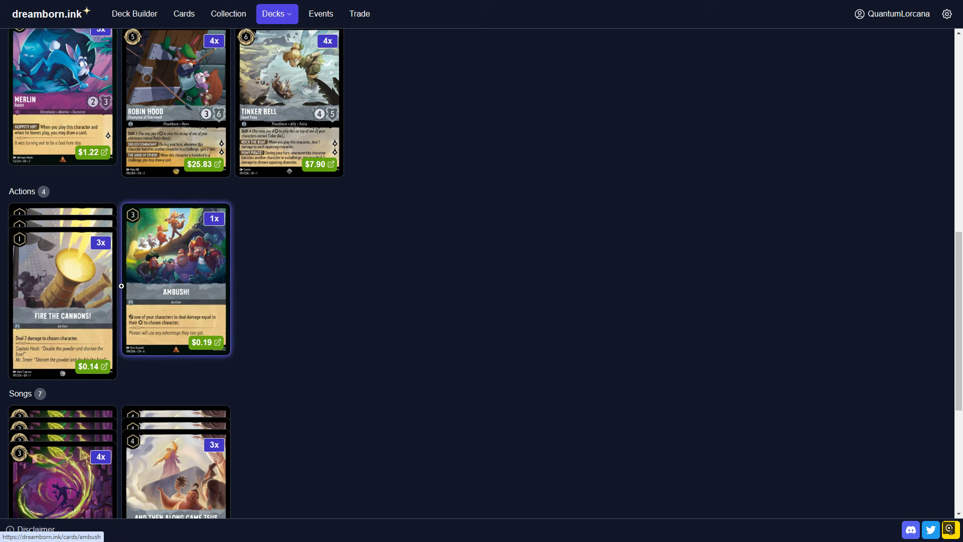
Open the Ambush! action card's detail page from the Actions section.
{"action": "left_click", "coordinate": [176, 276]}
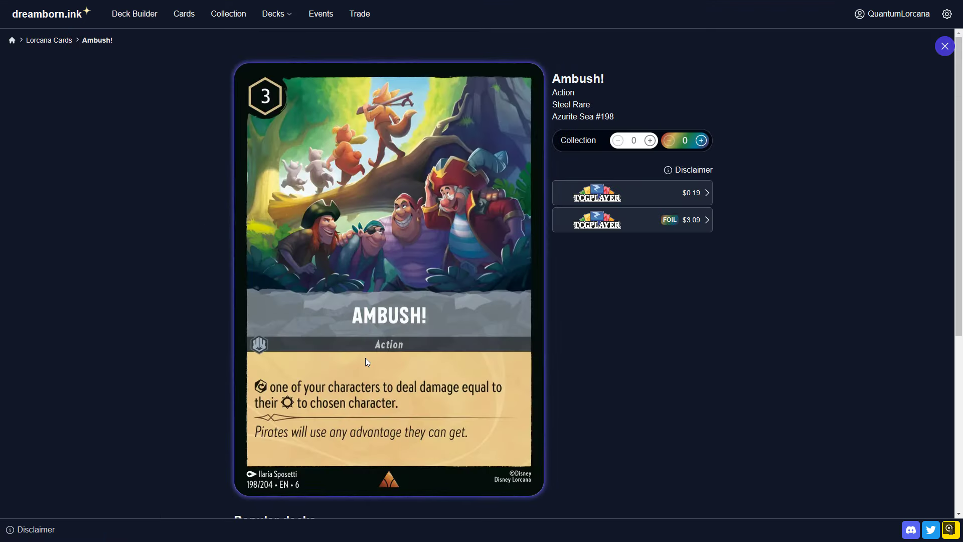
{"action": "mouse_move", "coordinate": [272, 160]}
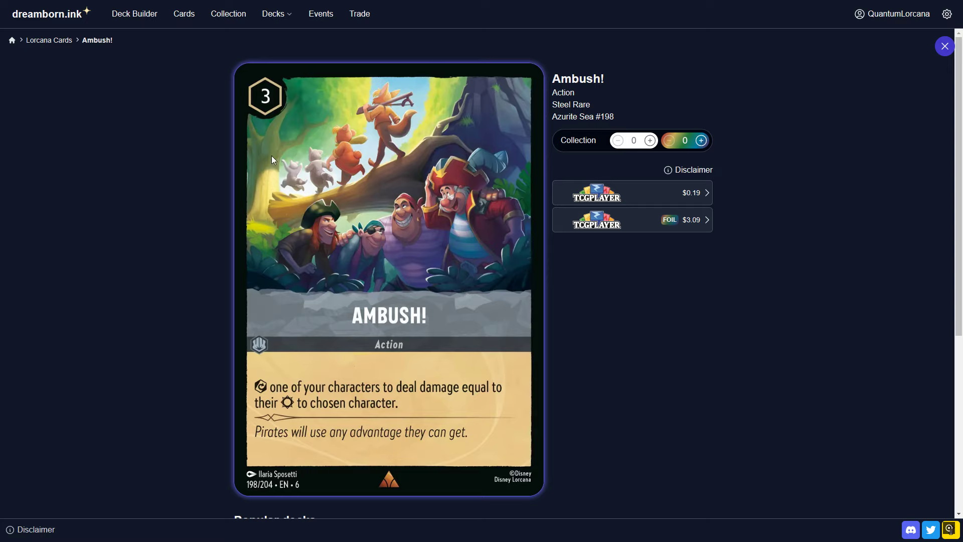
{"action": "mouse_move", "coordinate": [332, 419]}
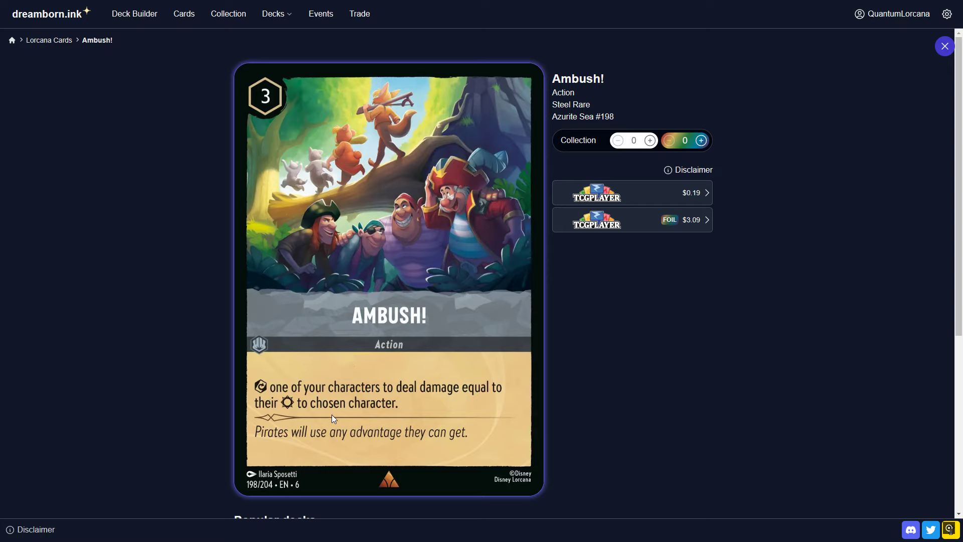
{"action": "mouse_move", "coordinate": [258, 403]}
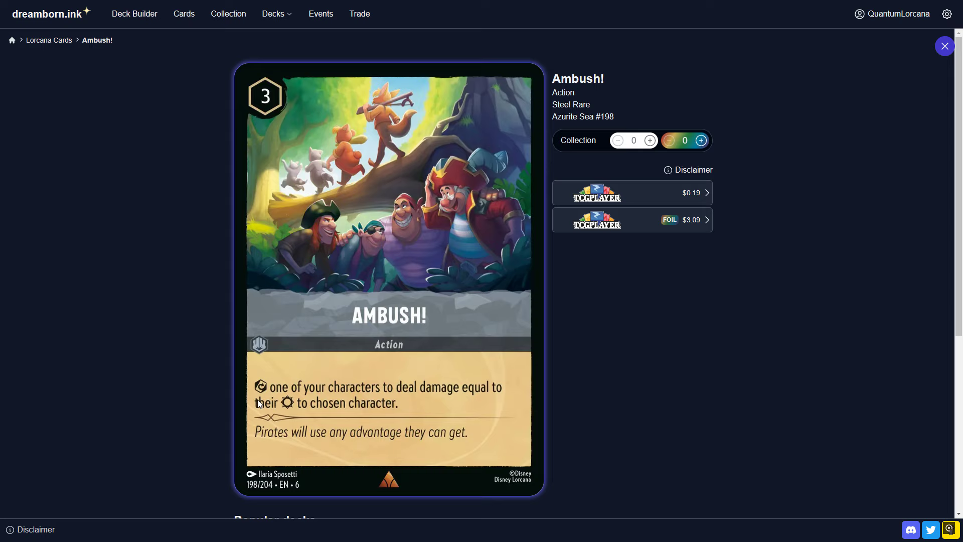
{"action": "mouse_move", "coordinate": [331, 422]}
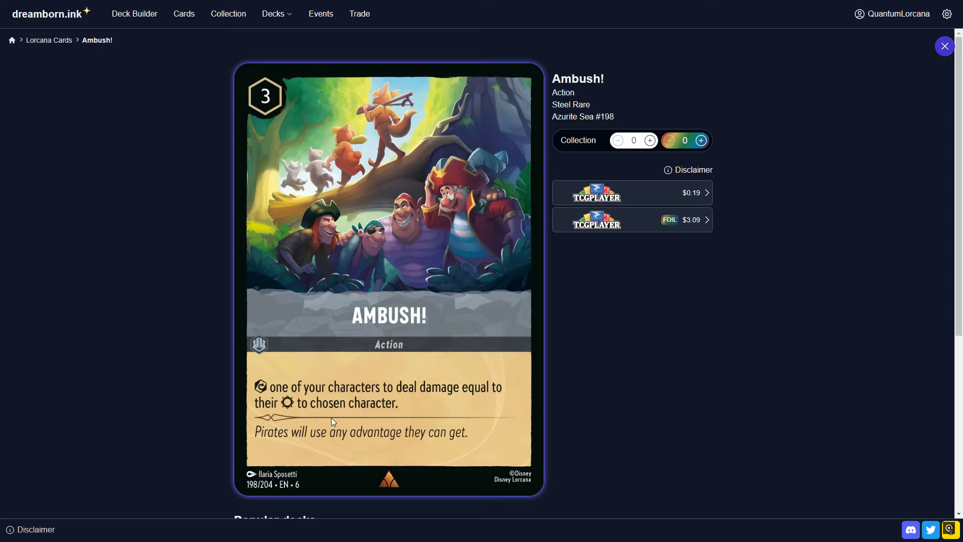
{"action": "mouse_move", "coordinate": [199, 486]}
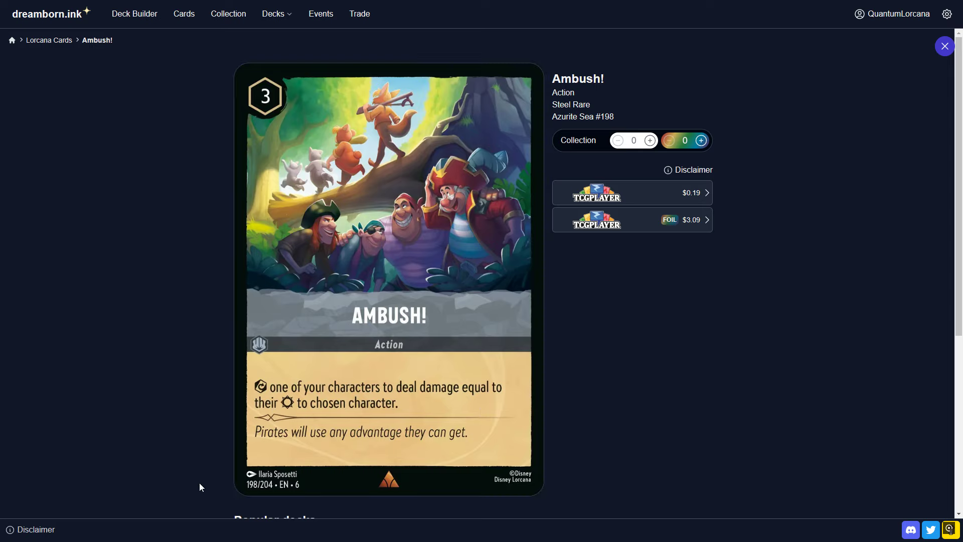
{"action": "mouse_move", "coordinate": [257, 405]}
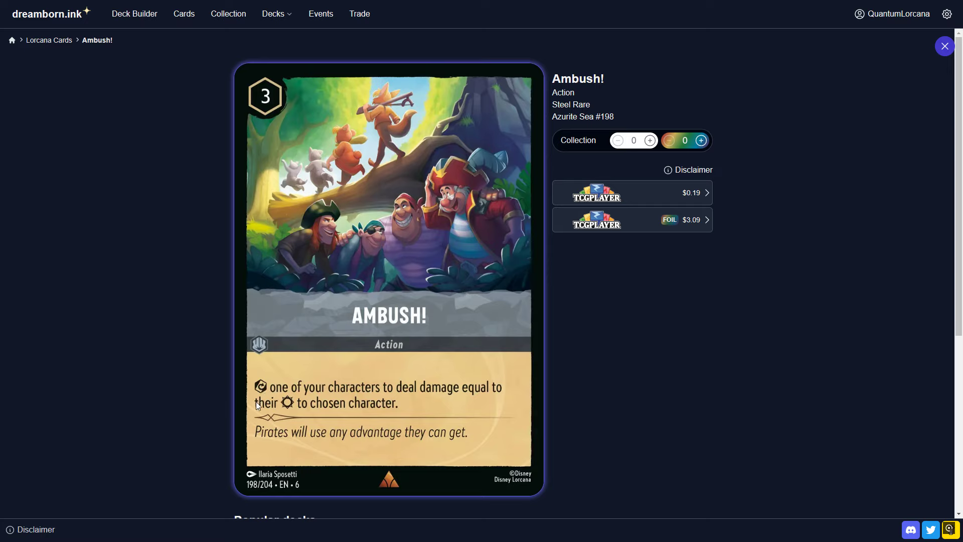
{"action": "mouse_move", "coordinate": [198, 437]}
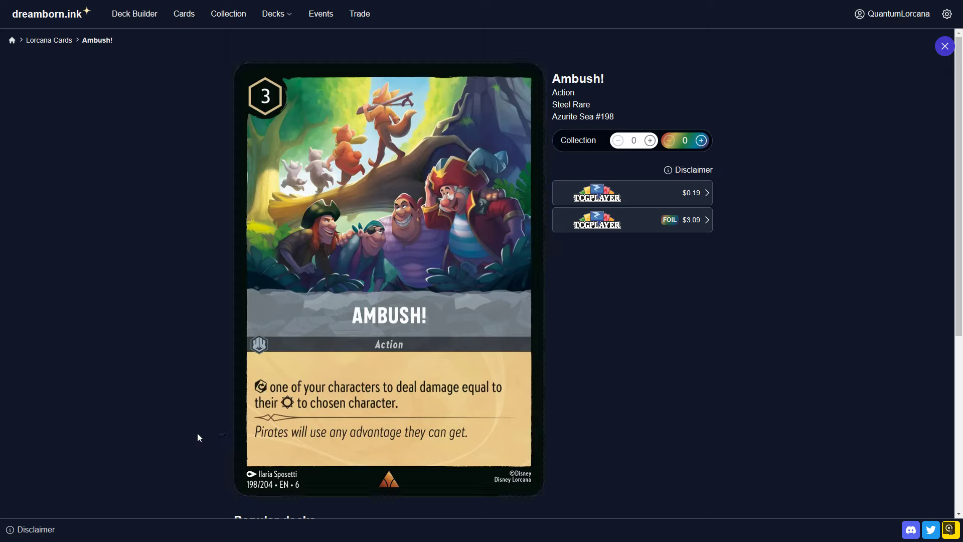
{"action": "mouse_move", "coordinate": [120, 449]}
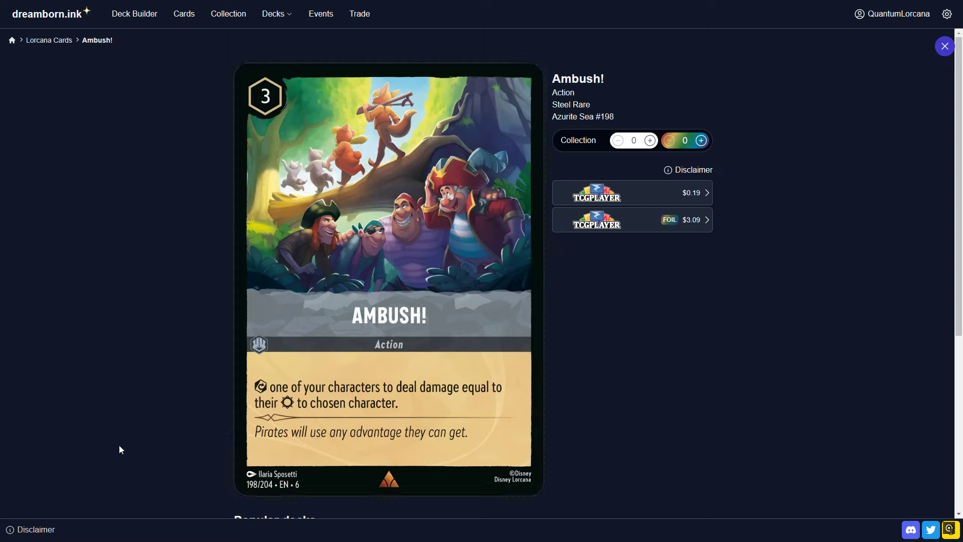
{"action": "mouse_move", "coordinate": [106, 447]}
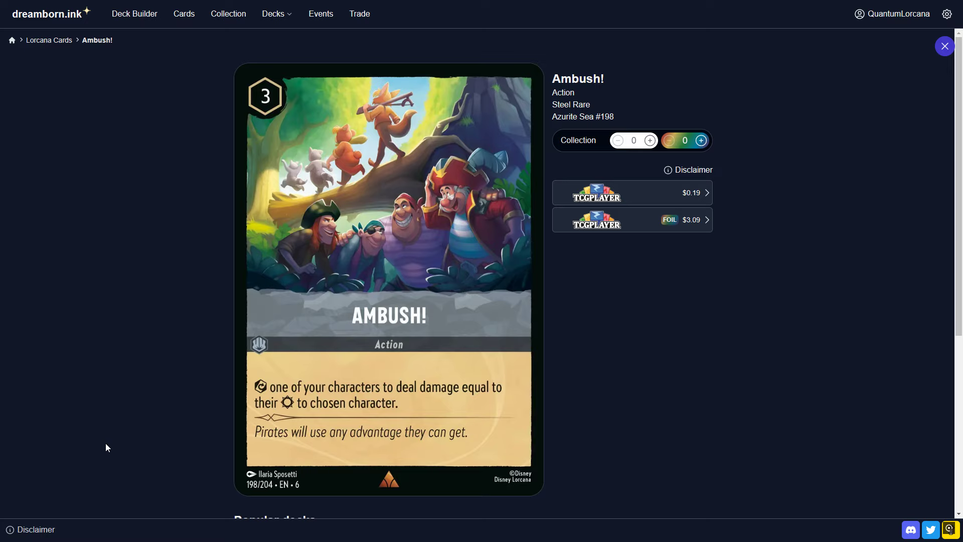
{"action": "mouse_move", "coordinate": [951, 61]}
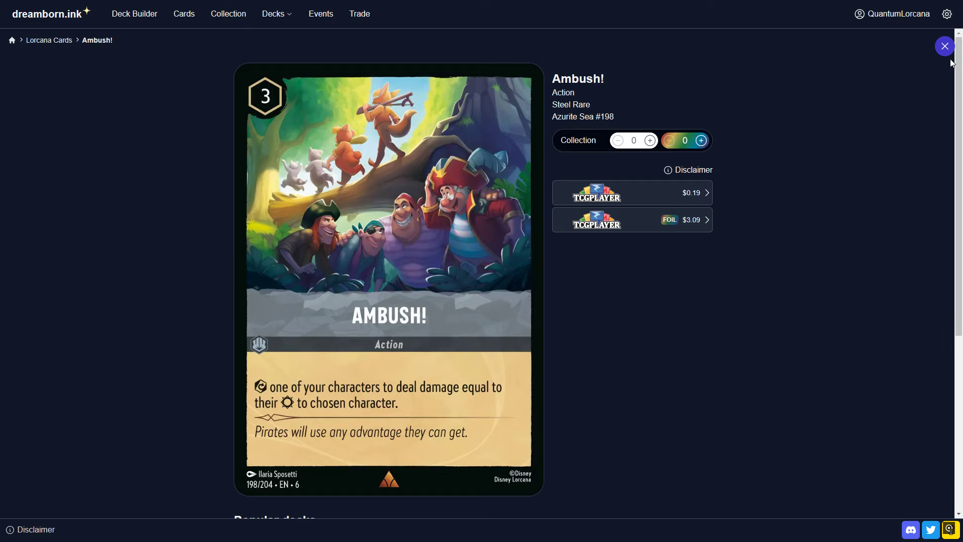
Close the Ambush! card page and scroll the deck back to the Actions section.
{"action": "left_click", "coordinate": [945, 46]}
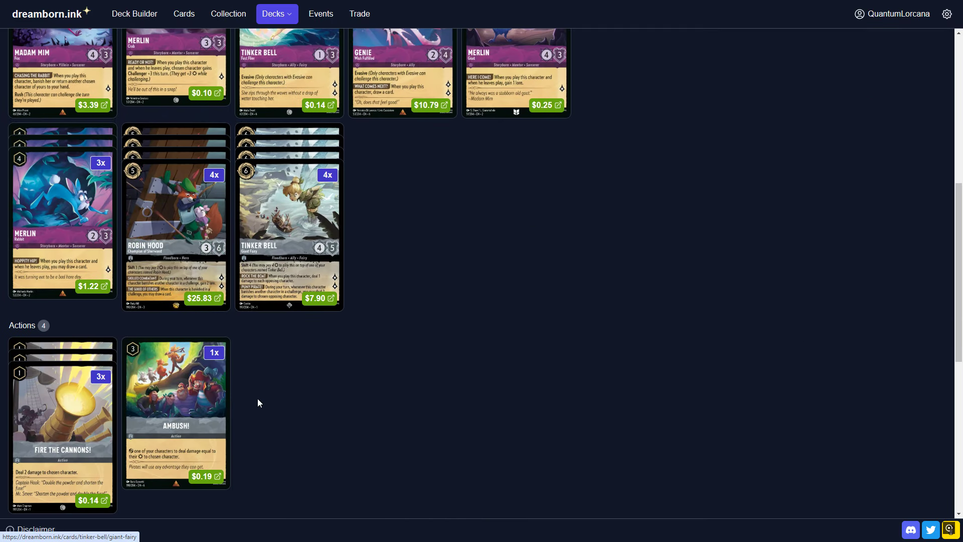
{"action": "mouse_move", "coordinate": [88, 508]}
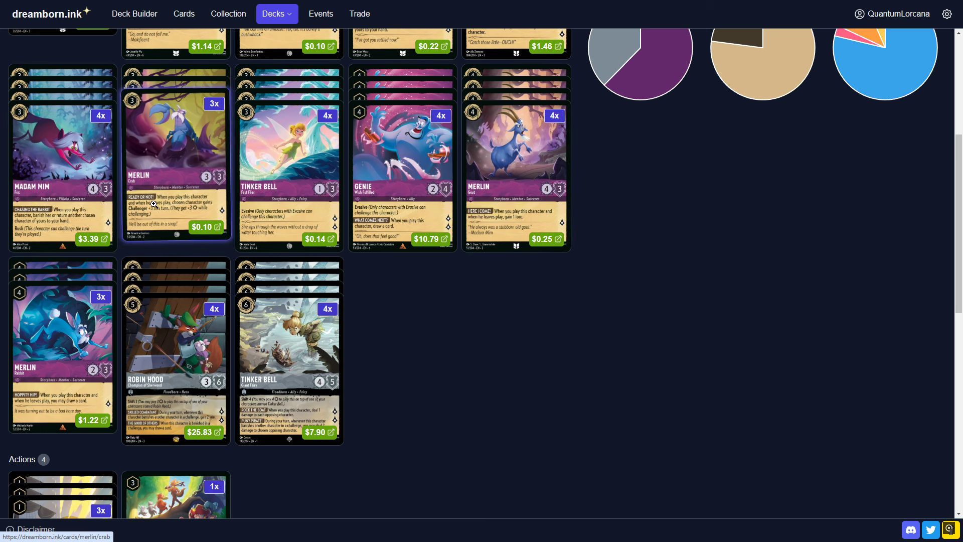
{"action": "scroll", "scroll_direction": "up", "scroll_amount": 3}
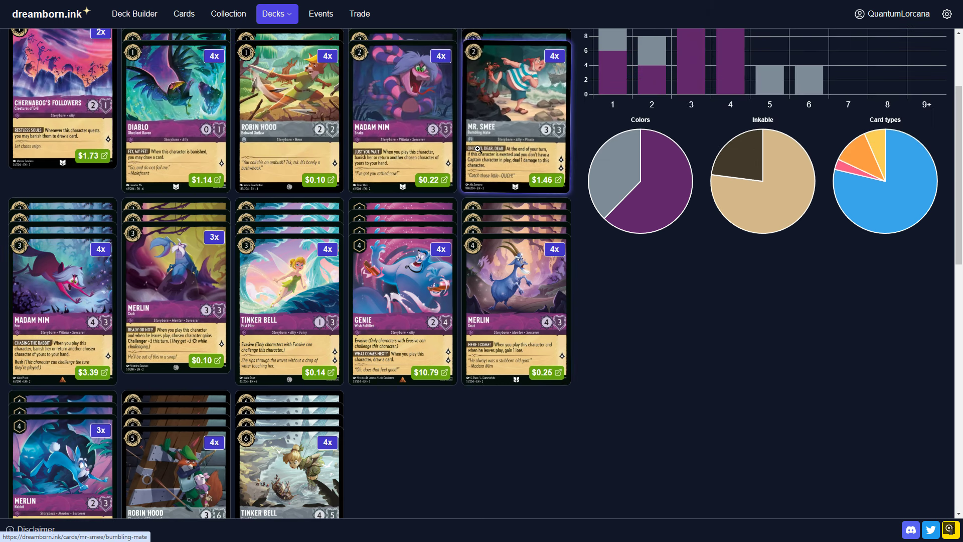
{"action": "mouse_move", "coordinate": [388, 147]}
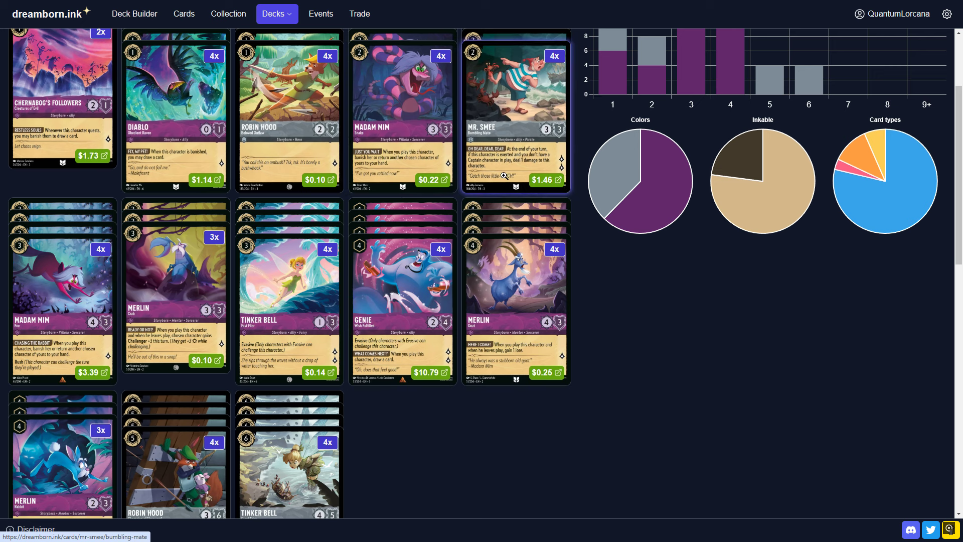
{"action": "mouse_move", "coordinate": [388, 441]}
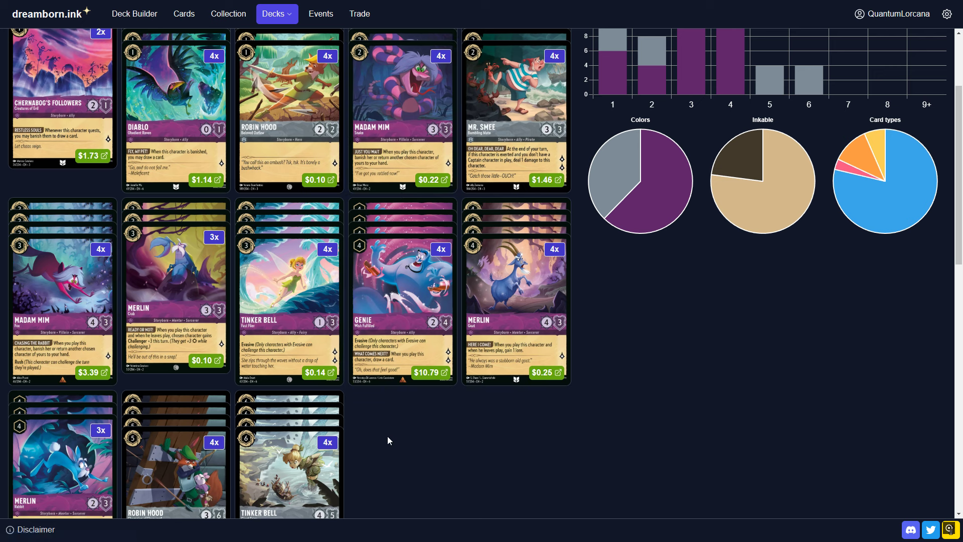
{"action": "scroll", "scroll_direction": "down", "scroll_amount": 3}
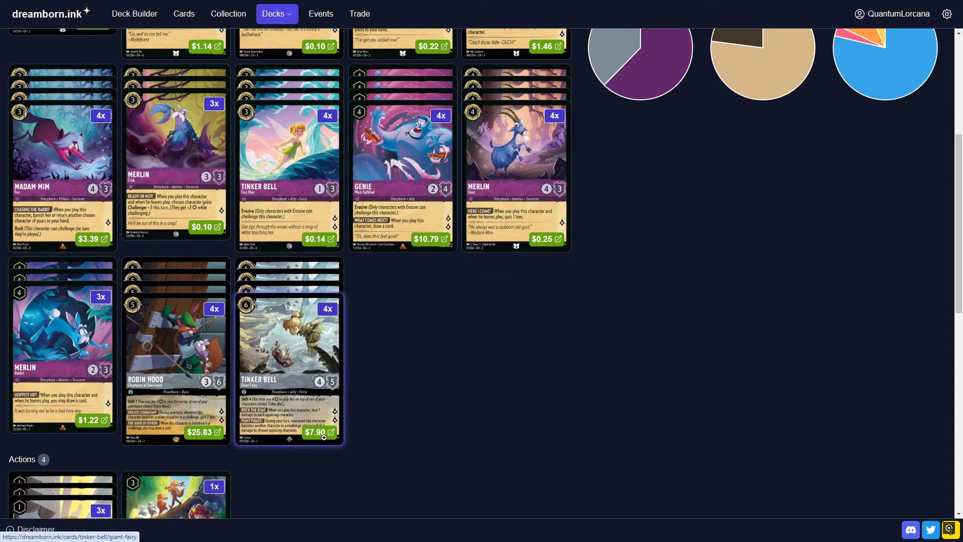
{"action": "scroll", "scroll_direction": "down", "scroll_amount": 3}
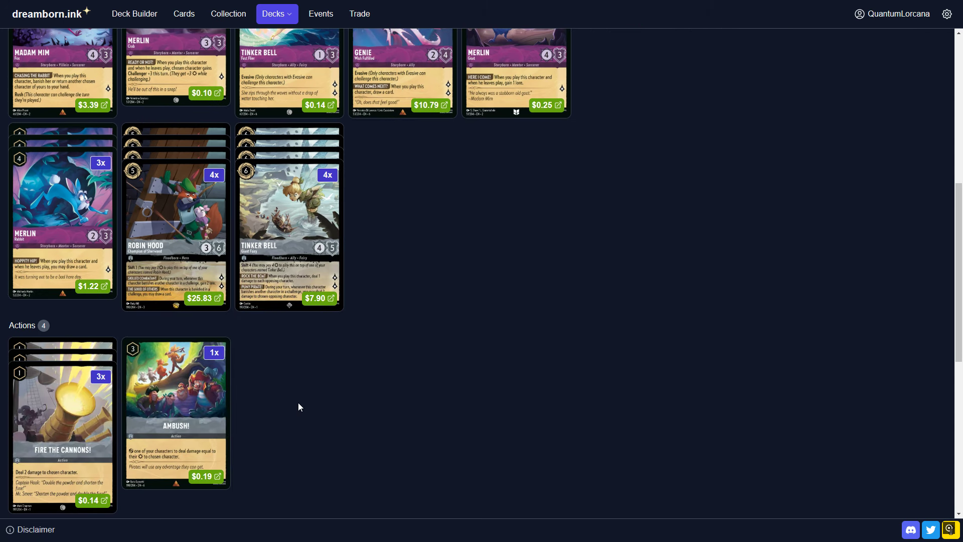
{"action": "mouse_move", "coordinate": [284, 398]}
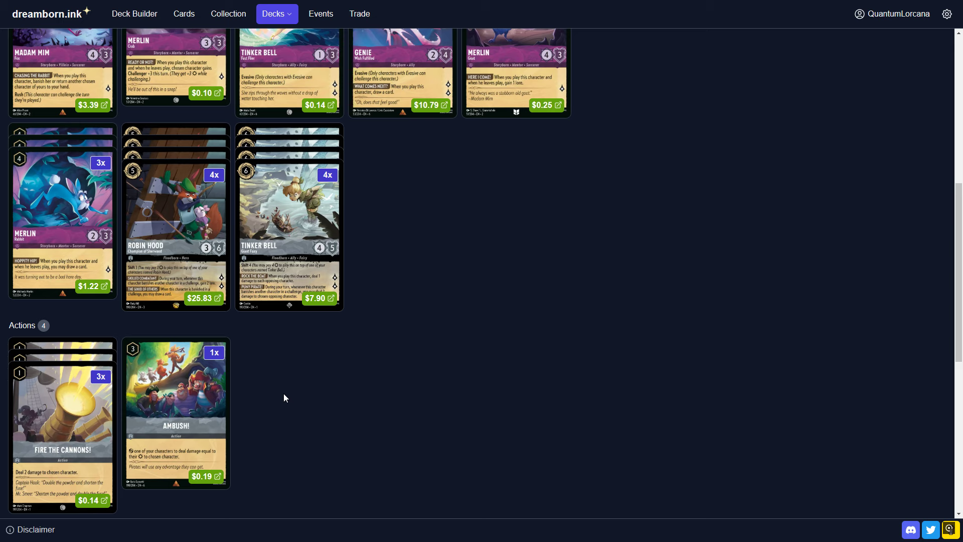
{"action": "mouse_move", "coordinate": [192, 383]}
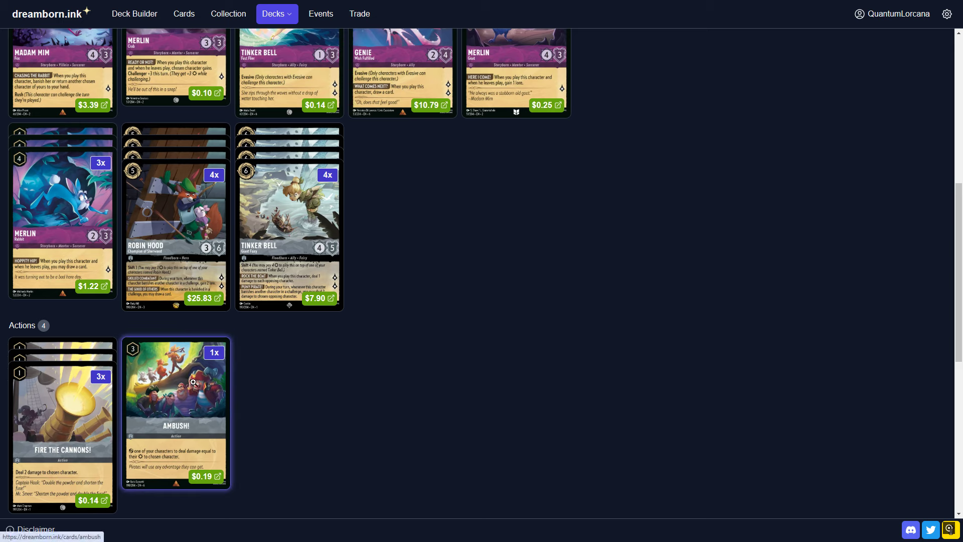
{"action": "mouse_move", "coordinate": [400, 390]}
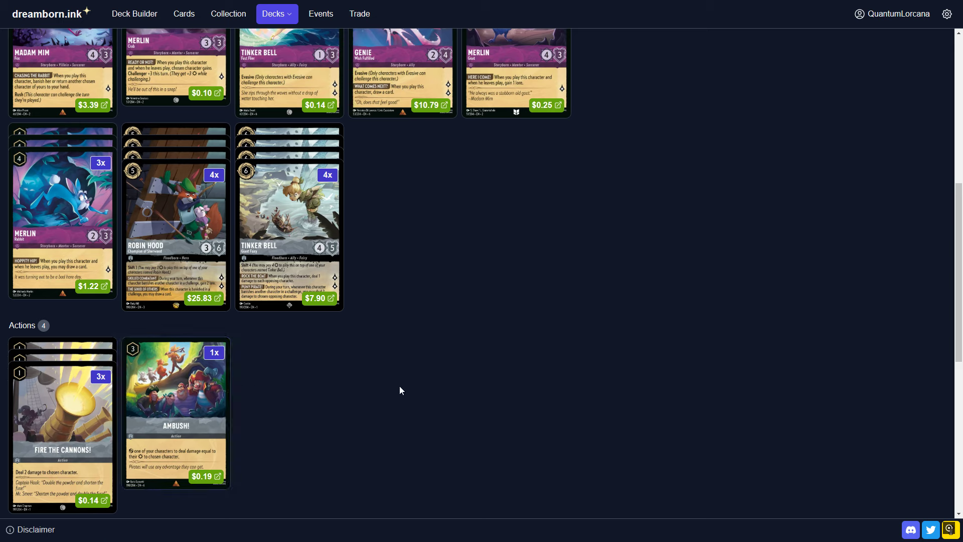
{"action": "mouse_move", "coordinate": [177, 410]}
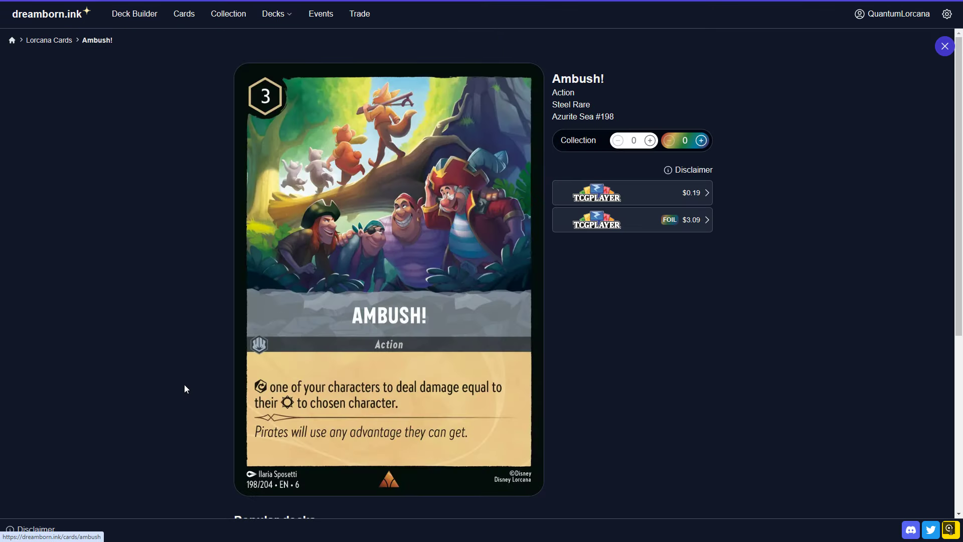
{"action": "mouse_move", "coordinate": [349, 372]}
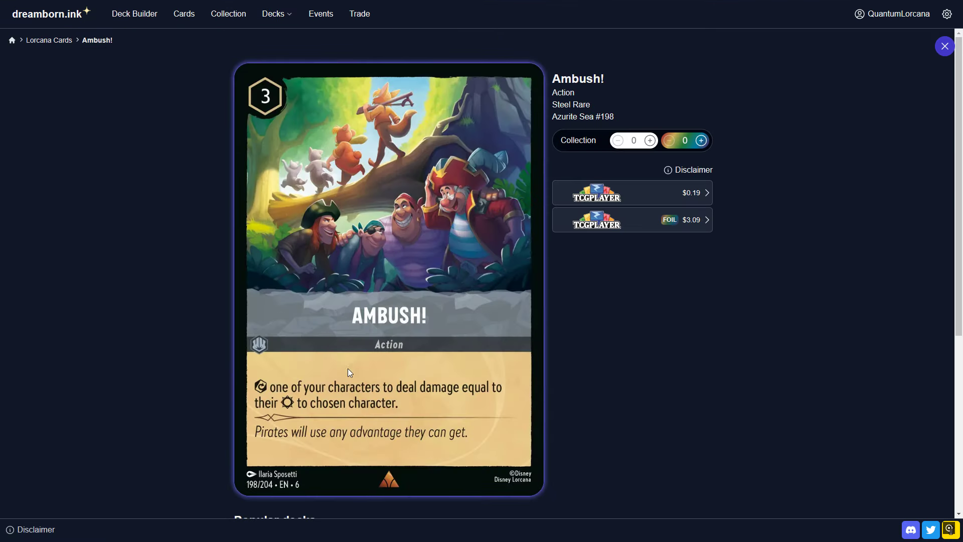
{"action": "mouse_move", "coordinate": [945, 46]}
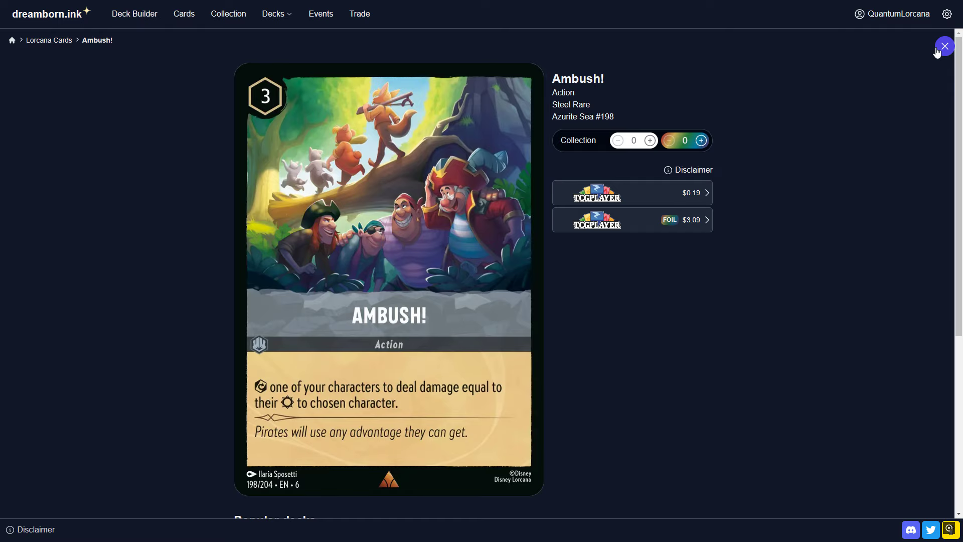
Close the Ambush! card details and scroll through the deck toward the And Then Along Came Zeus song card.
{"action": "left_click", "coordinate": [945, 46]}
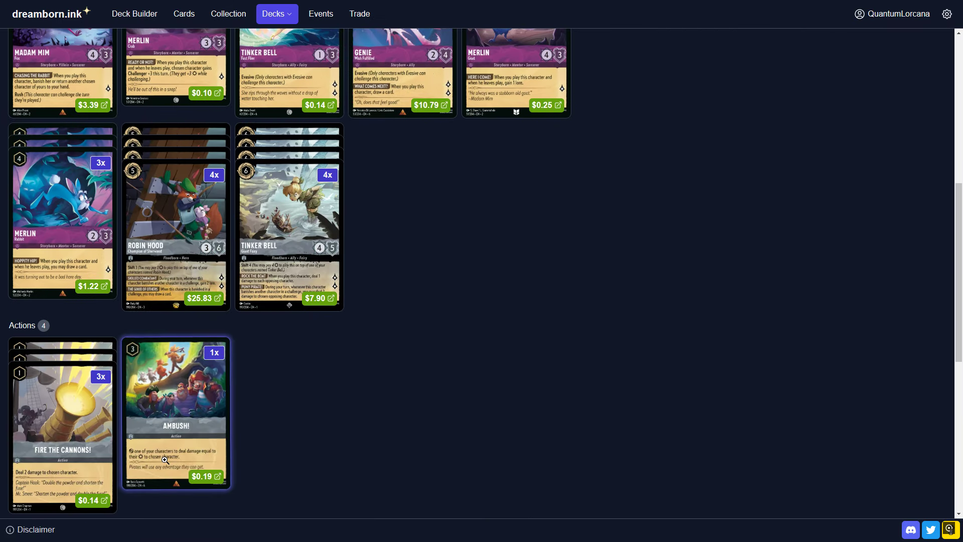
{"action": "scroll", "scroll_direction": "down", "scroll_amount": 3}
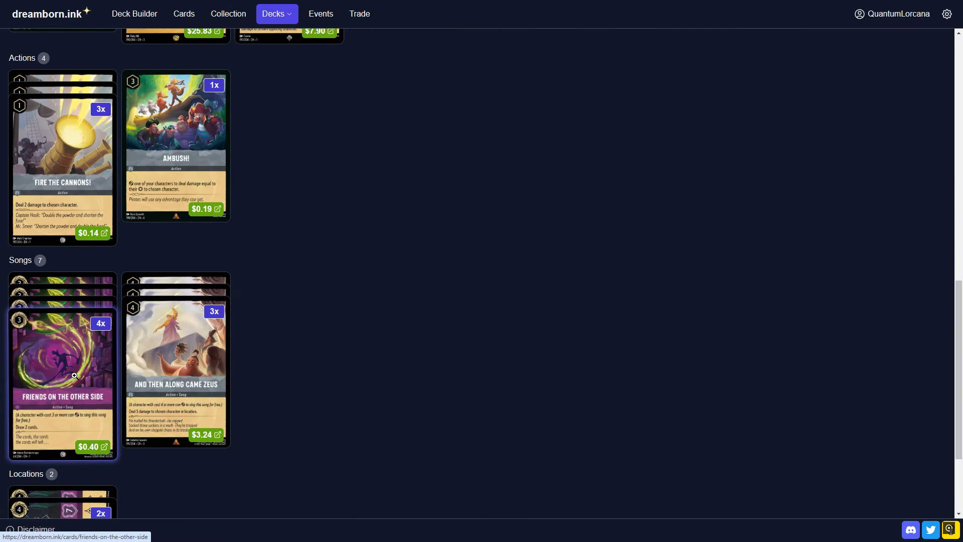
{"action": "scroll", "scroll_direction": "up", "scroll_amount": 3}
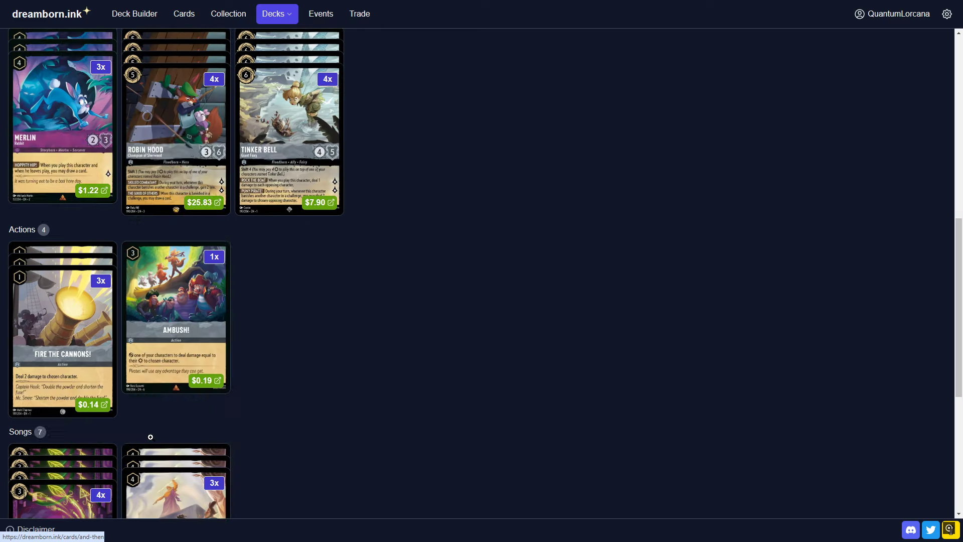
{"action": "scroll", "scroll_direction": "up", "scroll_amount": 3}
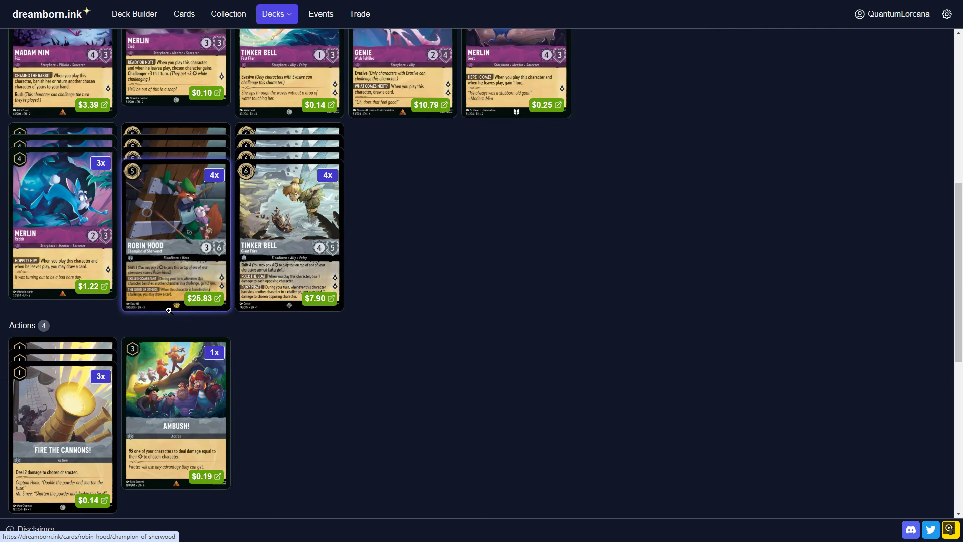
{"action": "mouse_move", "coordinate": [175, 411]}
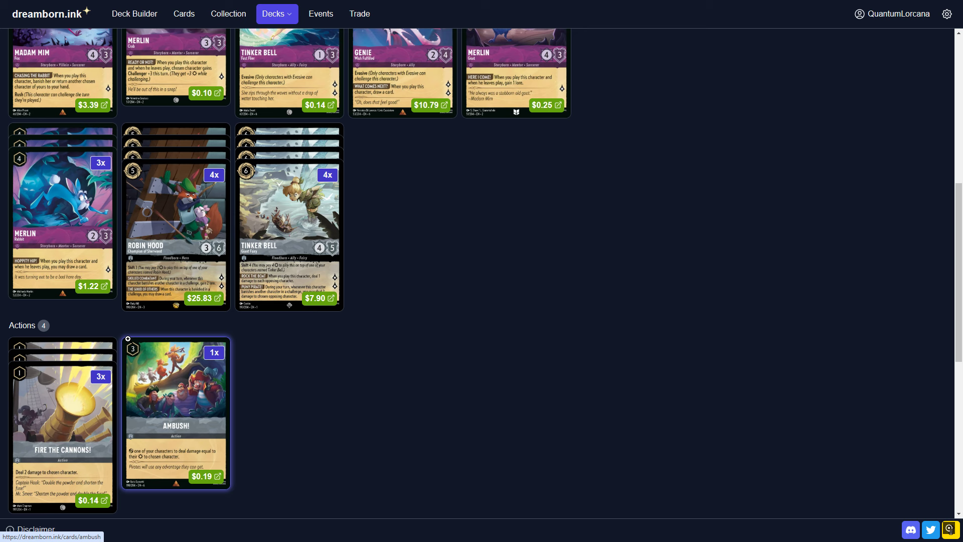
{"action": "scroll", "scroll_direction": "up", "scroll_amount": 3}
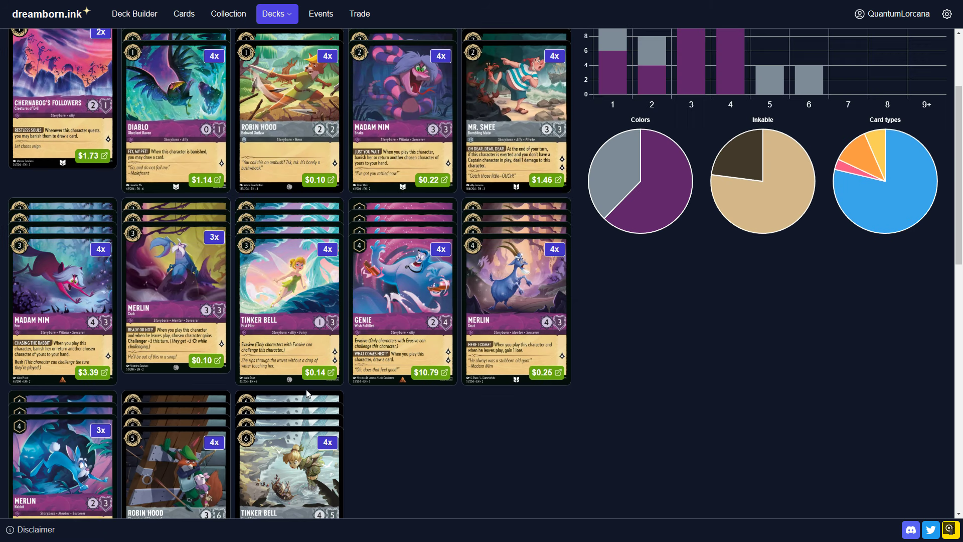
{"action": "scroll", "scroll_direction": "up", "scroll_amount": 3}
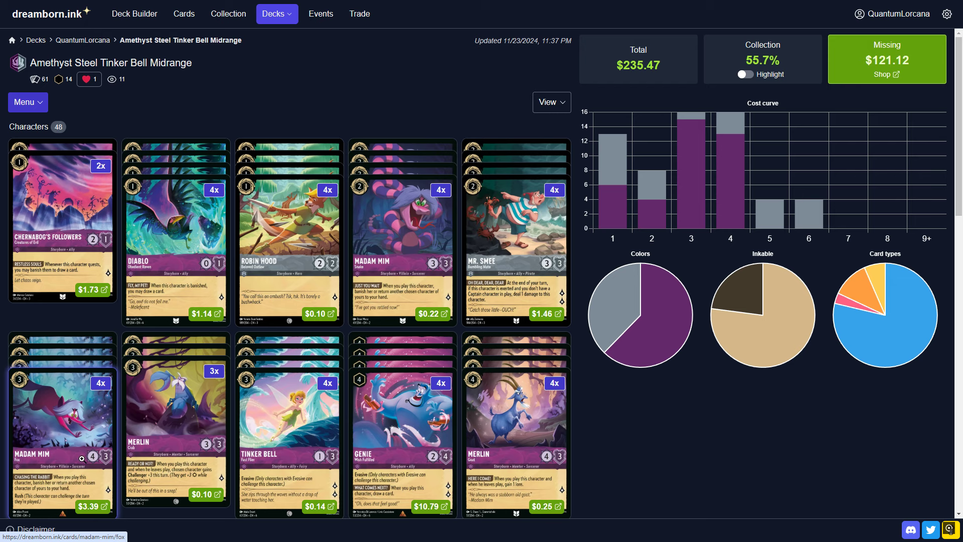
{"action": "scroll", "scroll_direction": "down", "scroll_amount": 3}
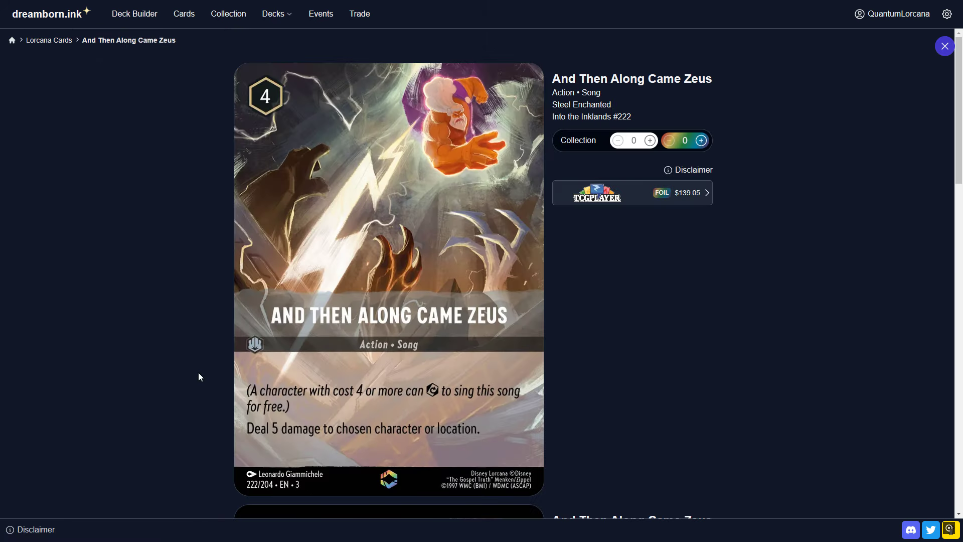
{"action": "mouse_move", "coordinate": [411, 418]}
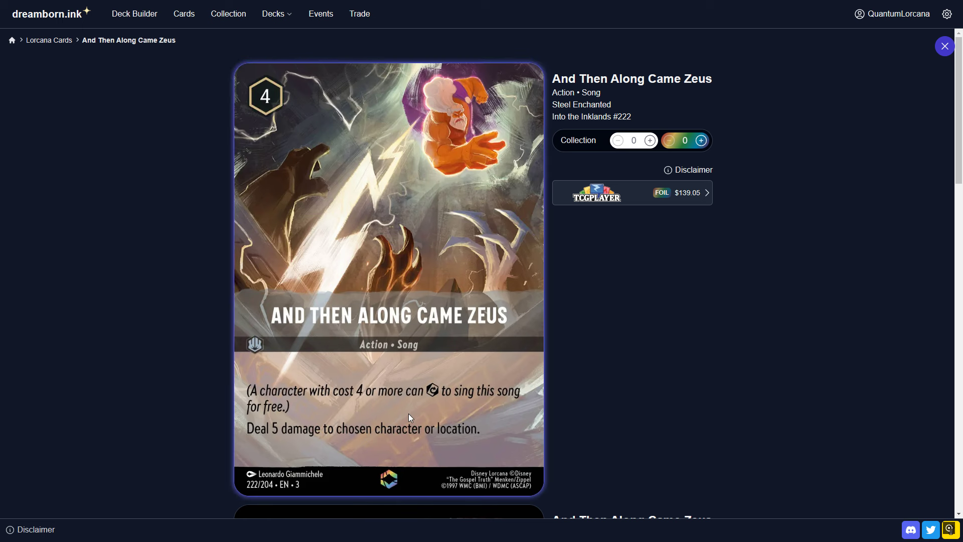
{"action": "mouse_move", "coordinate": [332, 441]}
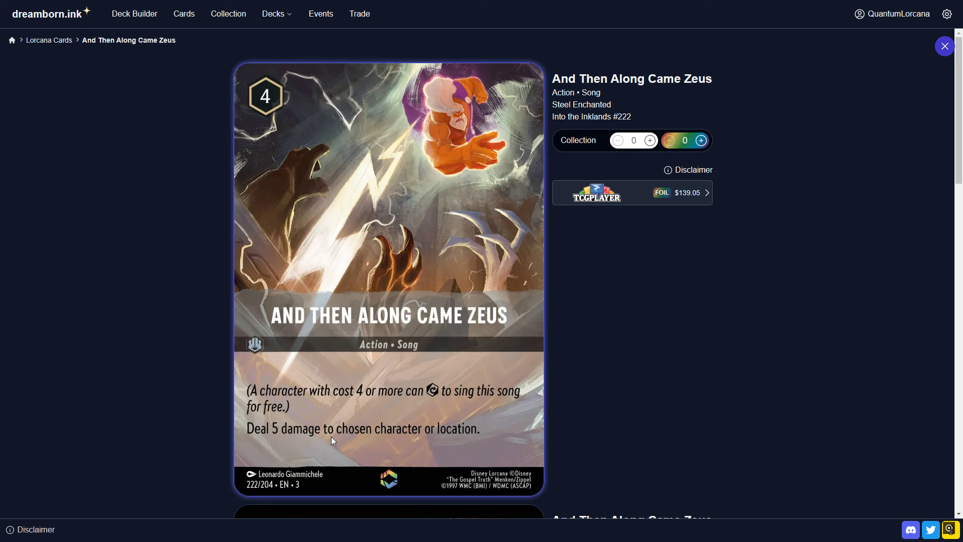
{"action": "mouse_move", "coordinate": [302, 452]}
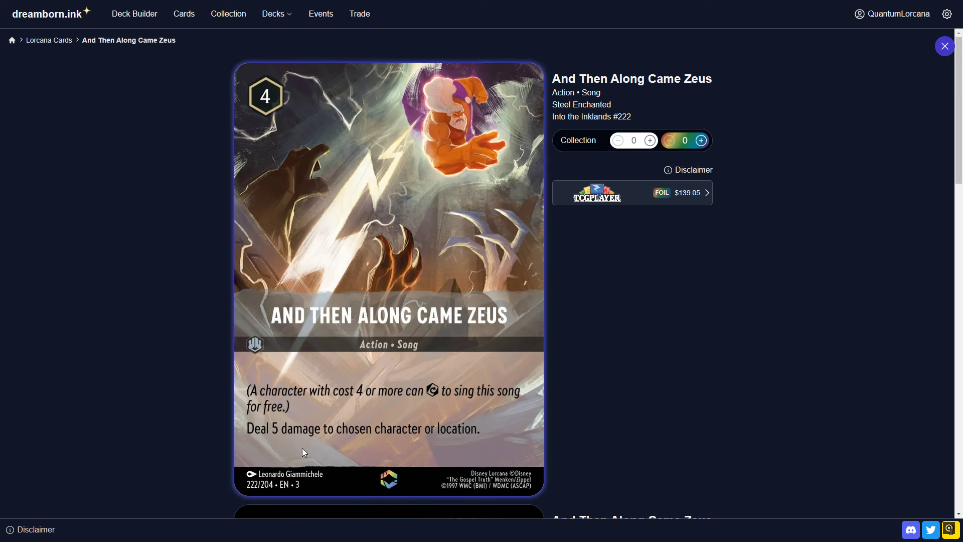
{"action": "mouse_move", "coordinate": [952, 222]}
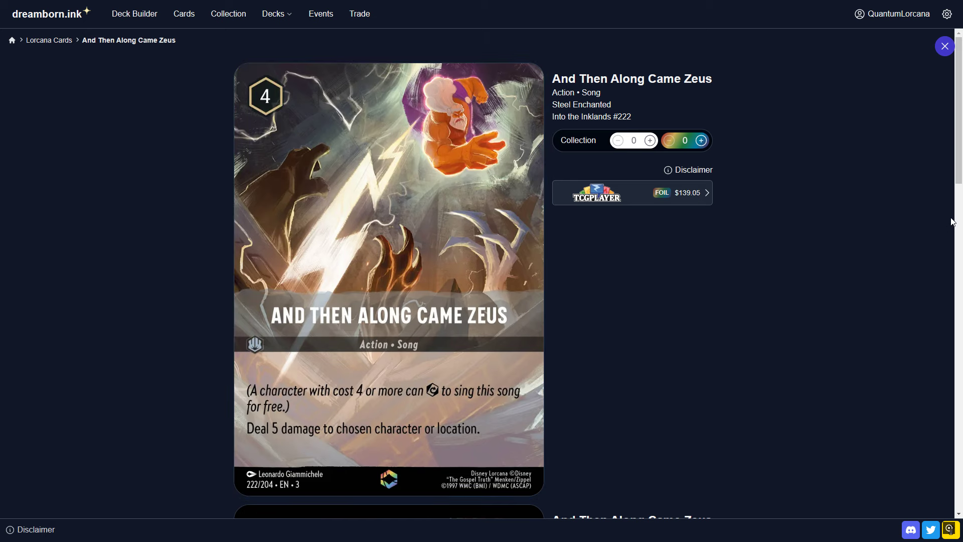
{"action": "mouse_move", "coordinate": [950, 65]}
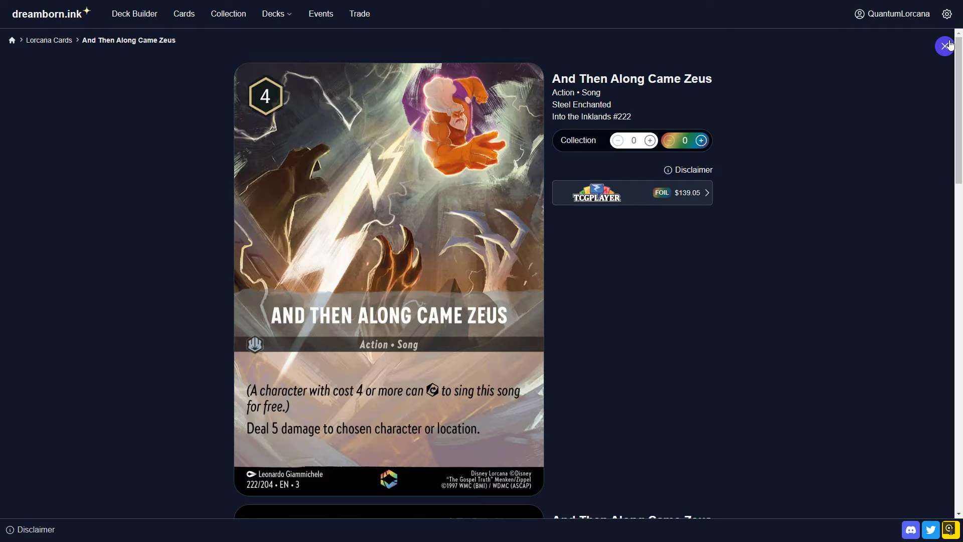
Close the And Then Along Came Zeus card details, returning to the deck top.
{"action": "left_click", "coordinate": [948, 45]}
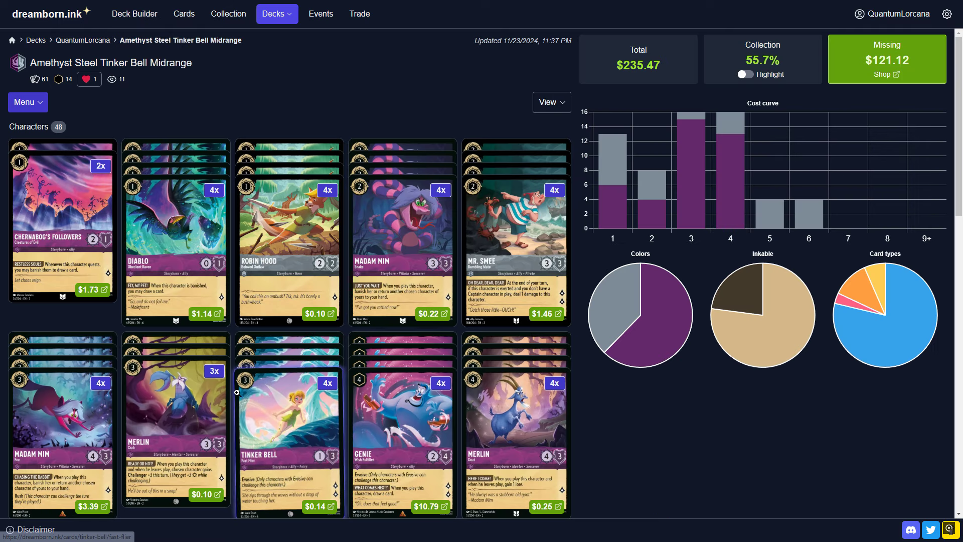
Scroll to Songs and open the Friends on the Other Side card details.
{"action": "scroll", "scroll_direction": "down", "scroll_amount": 3}
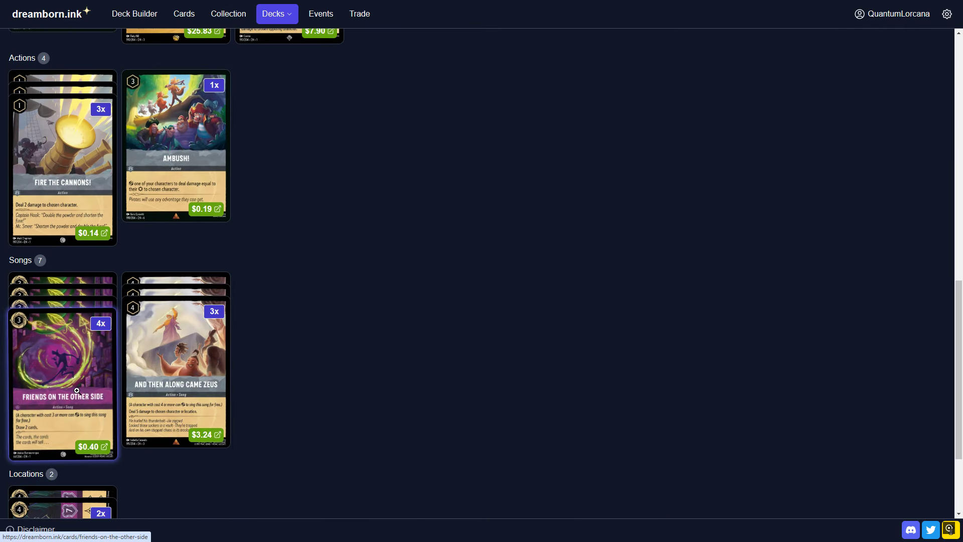
{"action": "left_click", "coordinate": [62, 379]}
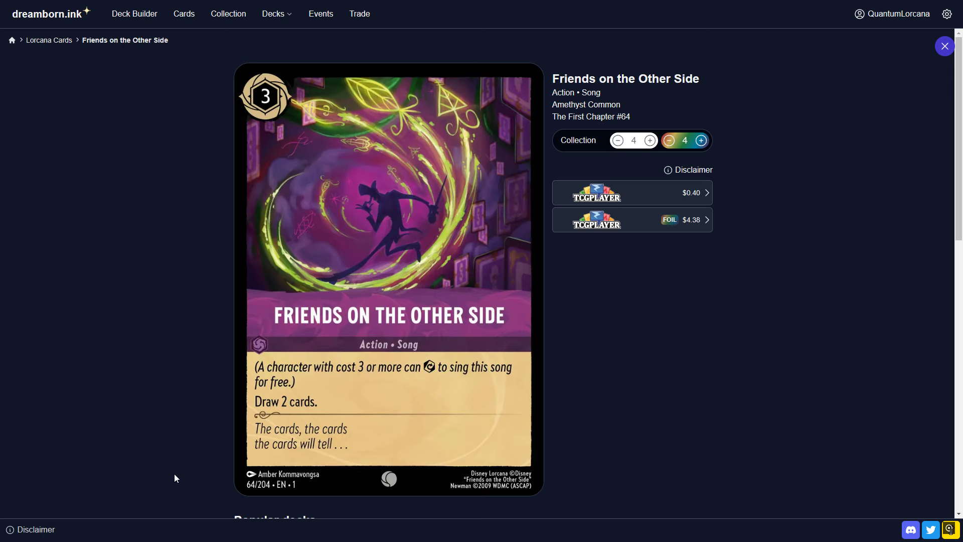
{"action": "mouse_move", "coordinate": [450, 378]}
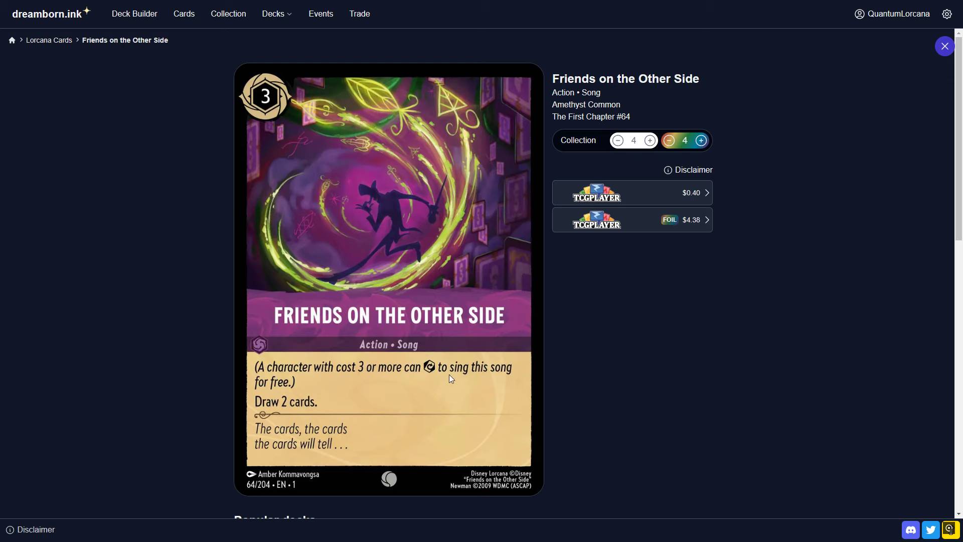
{"action": "mouse_move", "coordinate": [291, 488]}
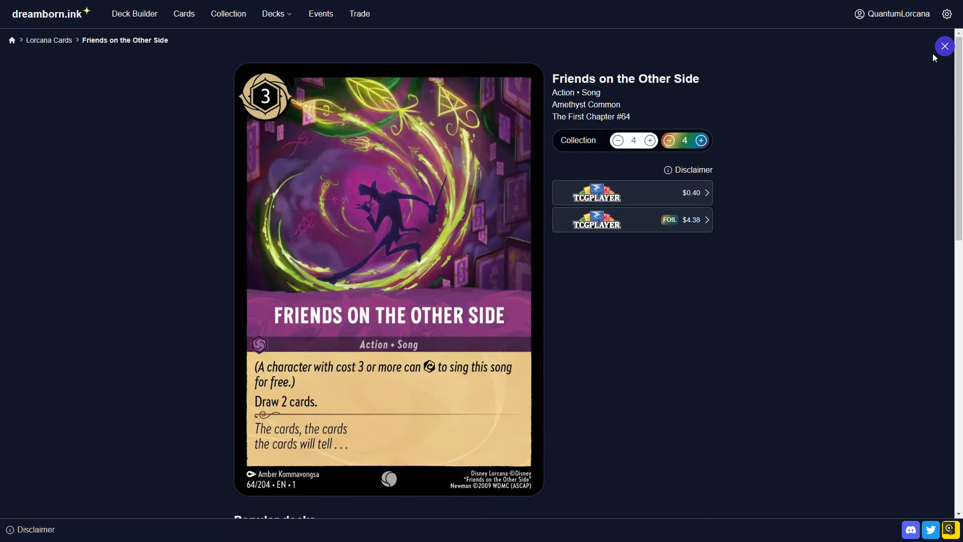
Leave Friends on the Other Side, view The Queen's Castle location details, then close them.
{"action": "left_click", "coordinate": [945, 47]}
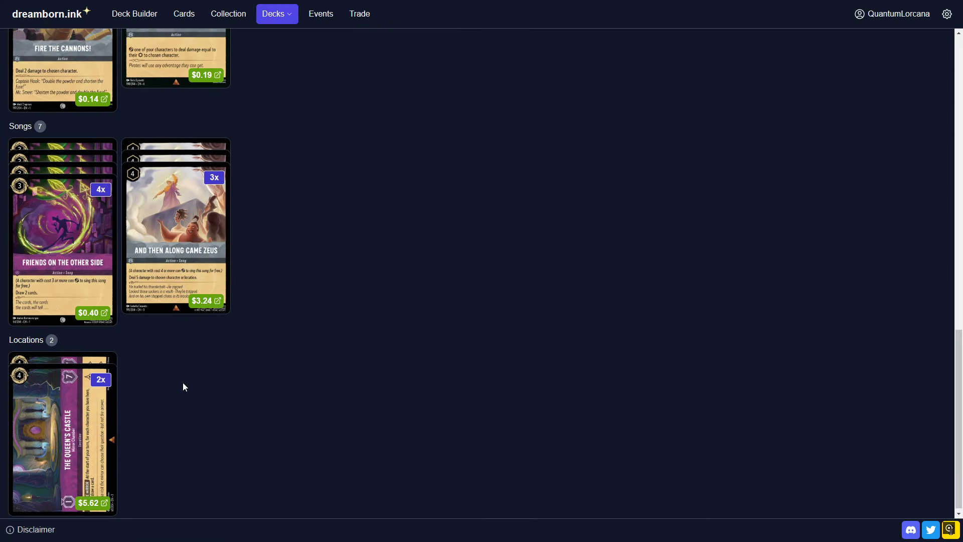
{"action": "left_click", "coordinate": [62, 433]}
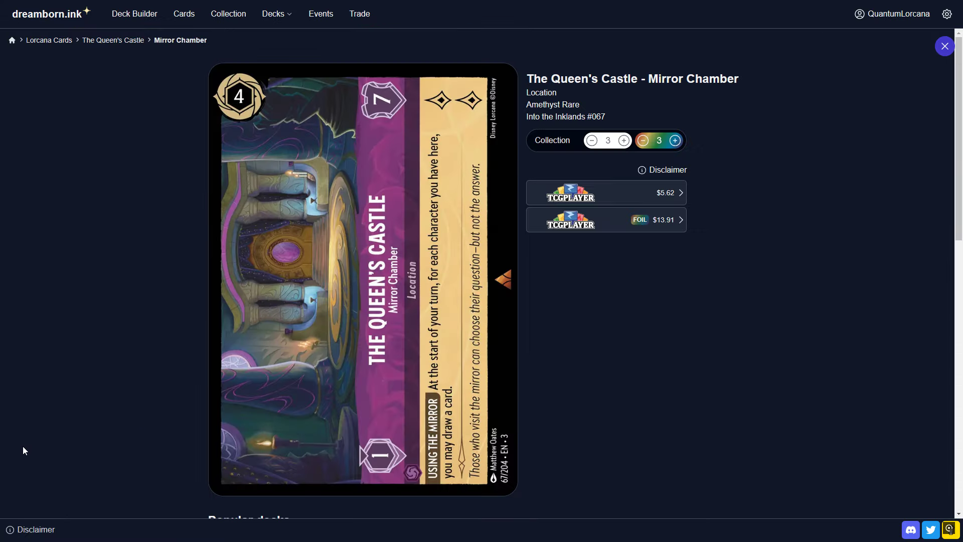
{"action": "mouse_move", "coordinate": [24, 435]}
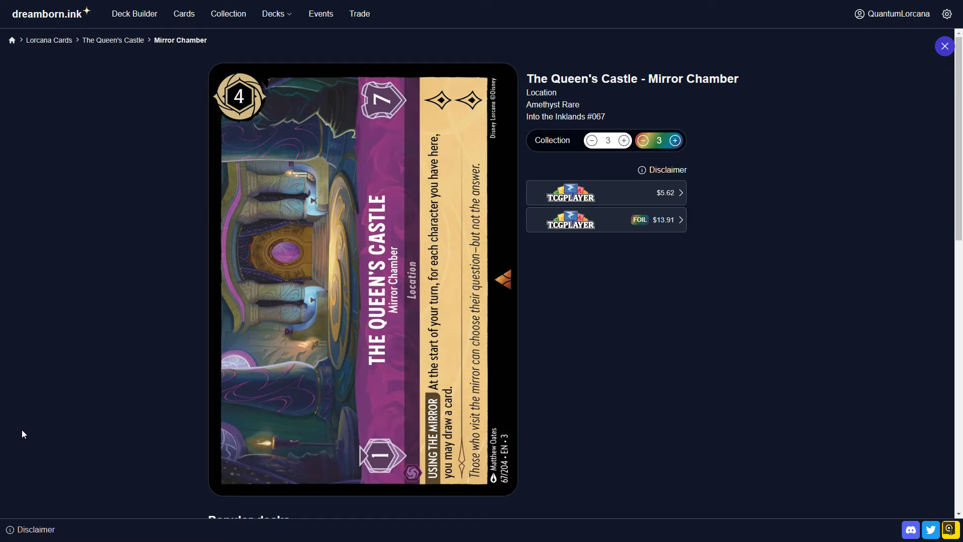
{"action": "mouse_move", "coordinate": [16, 446]}
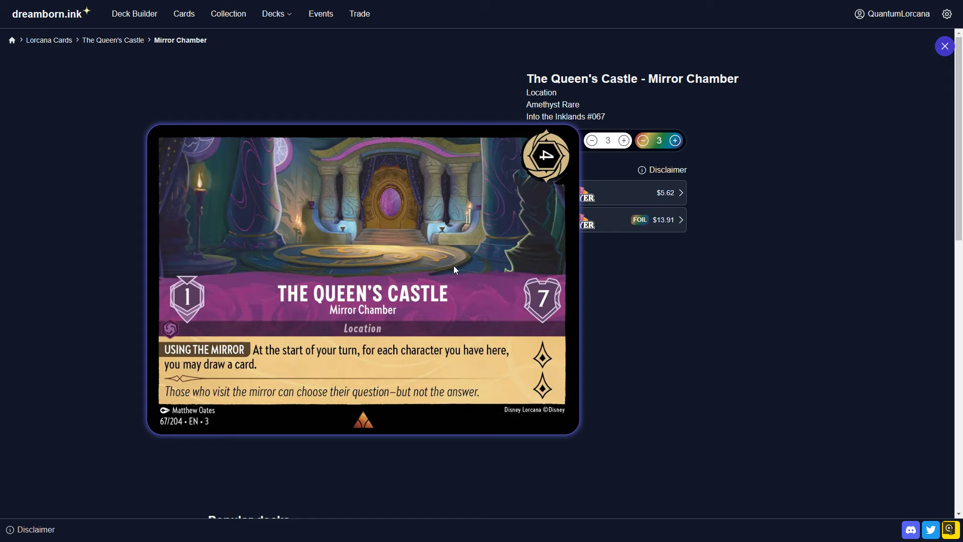
{"action": "mouse_move", "coordinate": [411, 301]}
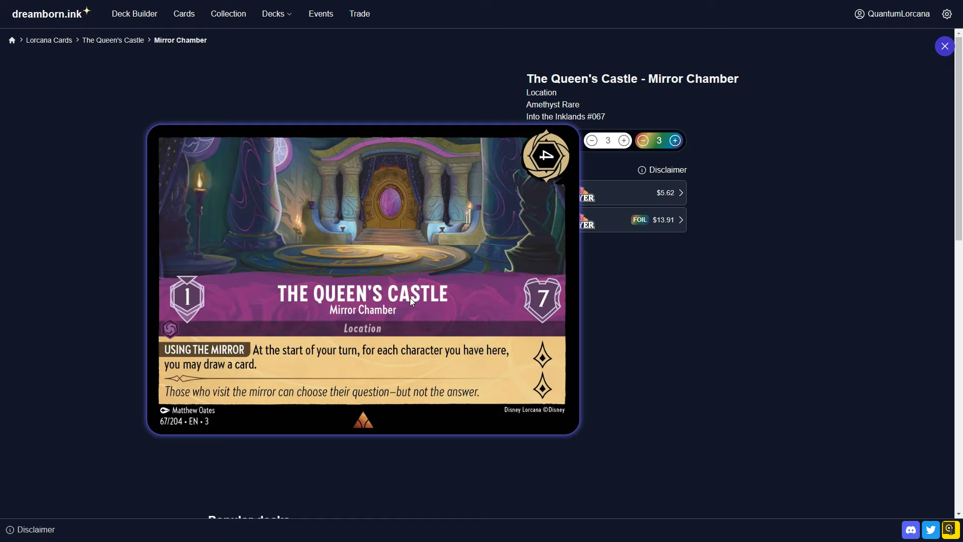
{"action": "mouse_move", "coordinate": [371, 348]}
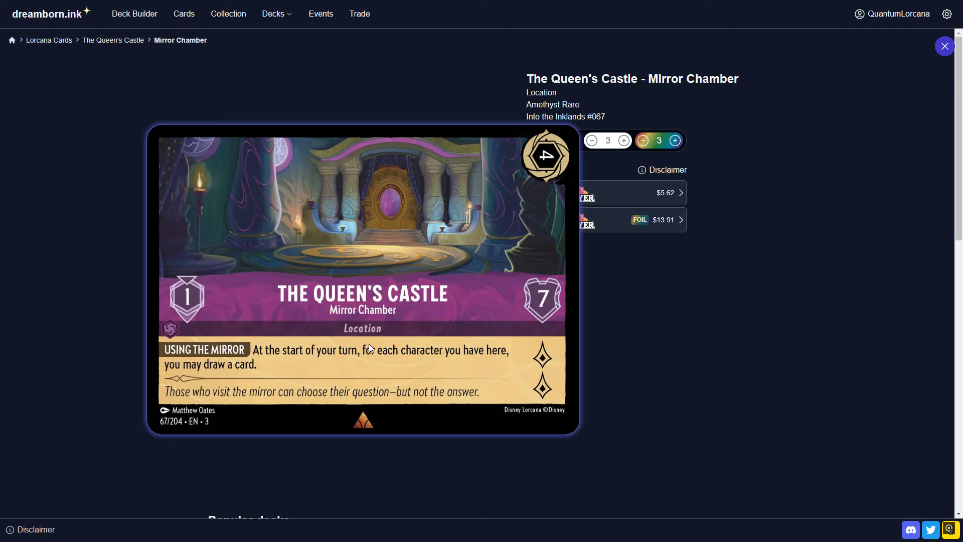
{"action": "left_click", "coordinate": [362, 279]}
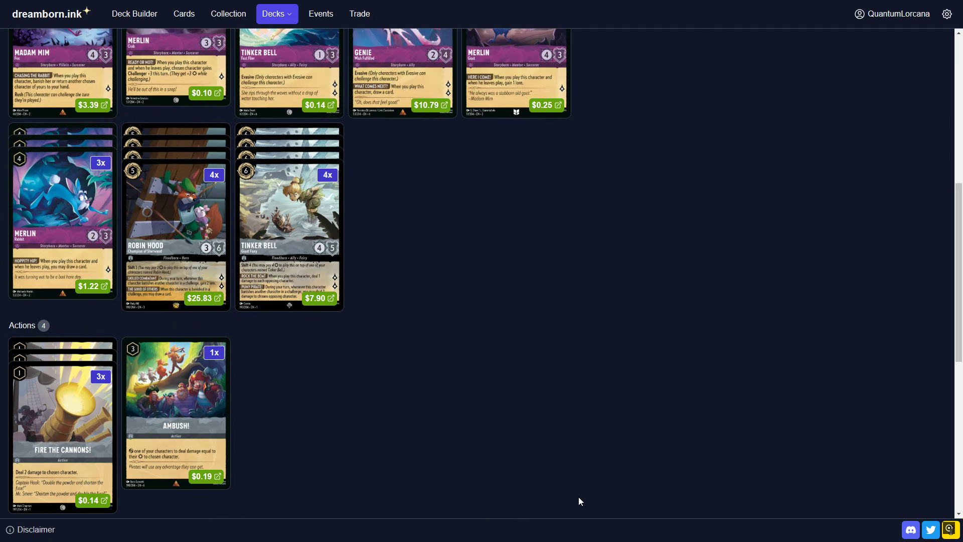
Reopen The Queen's Castle - Mirror Chamber detail page from the Locations section ($5.62).
{"action": "scroll", "scroll_direction": "down", "scroll_amount": 3}
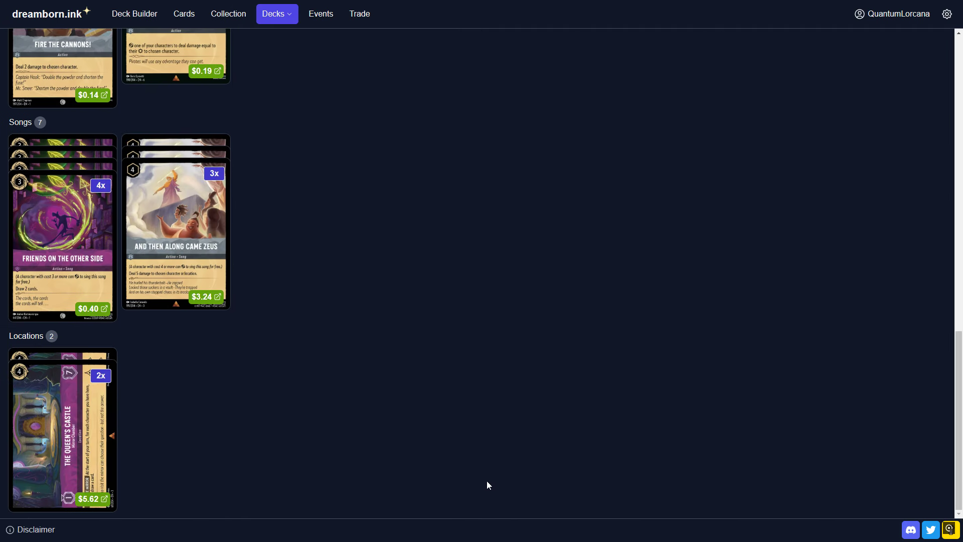
{"action": "mouse_move", "coordinate": [76, 434]}
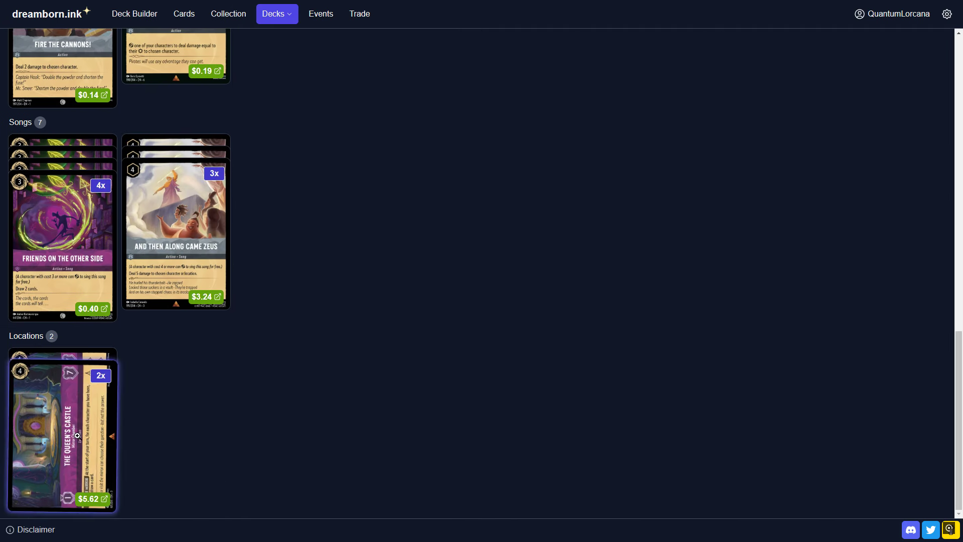
{"action": "mouse_move", "coordinate": [225, 457]}
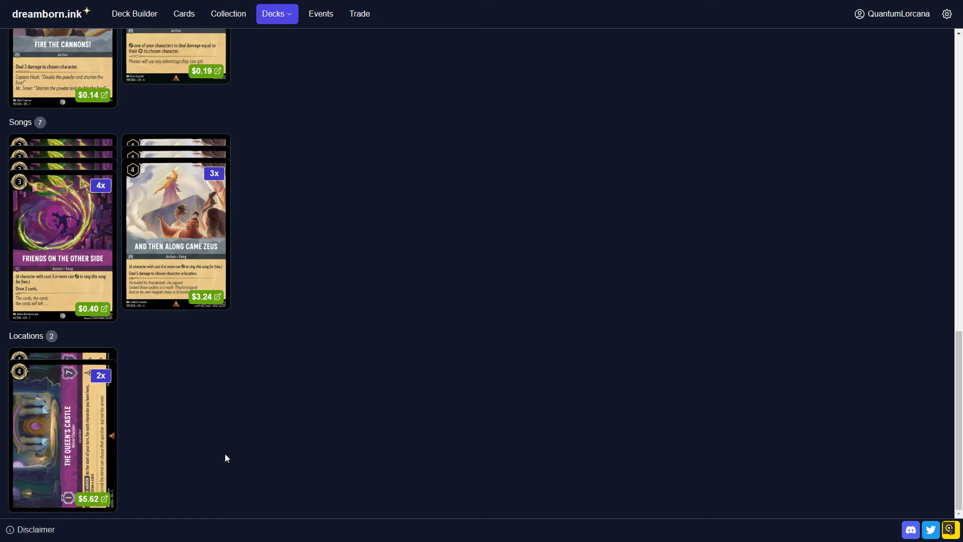
{"action": "mouse_move", "coordinate": [74, 430]}
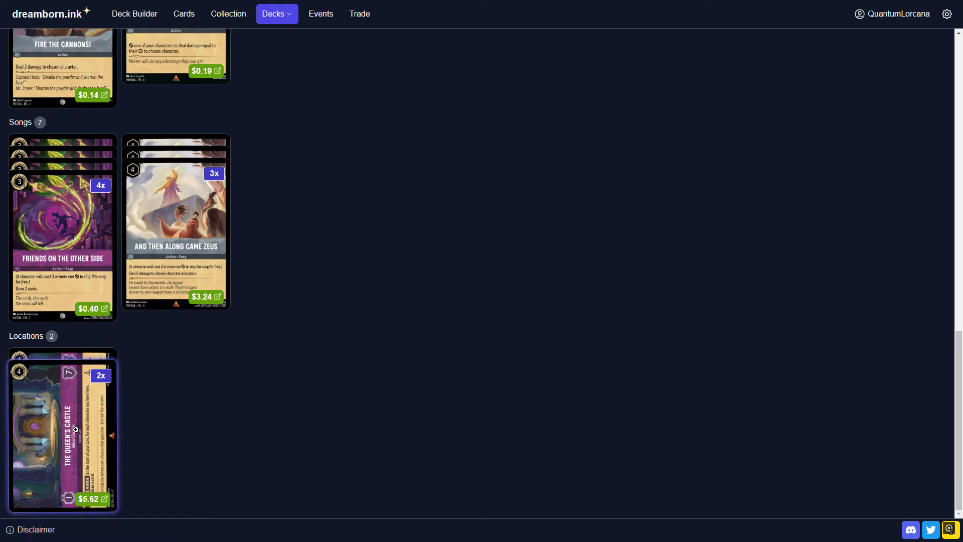
{"action": "left_click", "coordinate": [61, 431]}
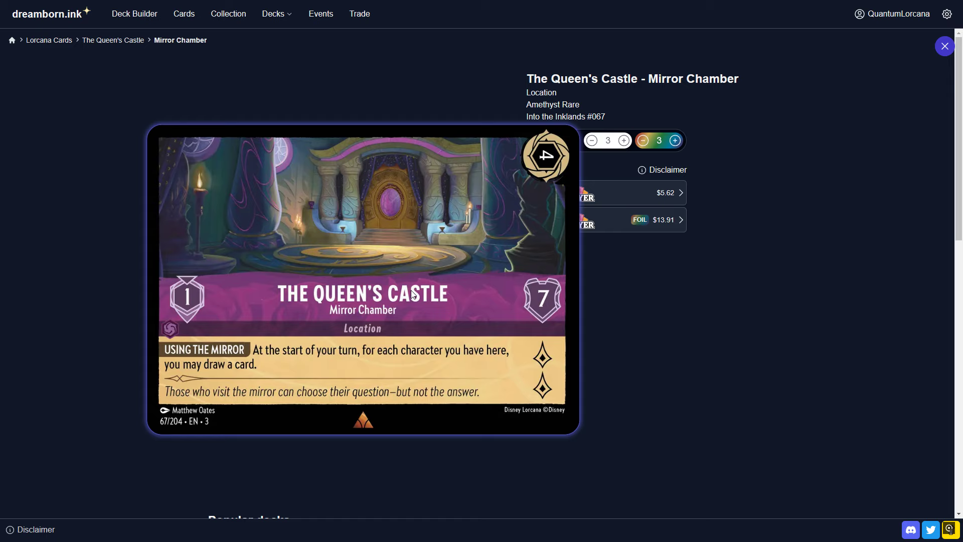
{"action": "mouse_move", "coordinate": [396, 323]}
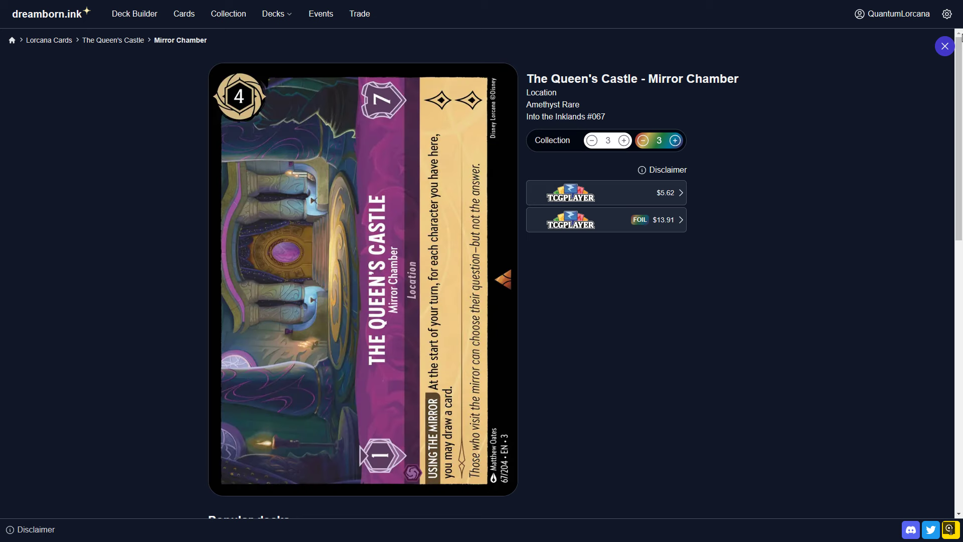
Return to the deck page and browse its character cards and charts.
{"action": "left_click", "coordinate": [945, 46]}
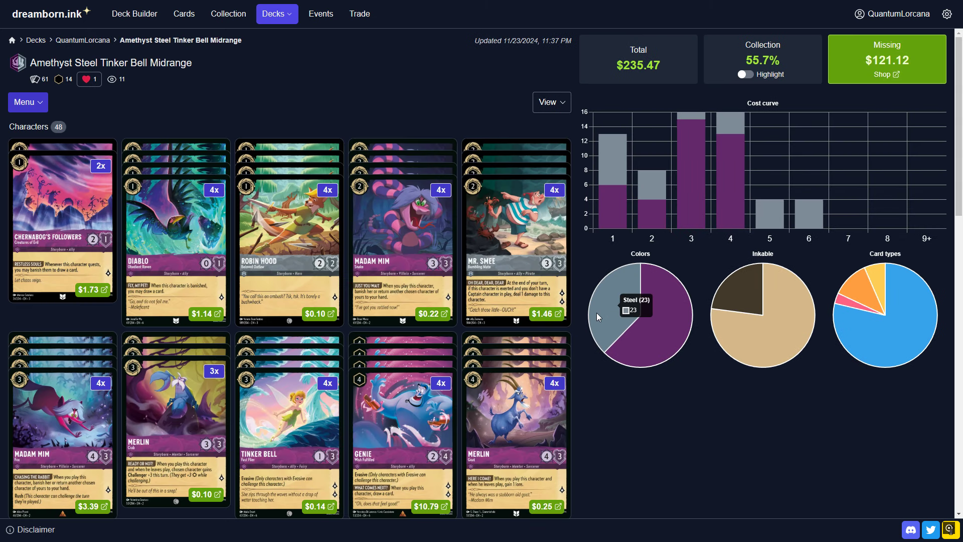
{"action": "mouse_move", "coordinate": [335, 108]}
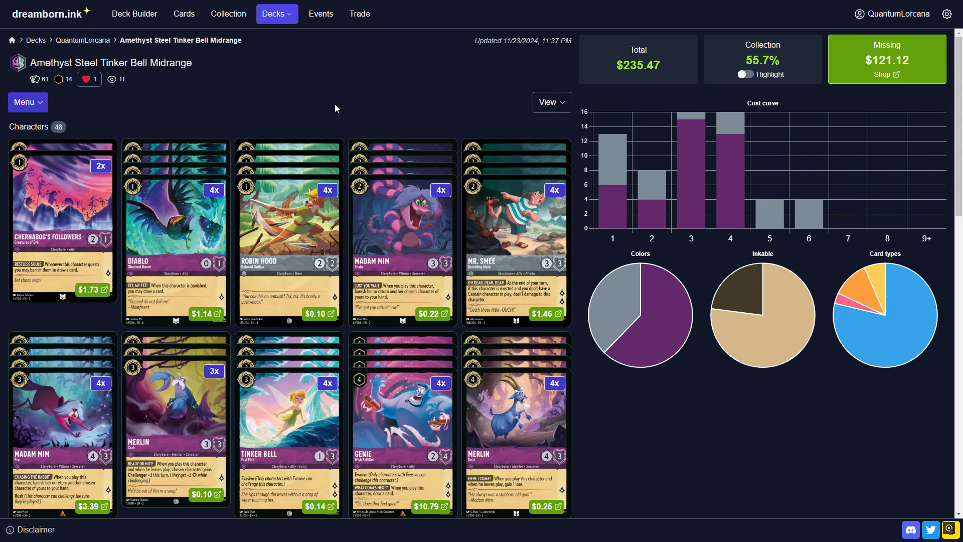
{"action": "scroll", "scroll_direction": "down", "scroll_amount": 3}
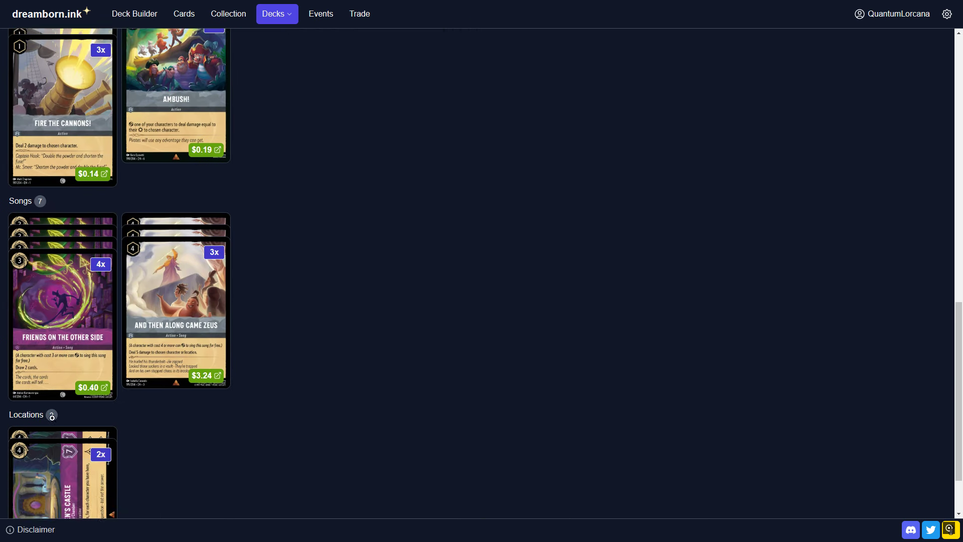
{"action": "scroll", "scroll_direction": "up", "scroll_amount": 3}
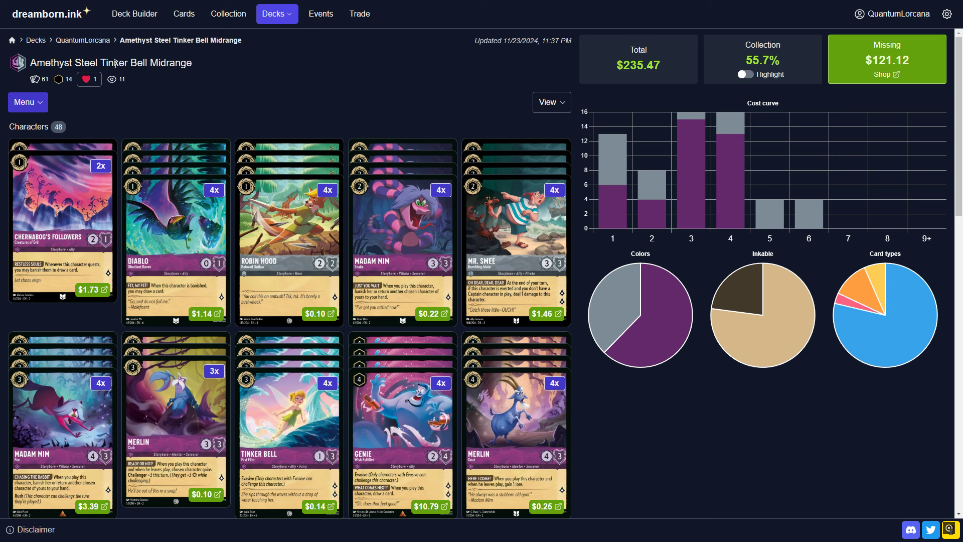
{"action": "scroll", "scroll_direction": "down", "scroll_amount": 3}
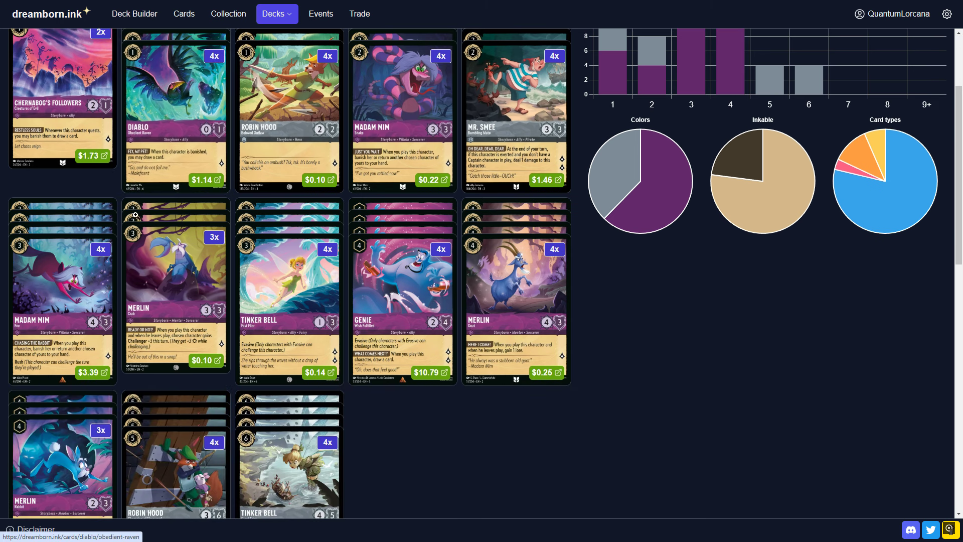
{"action": "scroll", "scroll_direction": "up", "scroll_amount": 3}
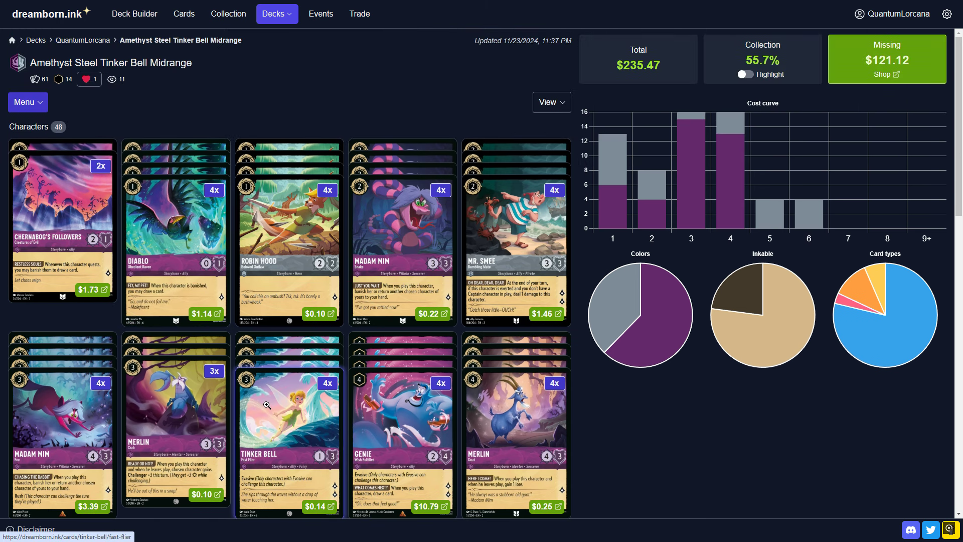
{"action": "scroll", "scroll_direction": "down", "scroll_amount": 3}
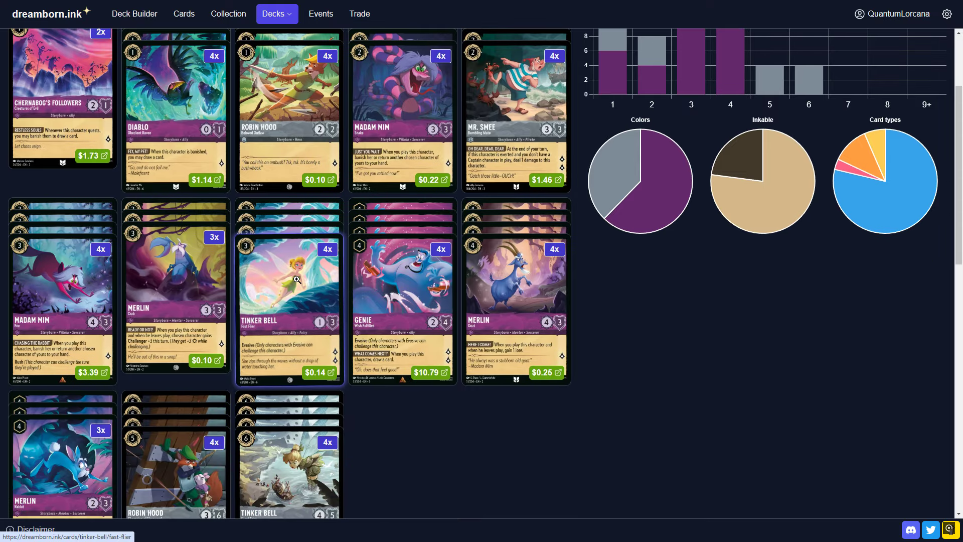
{"action": "left_click", "coordinate": [287, 279]}
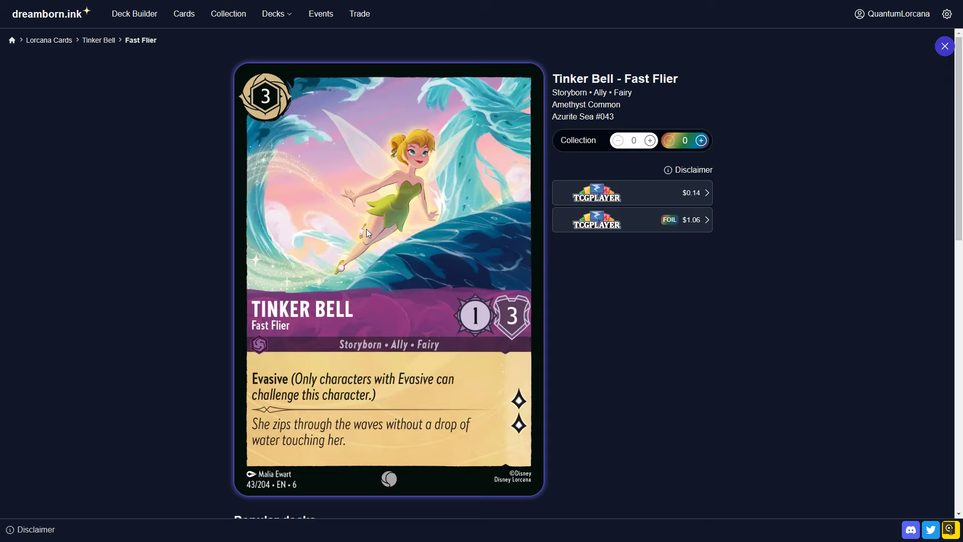
{"action": "mouse_move", "coordinate": [949, 46]}
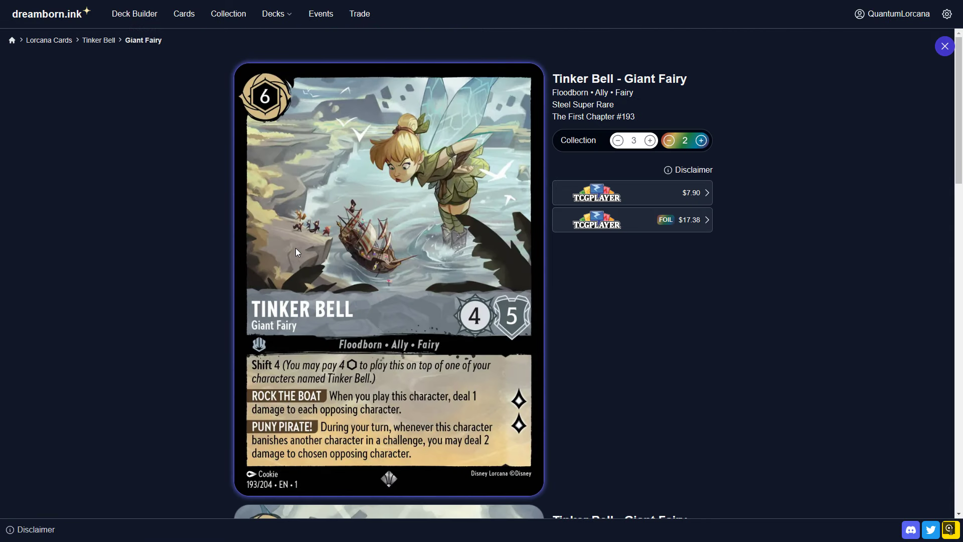
{"action": "left_click", "coordinate": [945, 47]}
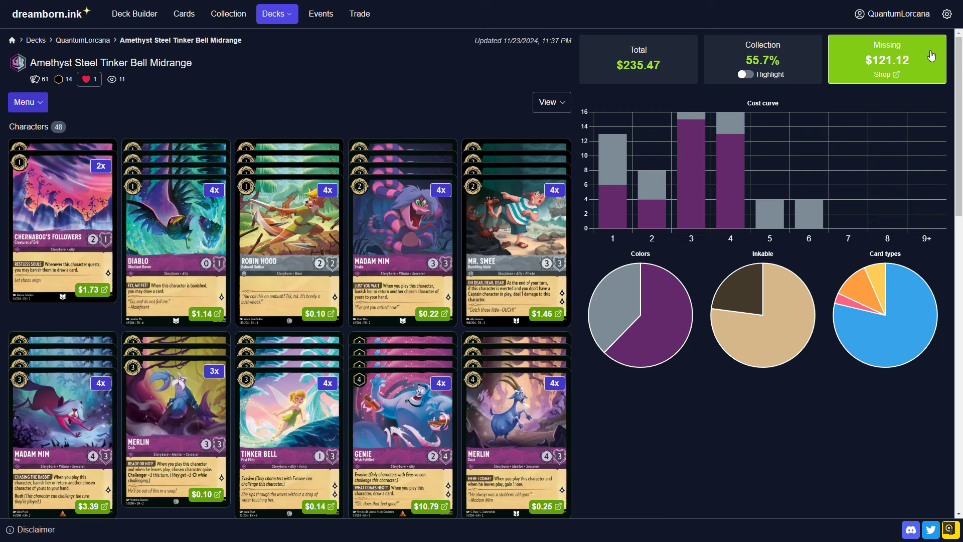
{"action": "scroll", "scroll_direction": "down", "scroll_amount": 3}
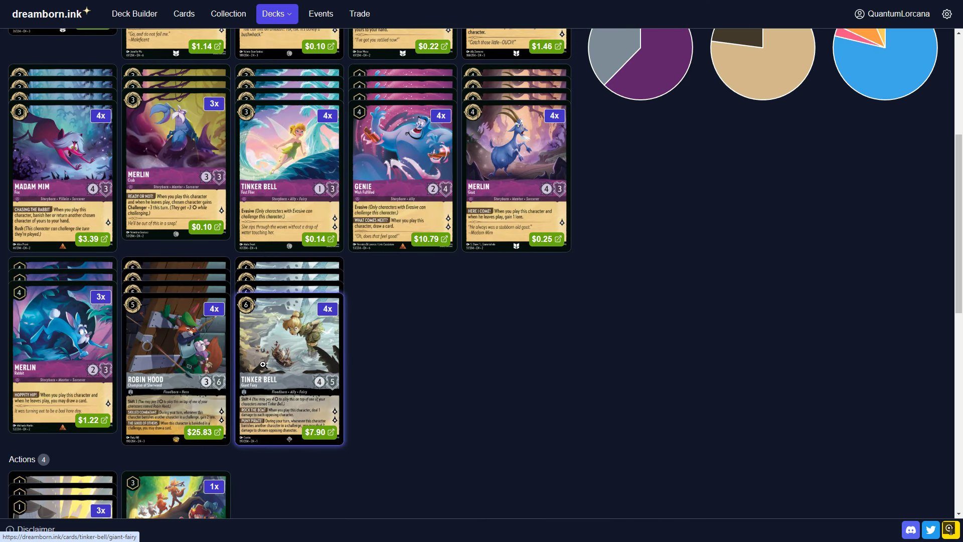
{"action": "mouse_move", "coordinate": [282, 384]}
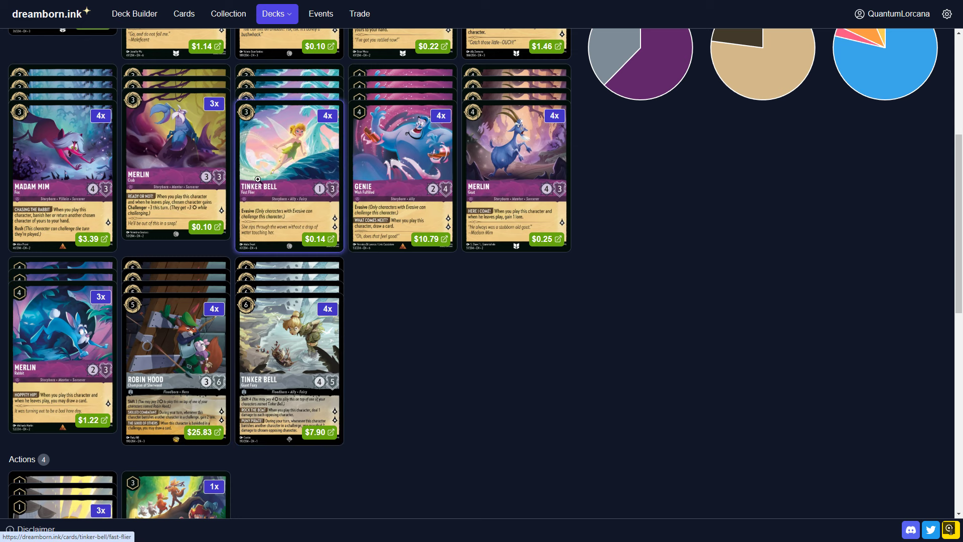
{"action": "mouse_move", "coordinate": [282, 324]}
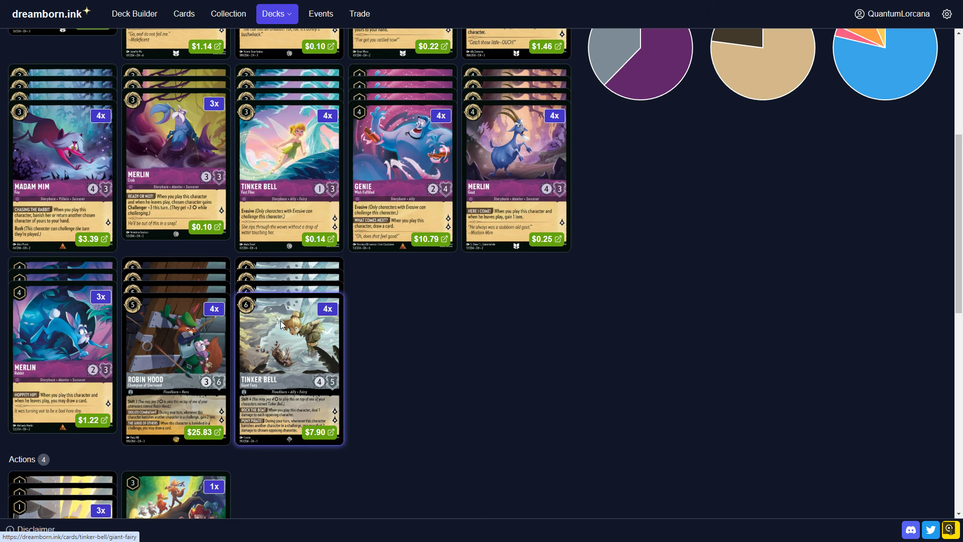
{"action": "scroll", "scroll_direction": "up", "scroll_amount": 3}
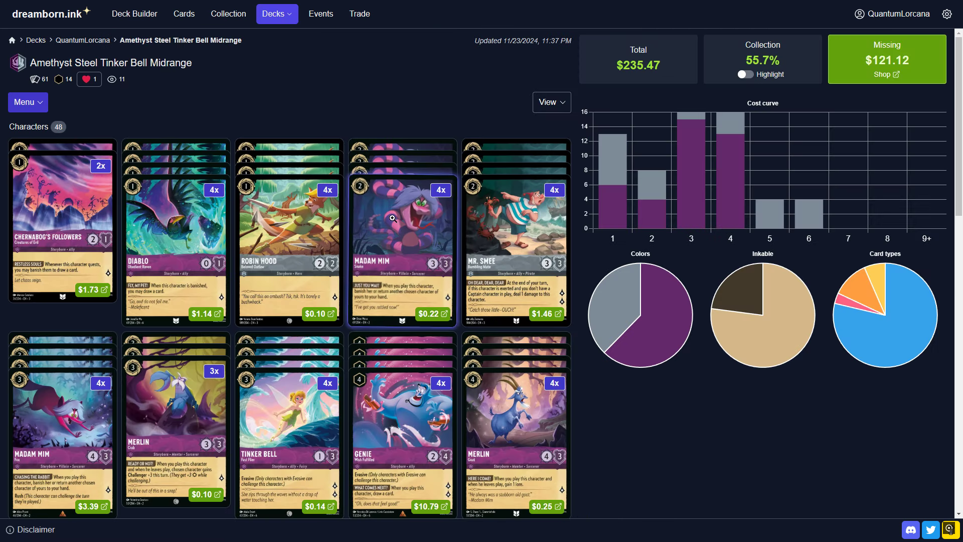
{"action": "scroll", "scroll_direction": "down", "scroll_amount": 3}
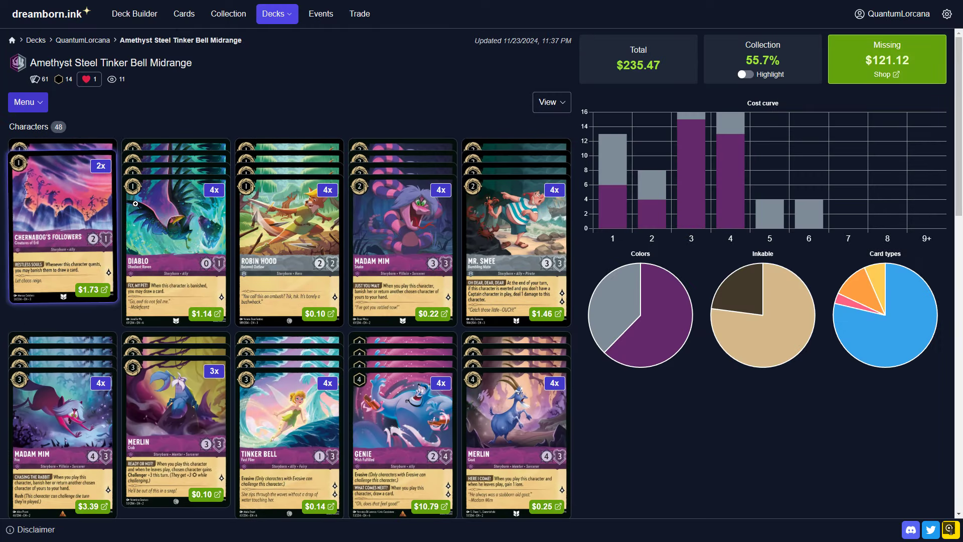
{"action": "scroll", "scroll_direction": "down", "scroll_amount": 3}
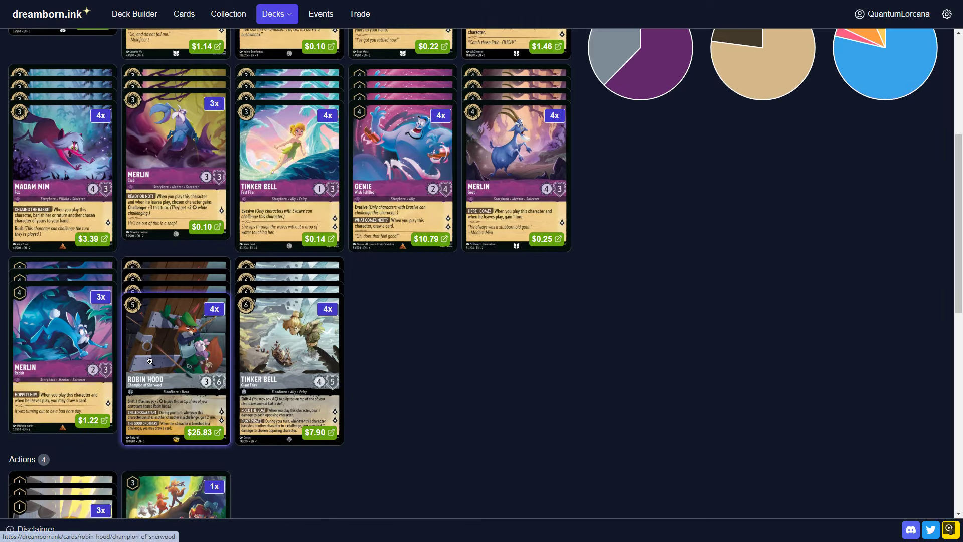
{"action": "scroll", "scroll_direction": "down", "scroll_amount": 3}
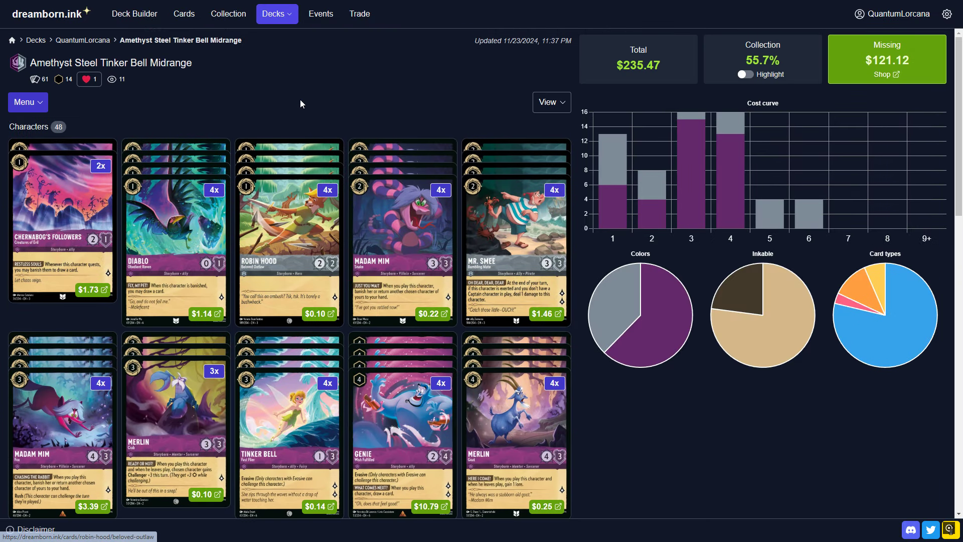
{"action": "mouse_move", "coordinate": [285, 125]}
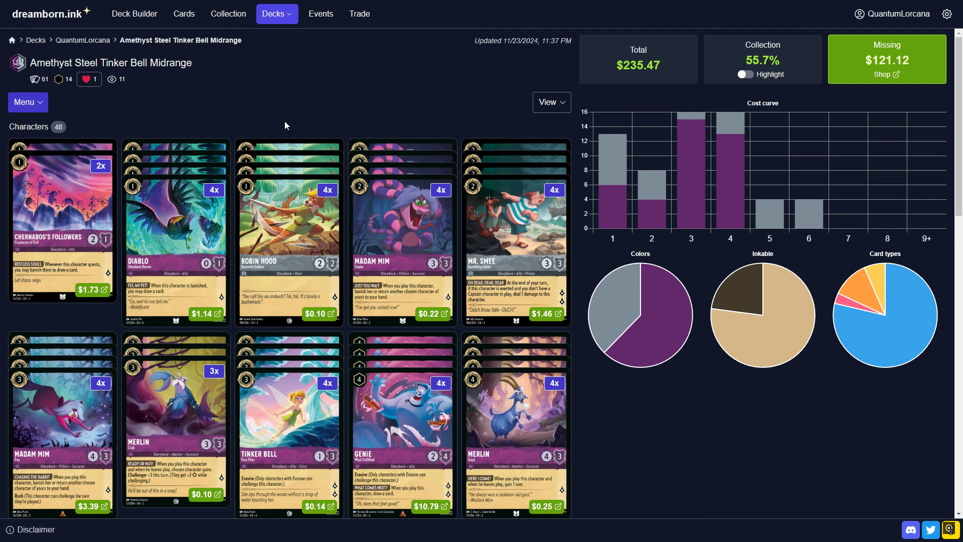
{"action": "mouse_move", "coordinate": [235, 145]}
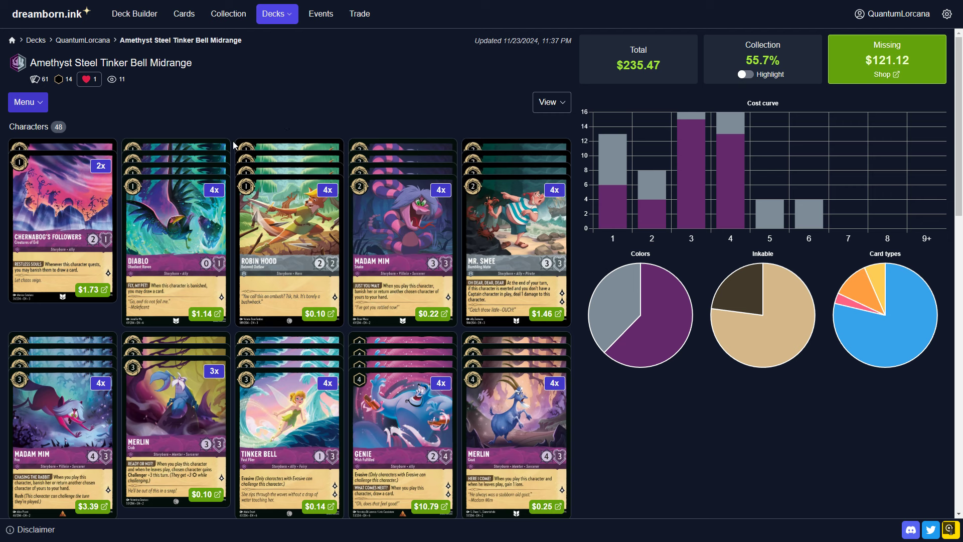
{"action": "mouse_move", "coordinate": [244, 87]}
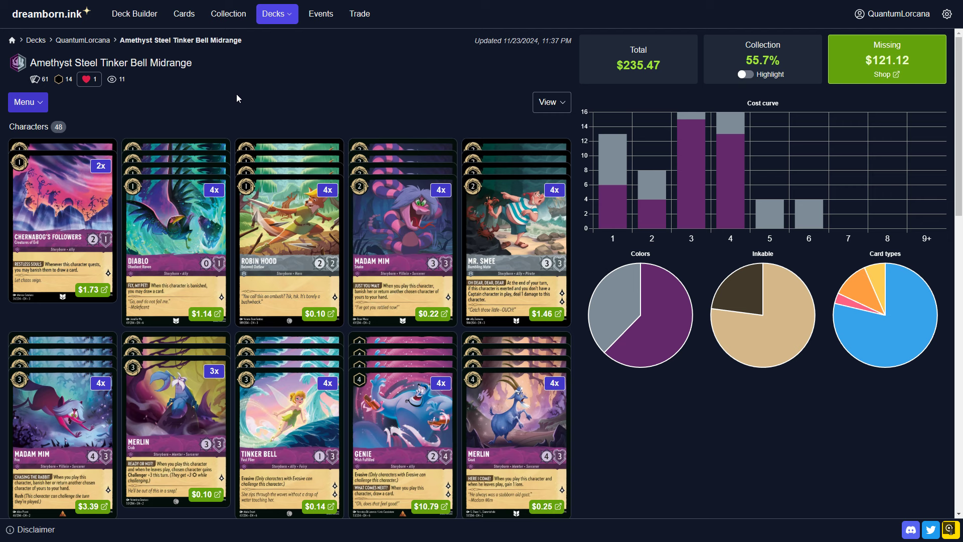
{"action": "mouse_move", "coordinate": [783, 460]}
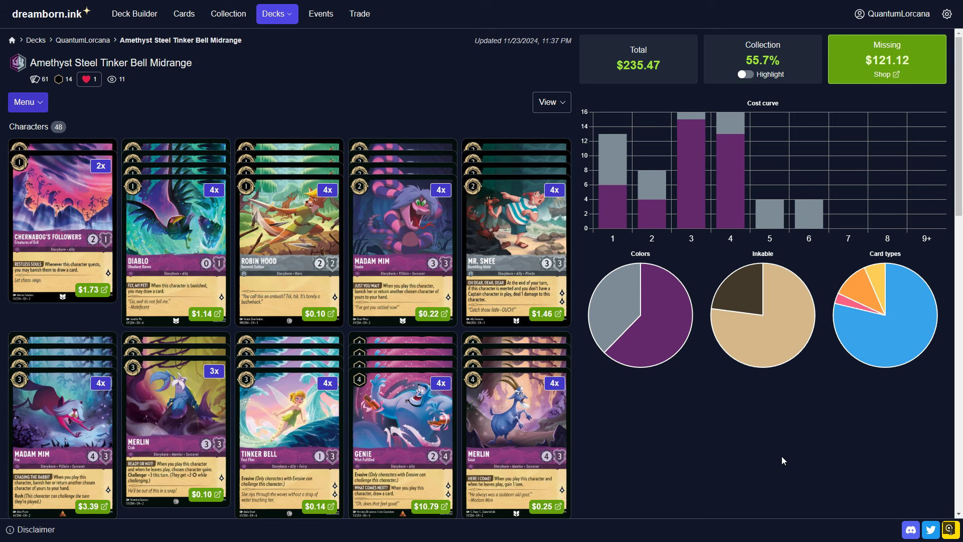